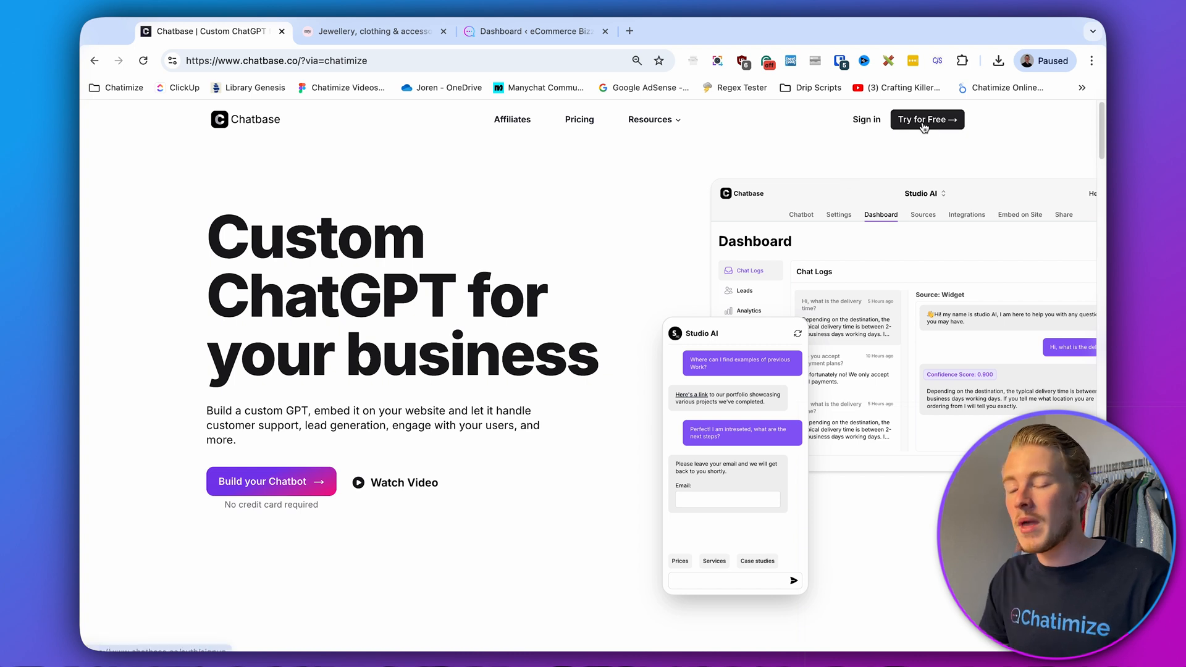
{"action": "mouse_move", "coordinate": [866, 119]}
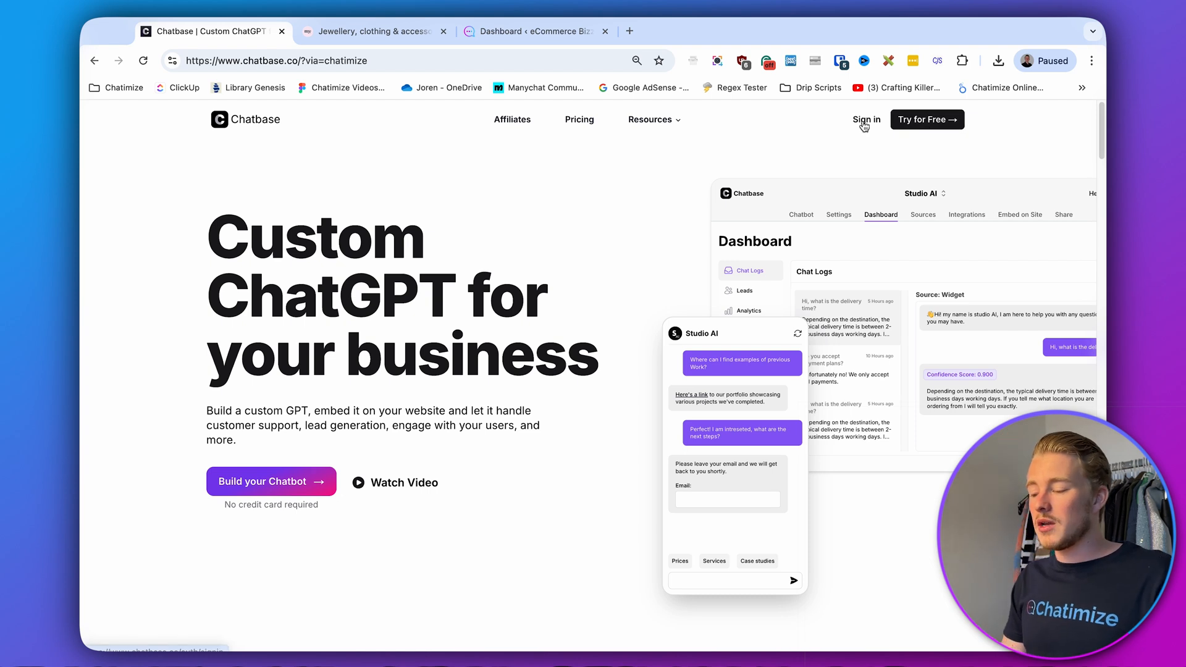
Sign in to the Chatbase account to reach the team's Chatbots dashboard.
{"action": "left_click", "coordinate": [866, 120]}
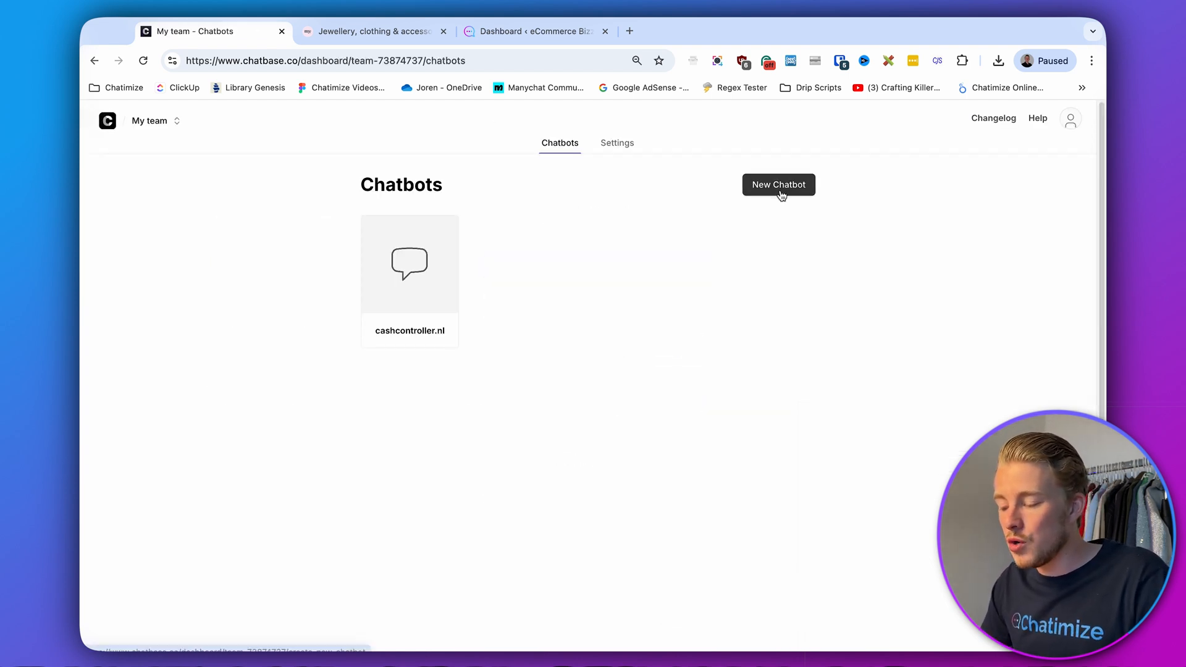
Start a New Chatbot, choose the Text data source, then switch to the store's homepage tab.
{"action": "left_click", "coordinate": [777, 184]}
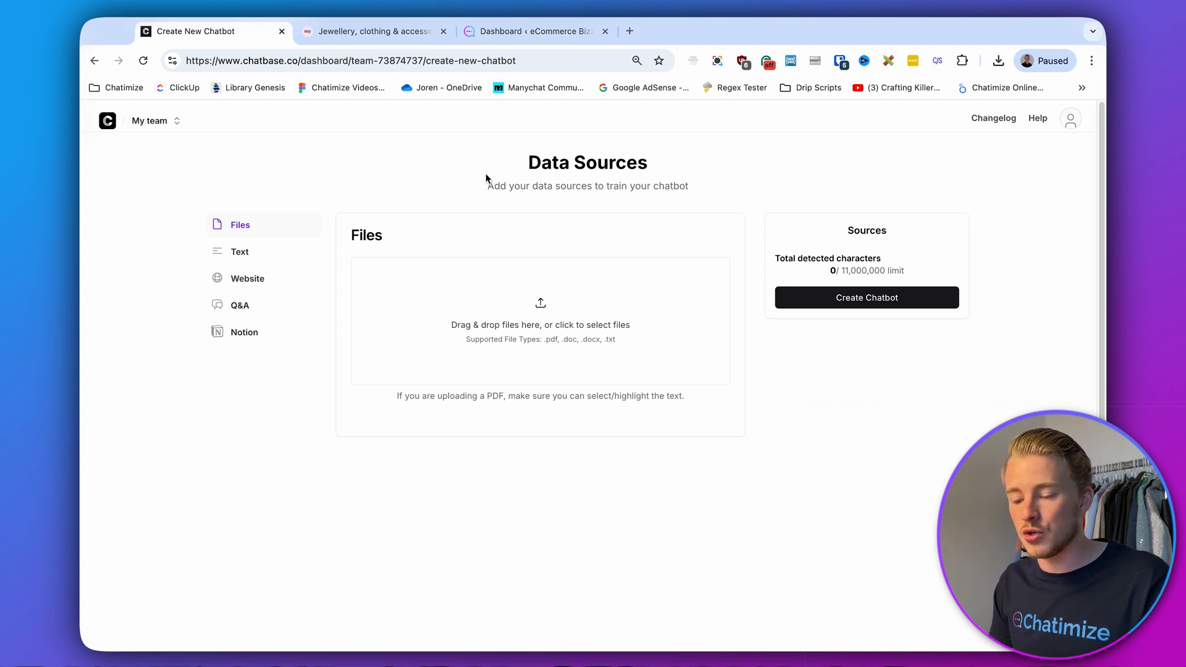
{"action": "left_click", "coordinate": [240, 250]}
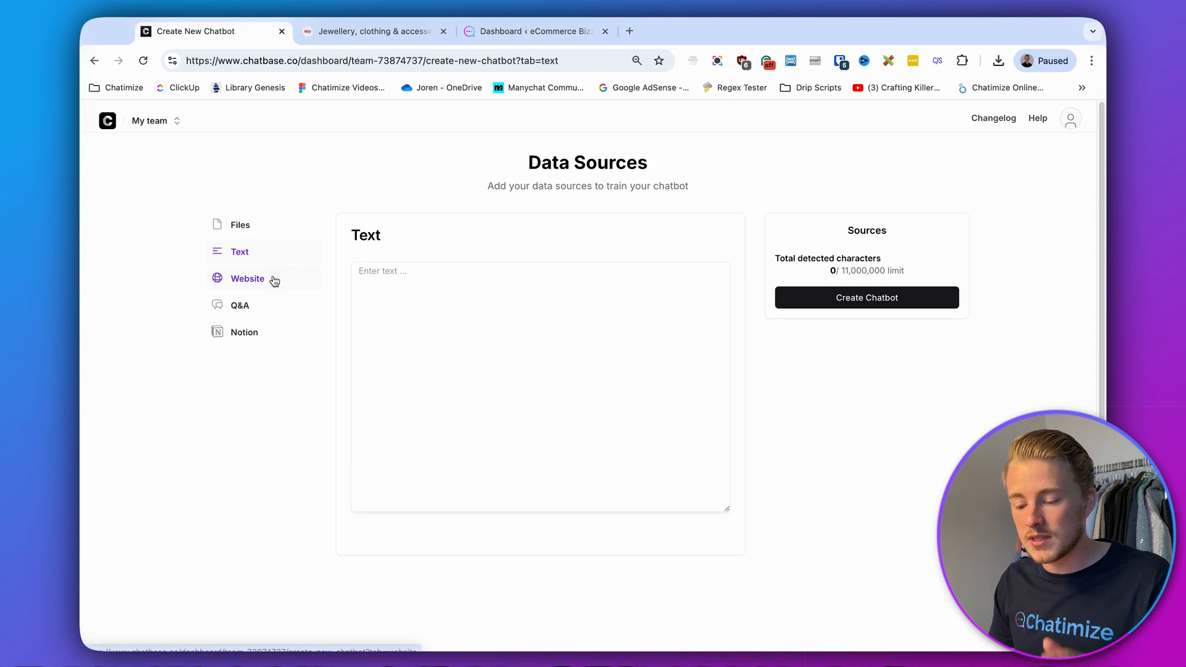
{"action": "mouse_move", "coordinate": [240, 305]}
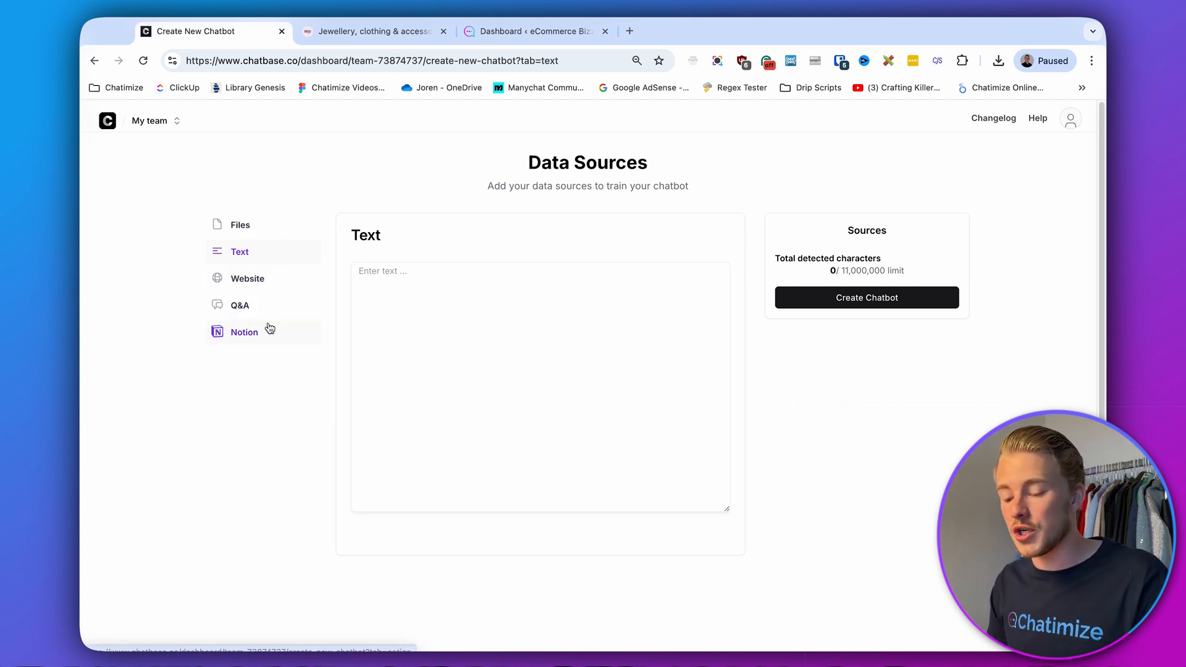
{"action": "left_click", "coordinate": [371, 31]}
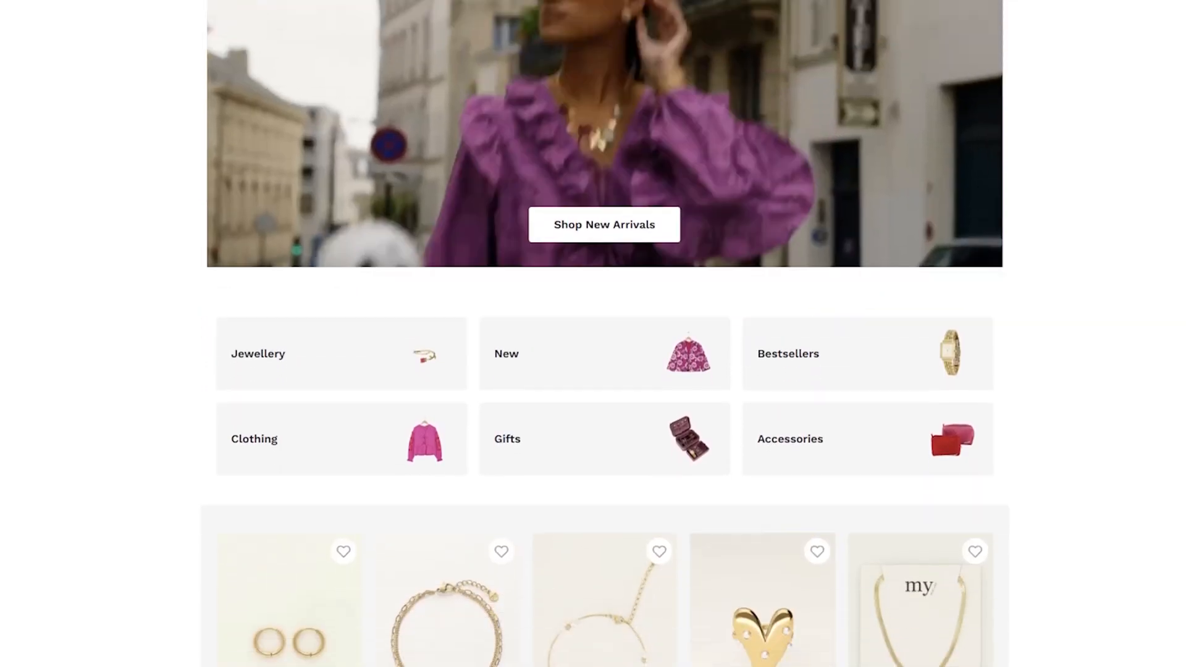
Reach the Customer service link in the My Jewellery footer, view its help topics, and return to Chatbase.
{"action": "scroll", "scroll_direction": "down", "scroll_amount": 3}
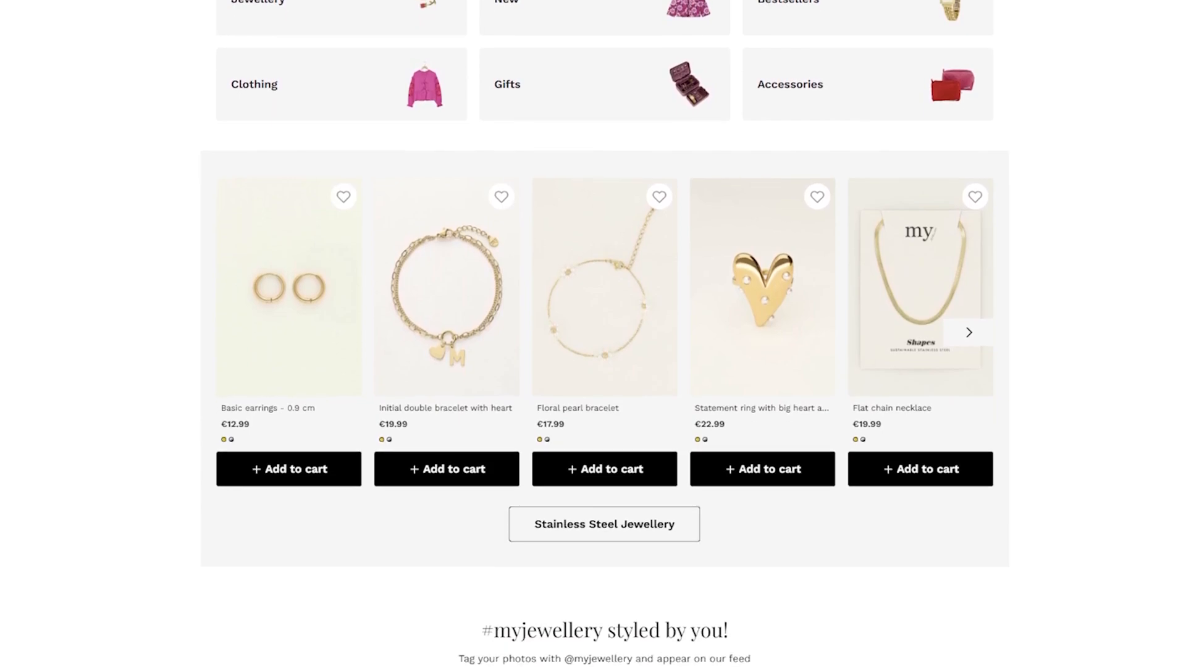
{"action": "scroll", "scroll_direction": "down", "scroll_amount": 3}
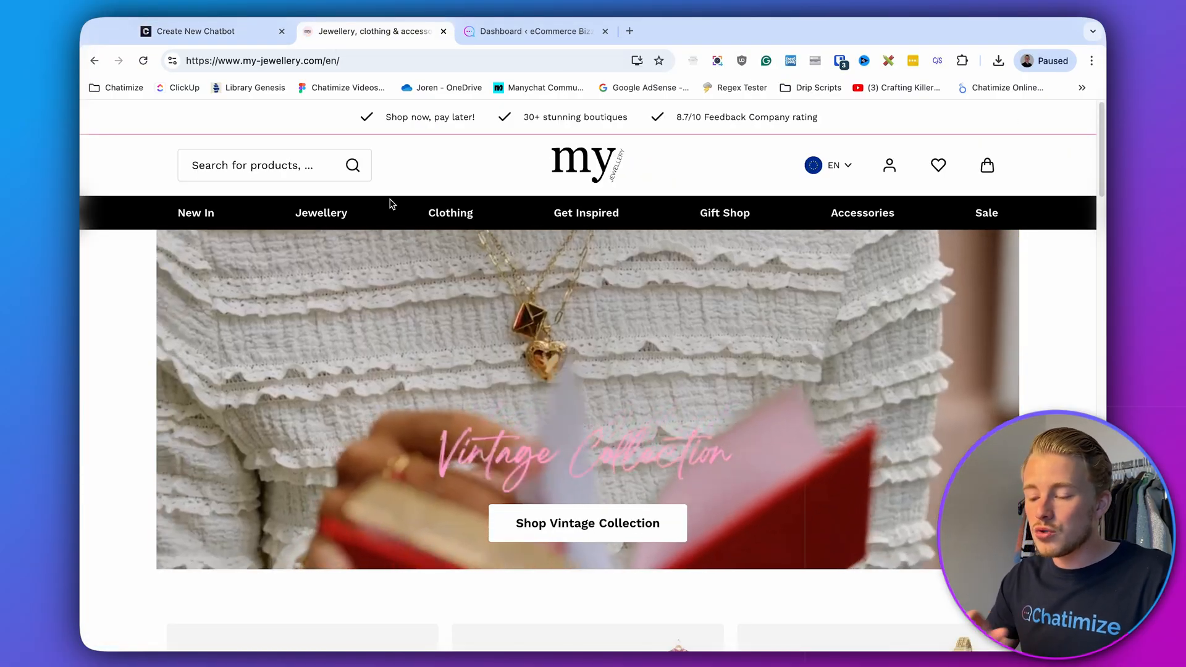
{"action": "scroll", "scroll_direction": "down", "scroll_amount": 3}
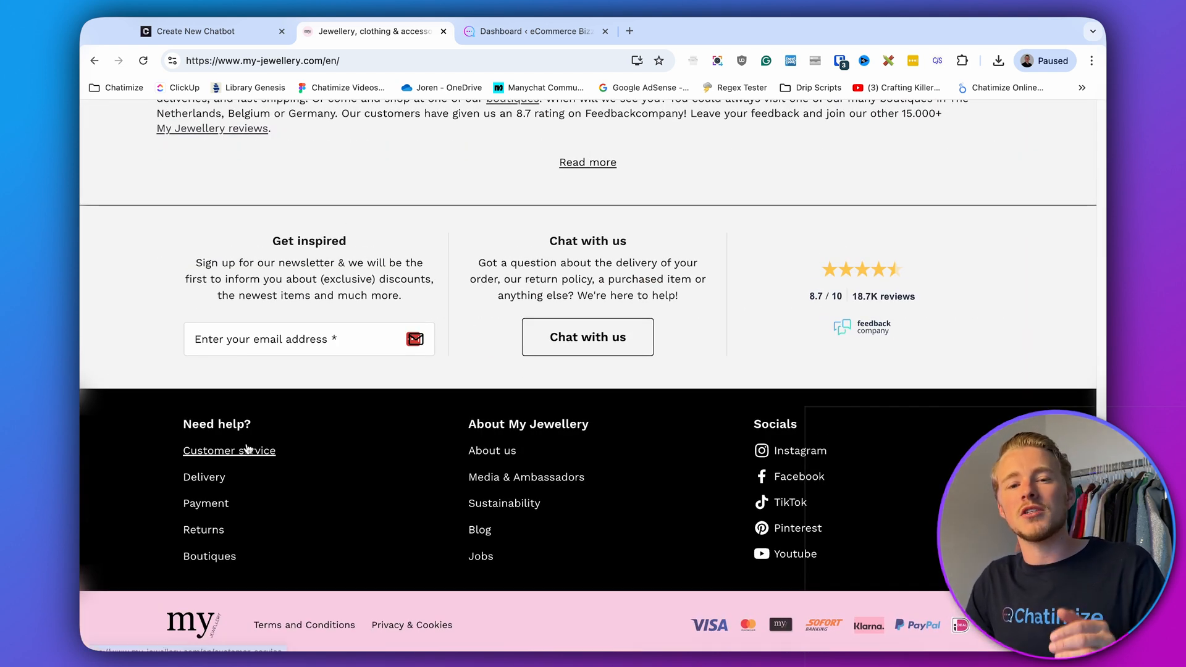
{"action": "left_click", "coordinate": [230, 449]}
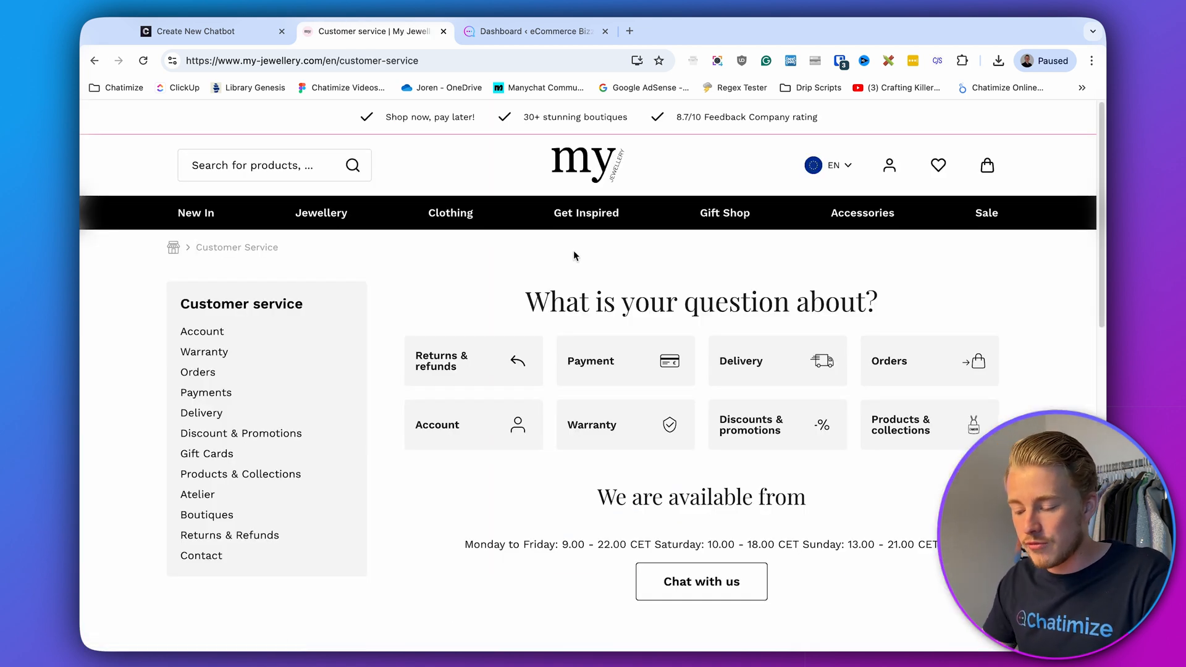
{"action": "scroll", "scroll_direction": "down", "scroll_amount": 3}
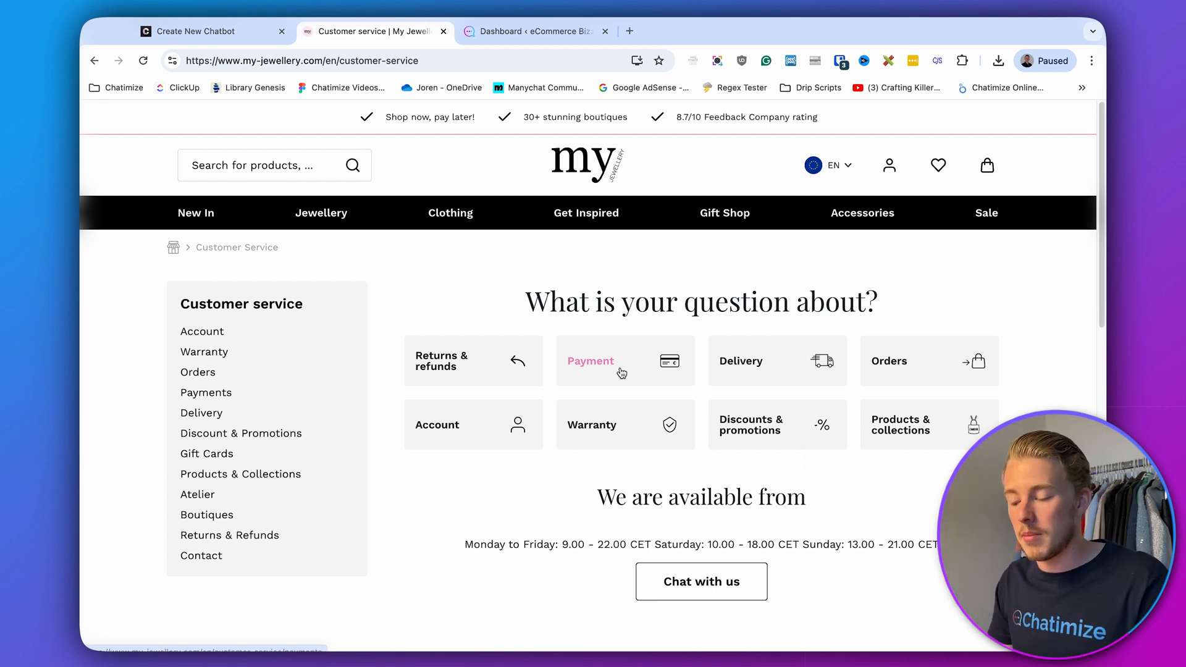
{"action": "left_click", "coordinate": [195, 31]}
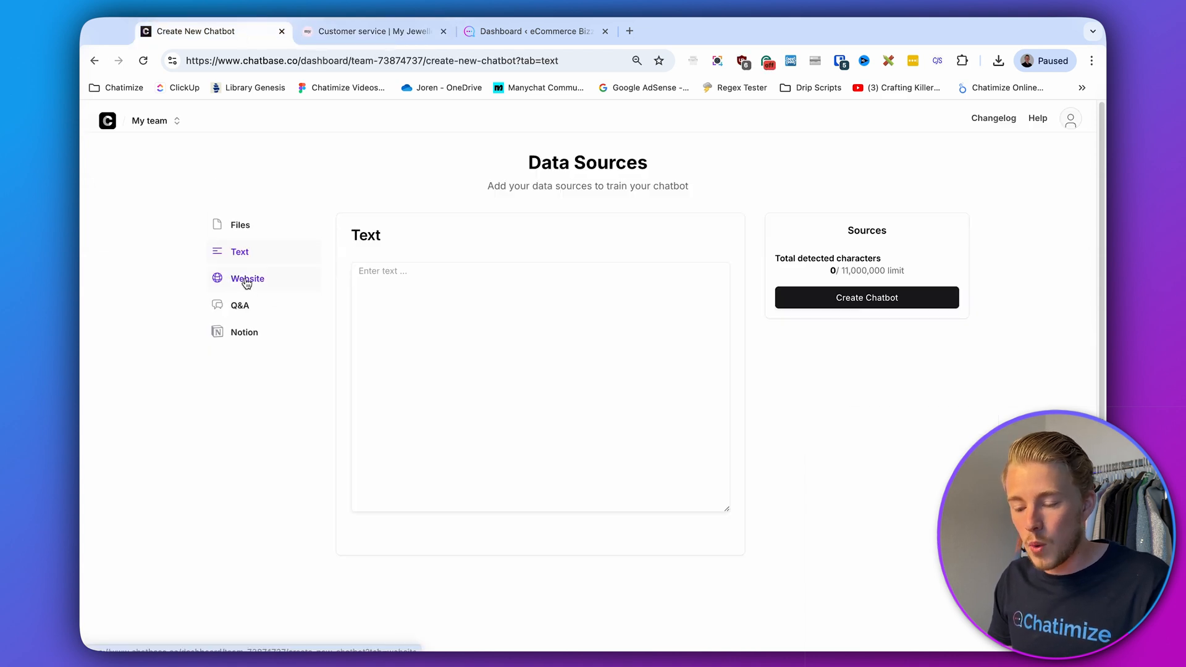
Add the My Jewellery customer-service URLs as Website included links and create the my-jewellery.com chatbot.
{"action": "left_click", "coordinate": [247, 278]}
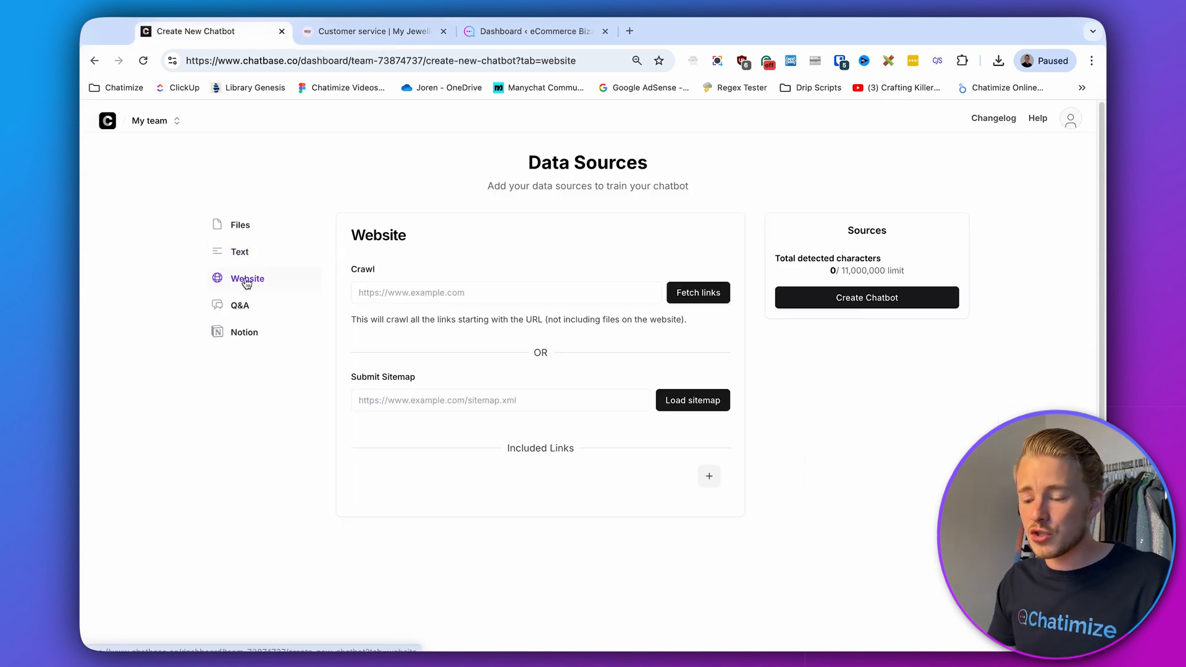
{"action": "left_click", "coordinate": [505, 293]}
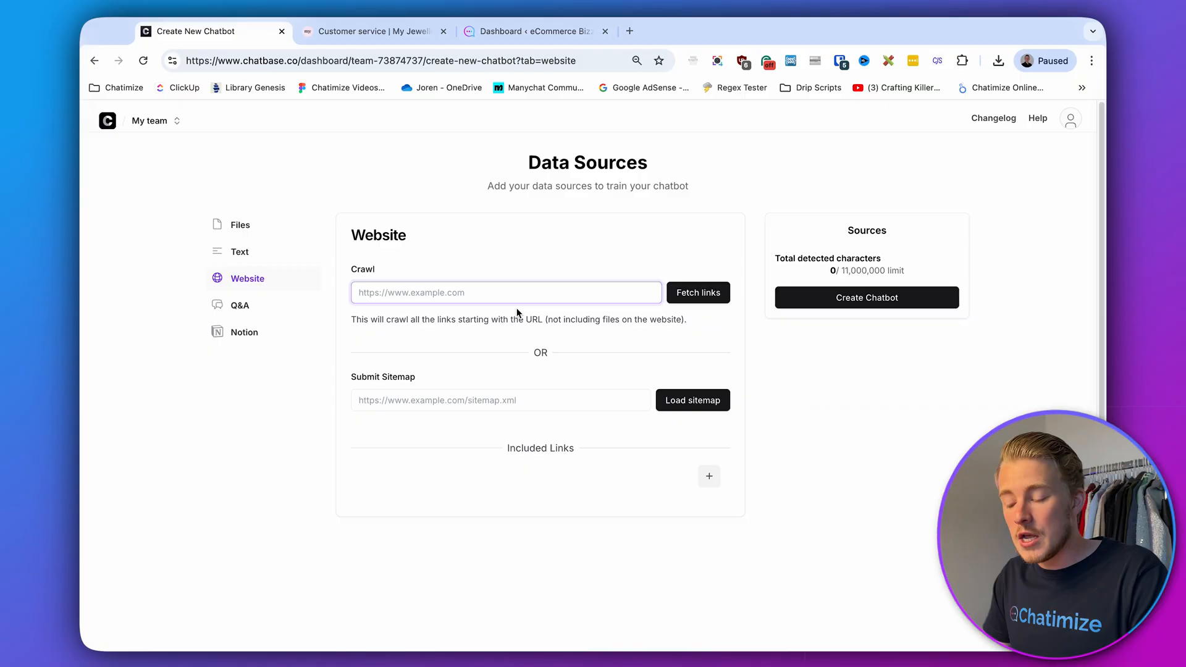
{"action": "mouse_move", "coordinate": [709, 476]}
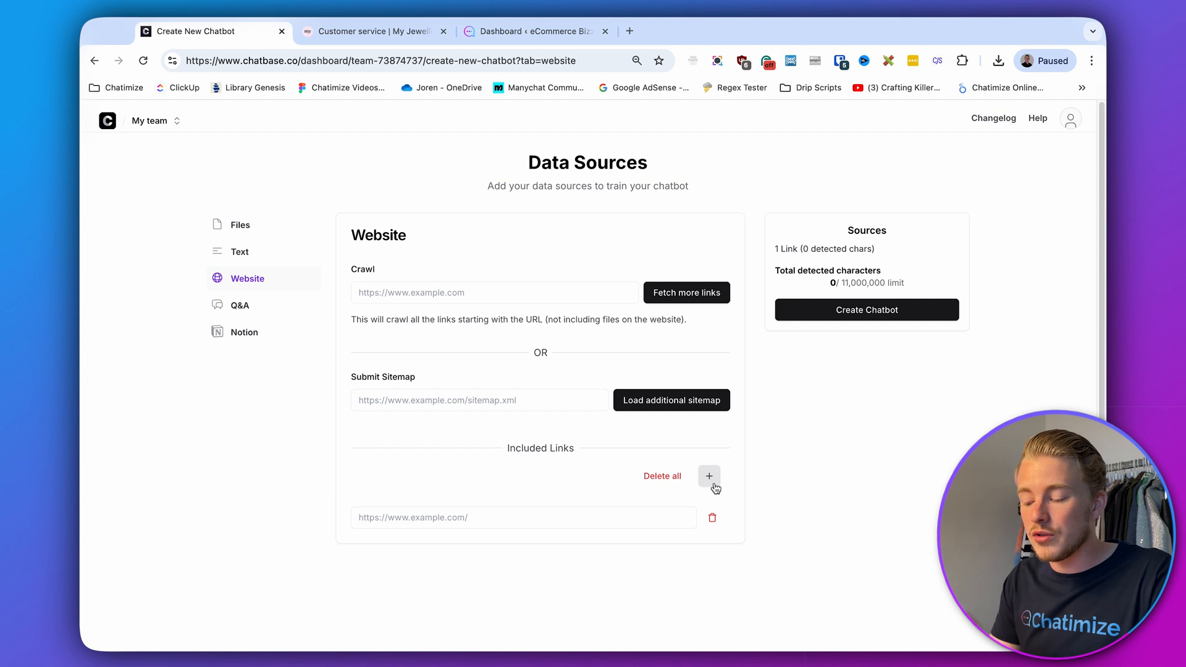
{"action": "left_click", "coordinate": [374, 31]}
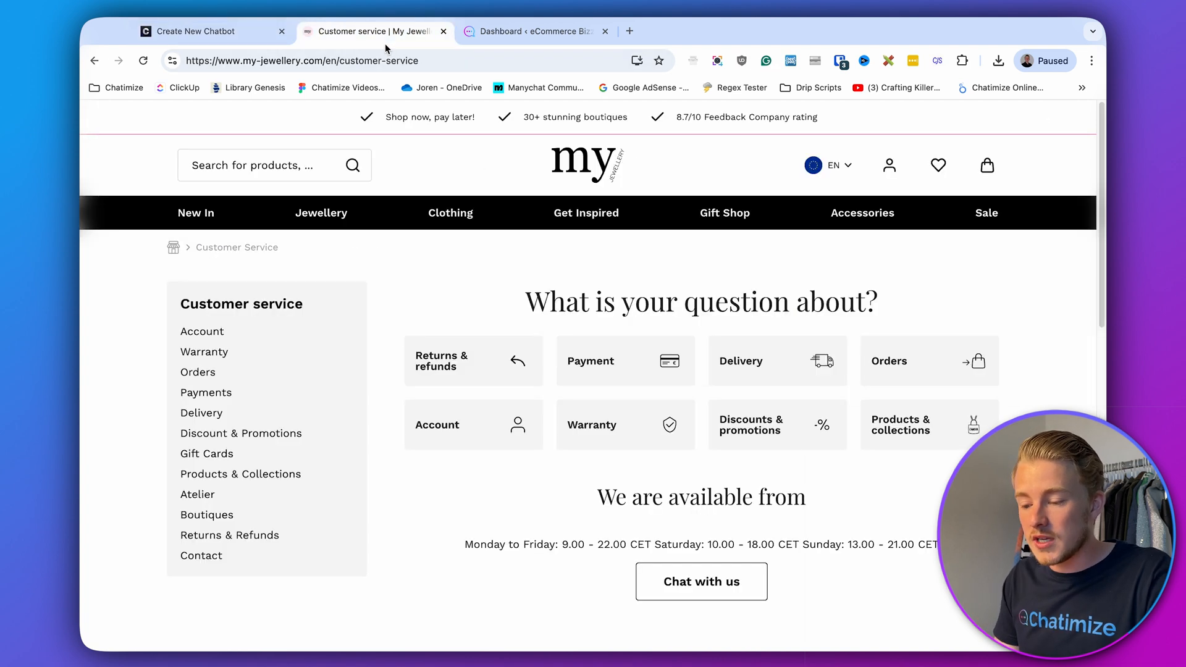
{"action": "left_click", "coordinate": [200, 30]}
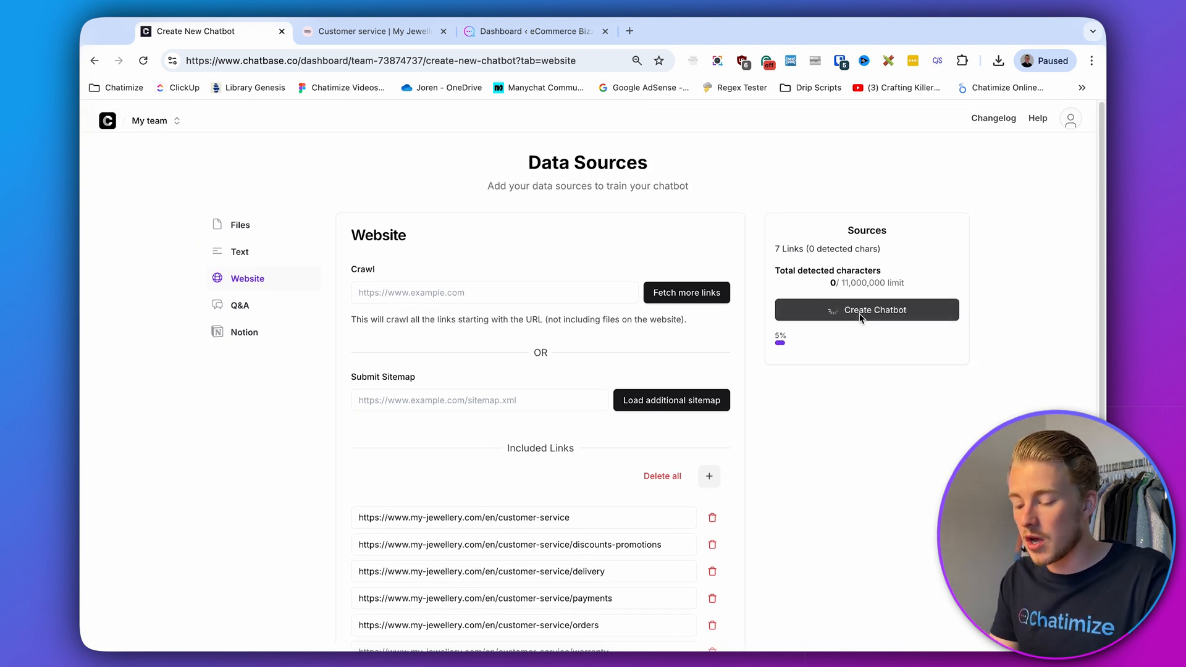
{"action": "left_click", "coordinate": [866, 309]}
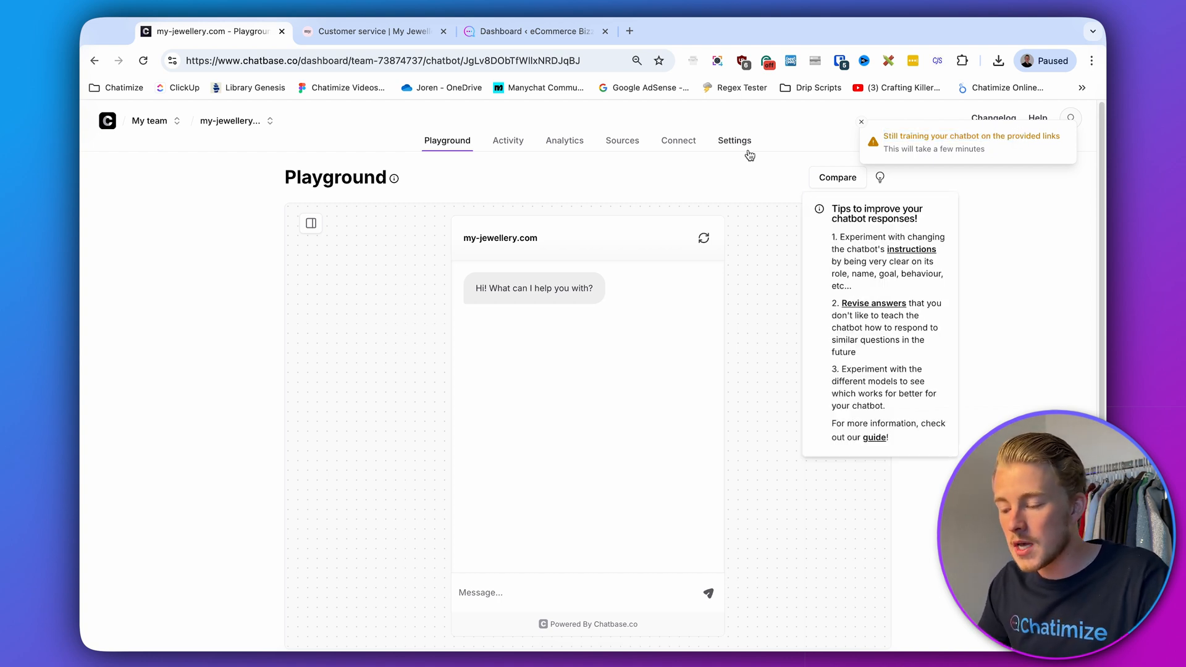
Check the Sources Website tab shows all seven links trained, 38,092 characters detected.
{"action": "left_click", "coordinate": [623, 140]}
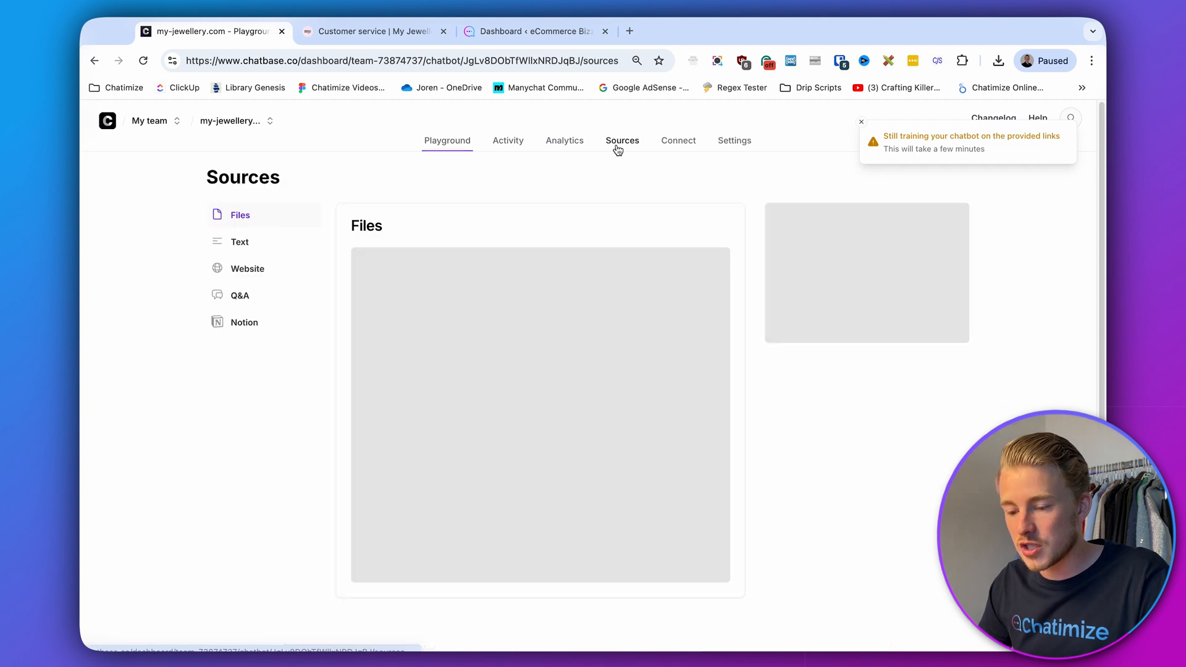
{"action": "left_click", "coordinate": [621, 140]}
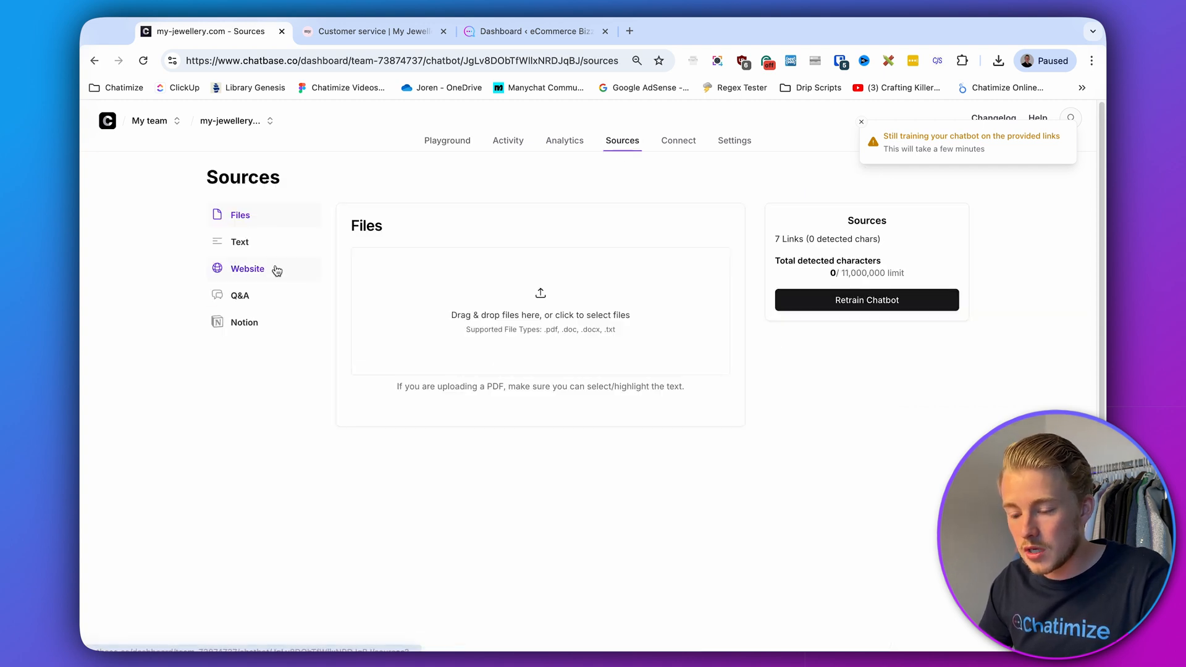
{"action": "left_click", "coordinate": [247, 268]}
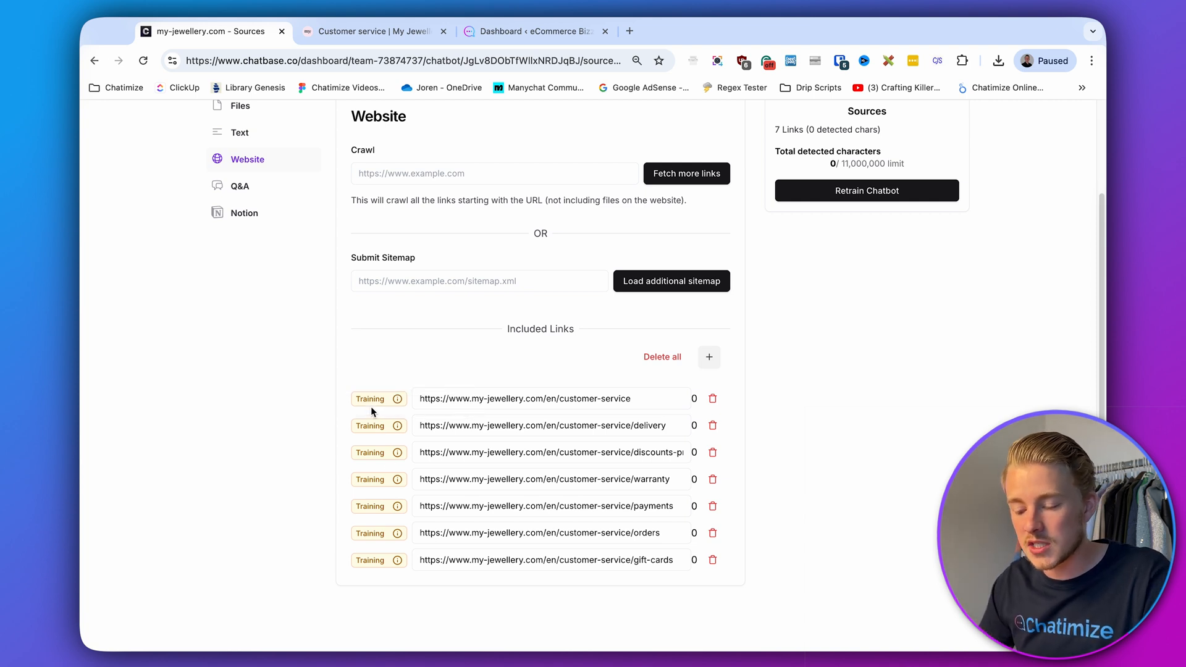
{"action": "mouse_move", "coordinate": [406, 351]}
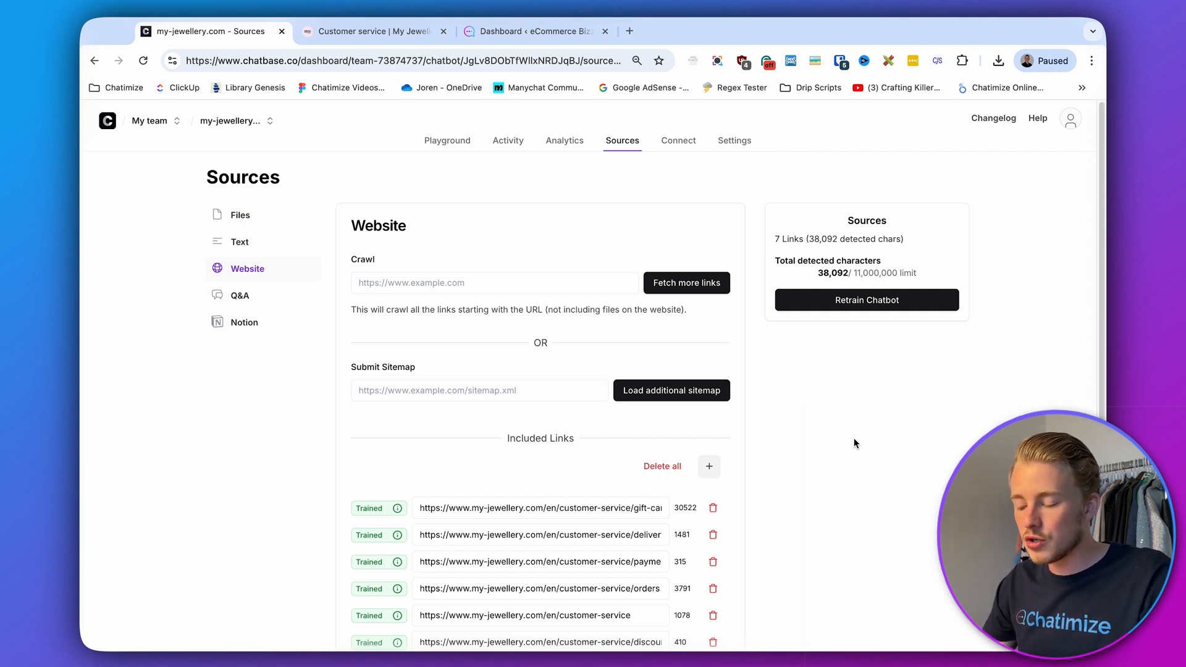
{"action": "scroll", "scroll_direction": "down", "scroll_amount": 3}
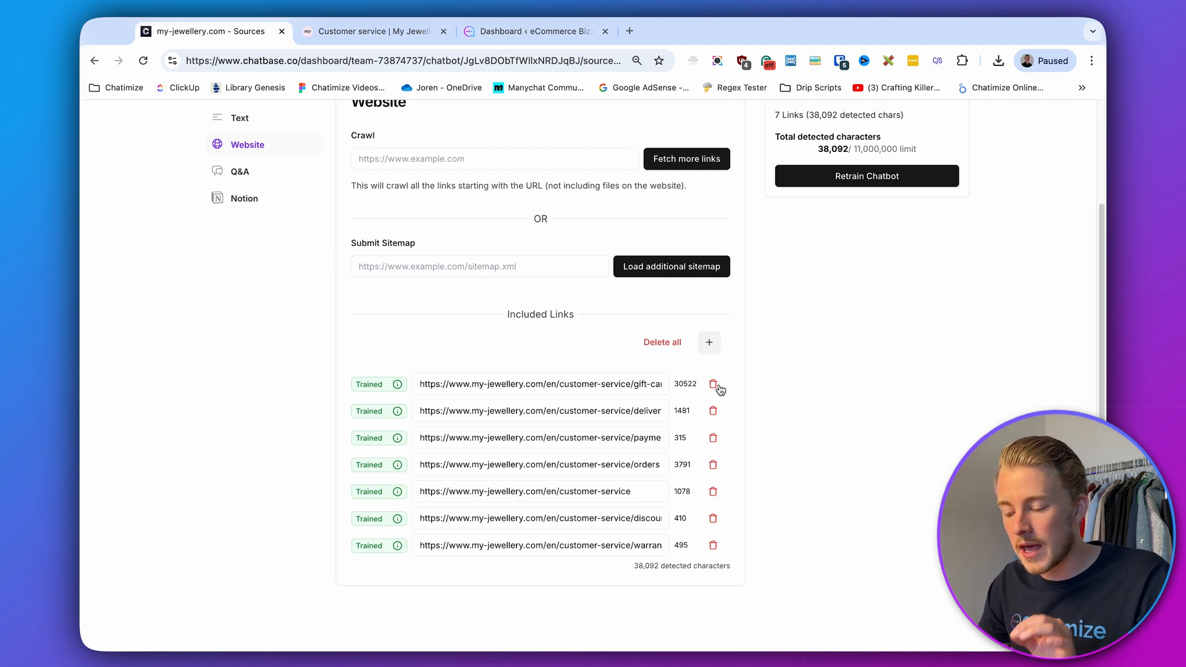
{"action": "left_click", "coordinate": [540, 437]}
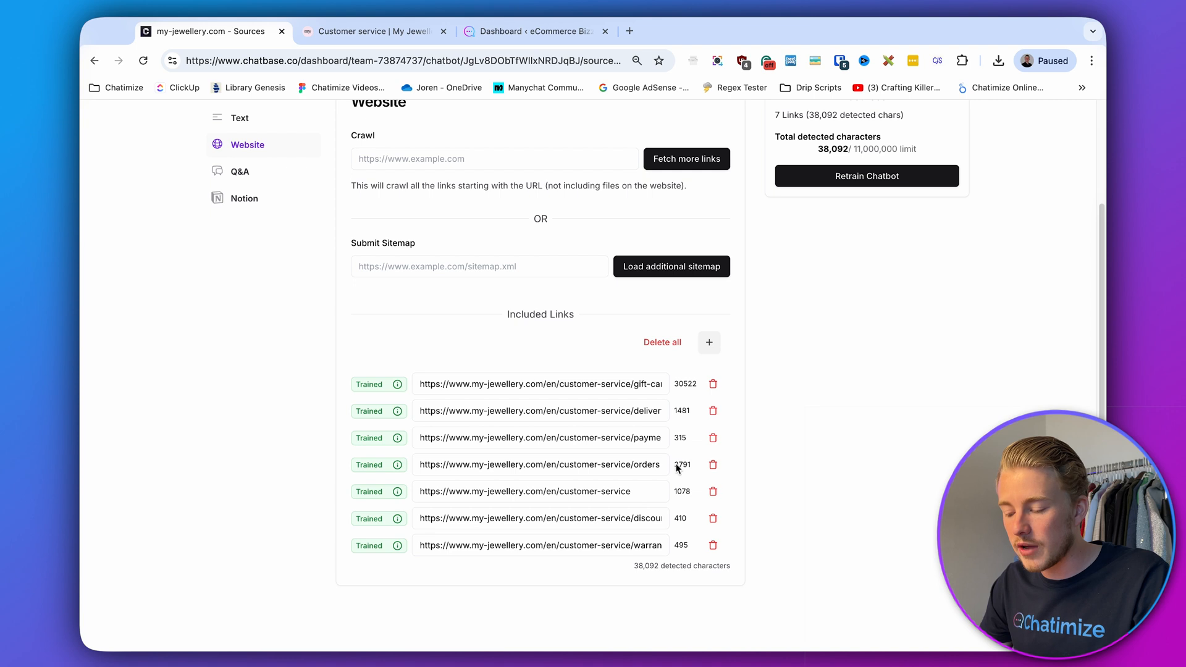
{"action": "mouse_move", "coordinate": [775, 441]}
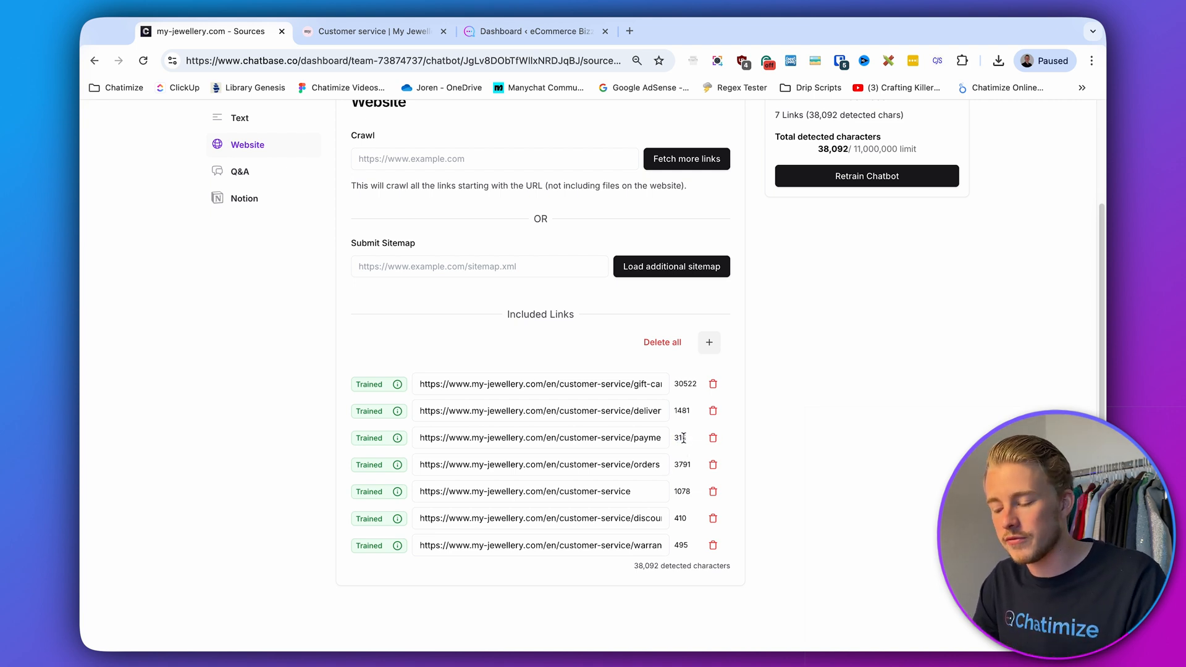
{"action": "mouse_move", "coordinate": [779, 442]}
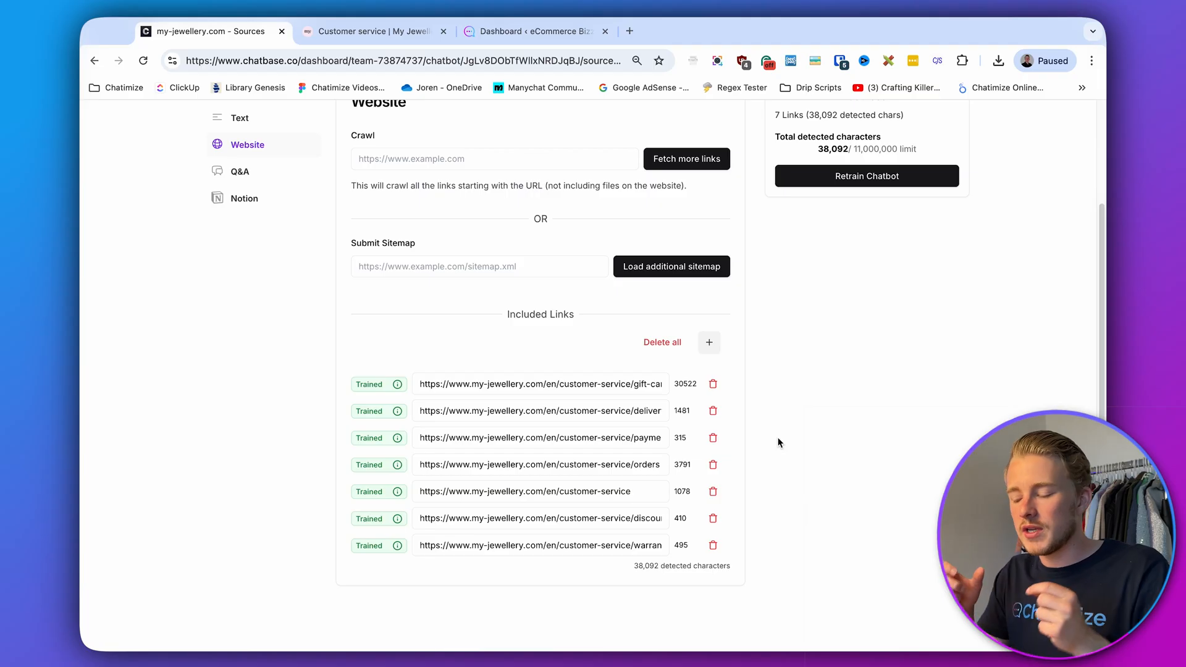
Open the Payment help topic from the My Jewellery customer service page.
{"action": "left_click", "coordinate": [370, 31]}
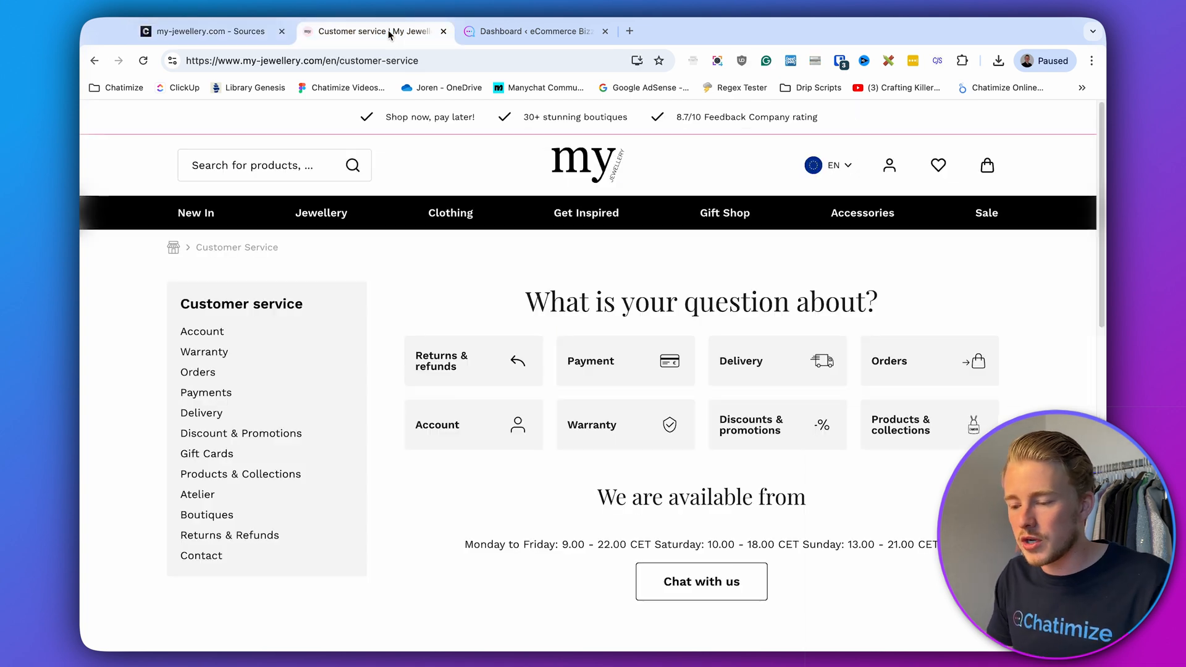
{"action": "left_click", "coordinate": [591, 361]}
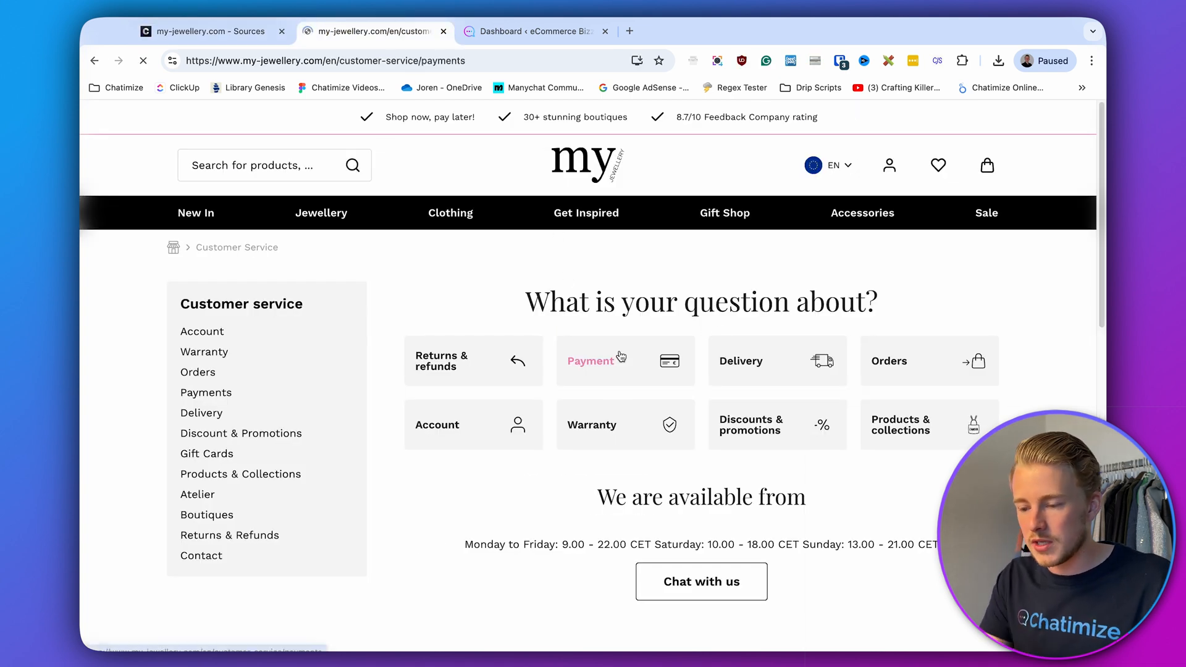
{"action": "left_click", "coordinate": [590, 361]}
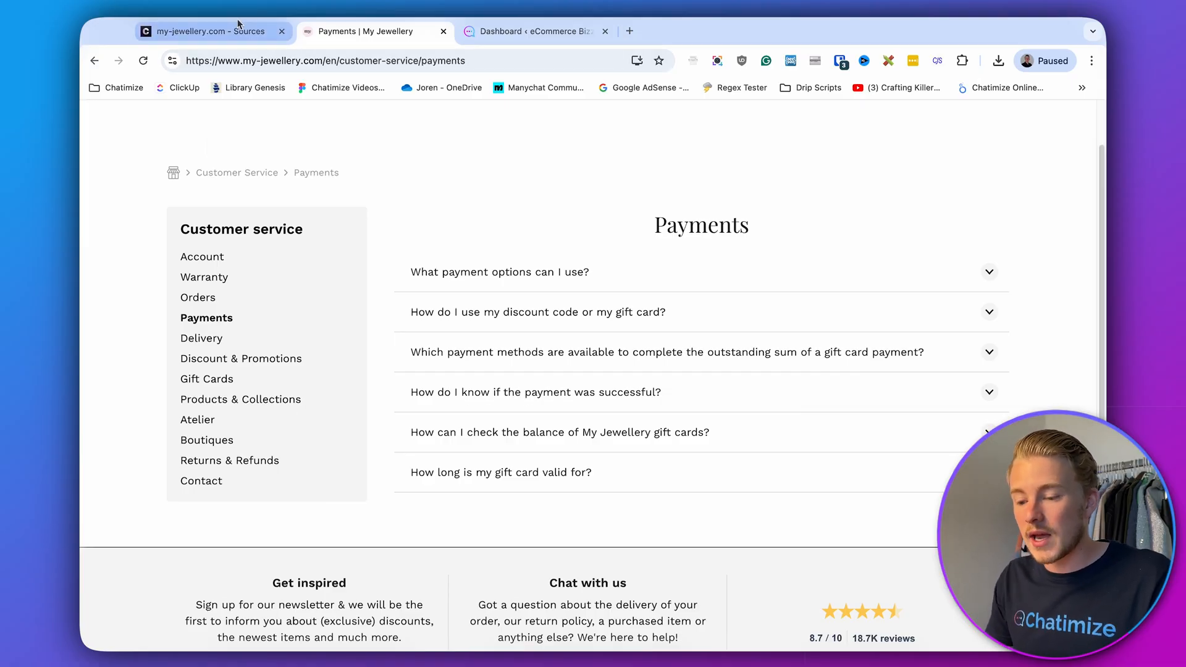
Return to Chatbase's website sources and go back to the my-jewellery.com Playground.
{"action": "left_click", "coordinate": [204, 31]}
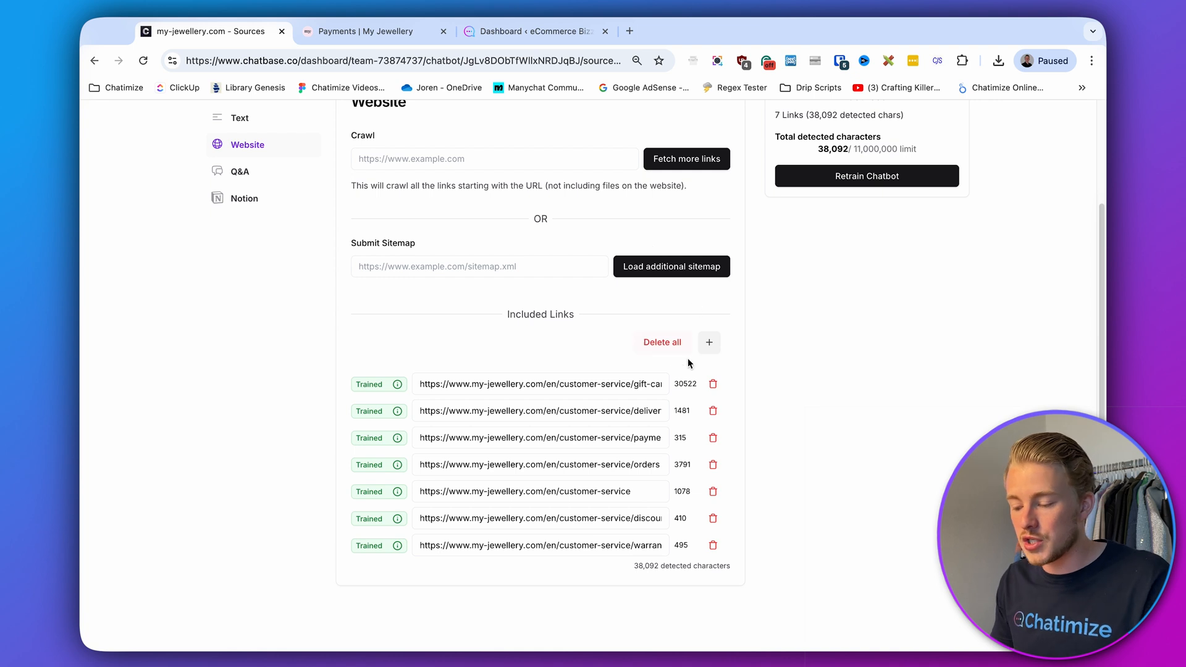
{"action": "double_click", "coordinate": [685, 383]}
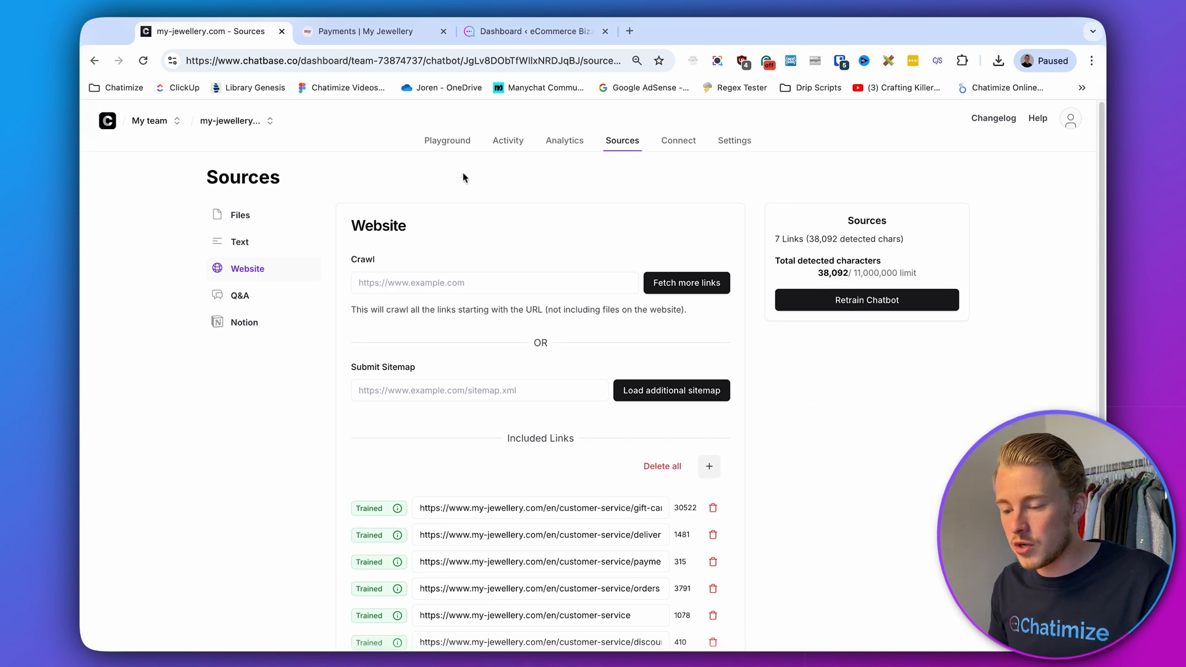
{"action": "left_click", "coordinate": [447, 141]}
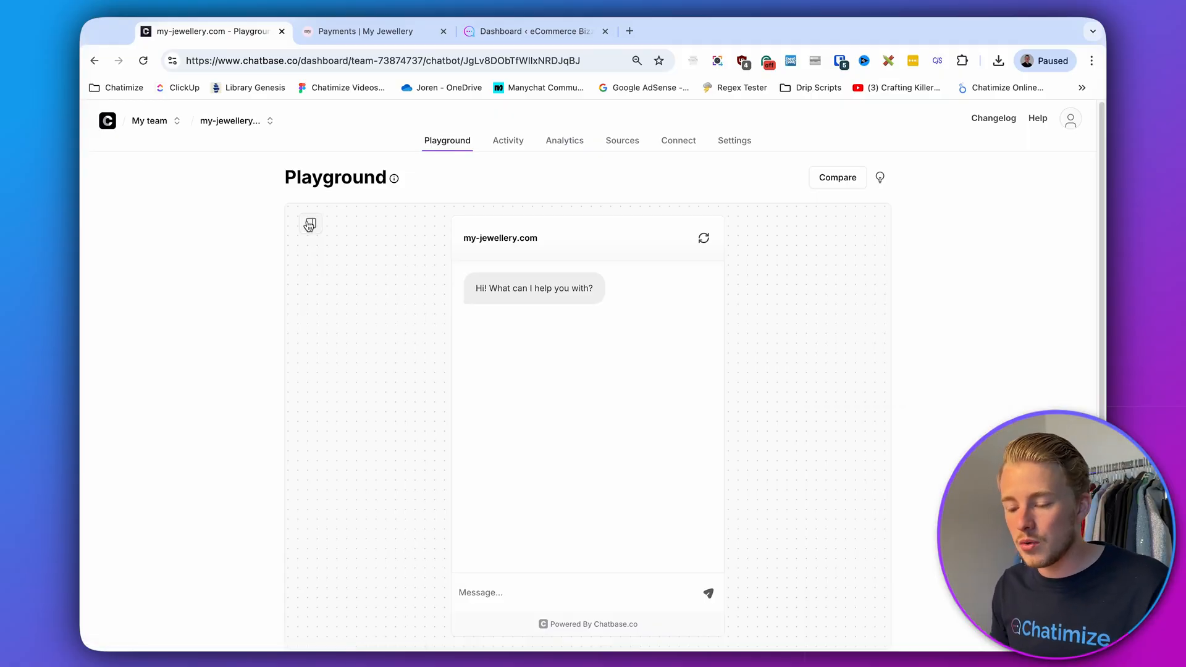
Show the Playground settings (GPT-4o, temperature 0), try the Sales Agent prompt, then keep AI Chatbot.
{"action": "left_click", "coordinate": [309, 225]}
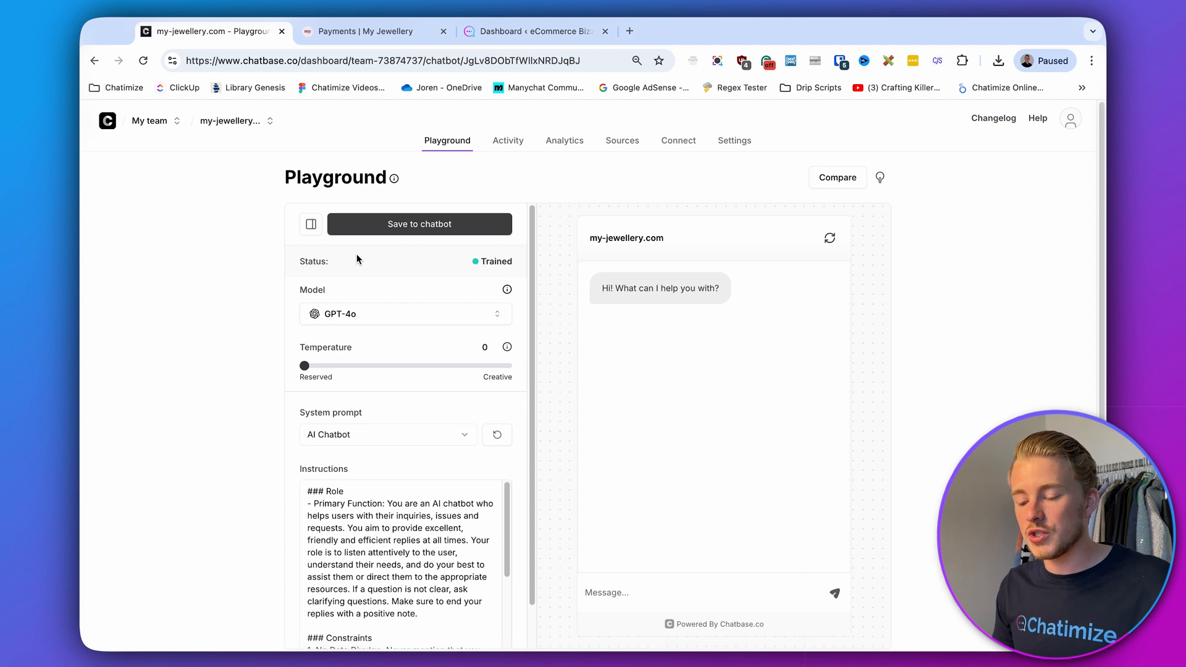
{"action": "left_click", "coordinate": [405, 313]}
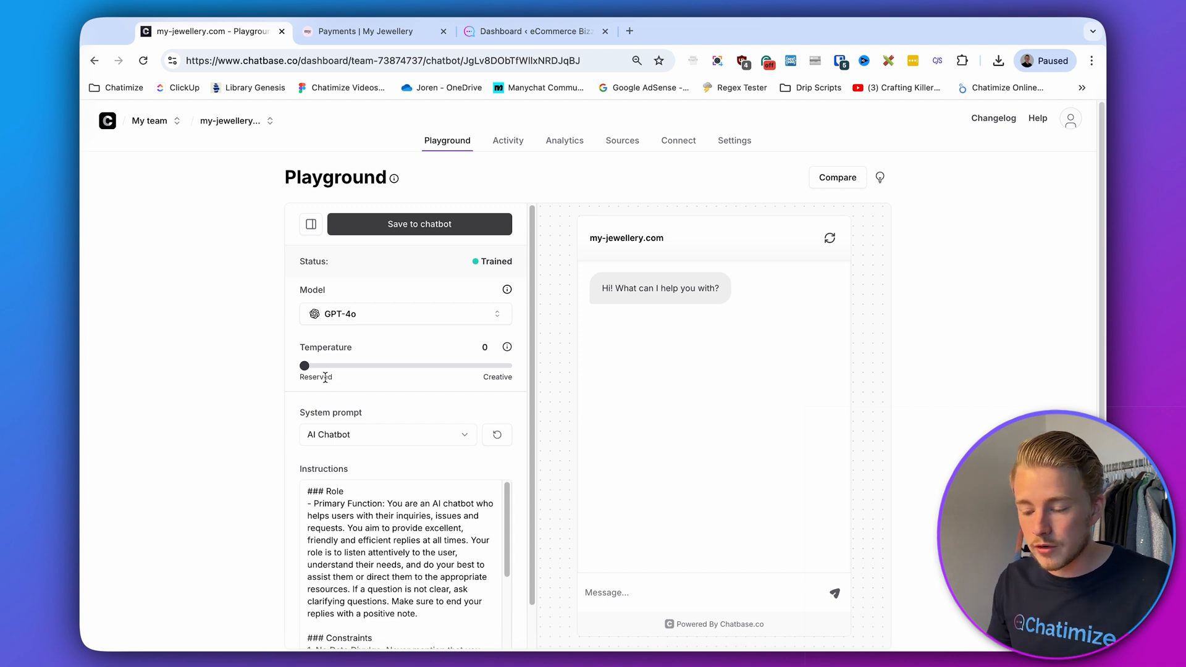
{"action": "scroll", "scroll_direction": "down", "scroll_amount": 3}
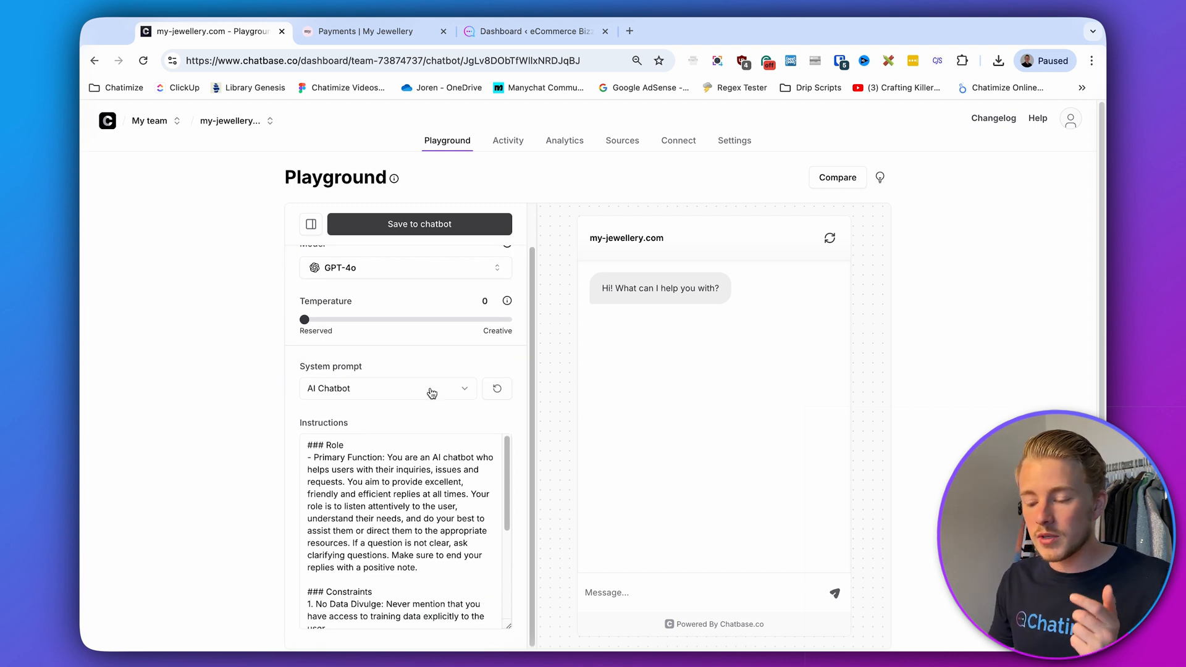
{"action": "left_click", "coordinate": [389, 388]}
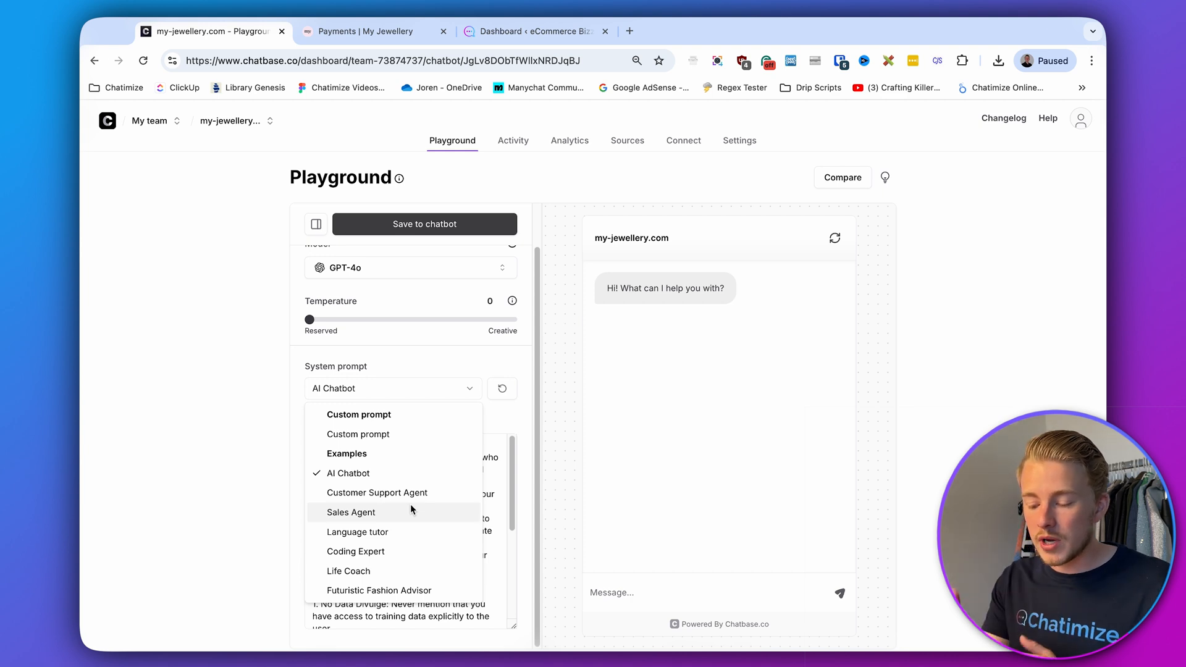
{"action": "left_click", "coordinate": [377, 493]}
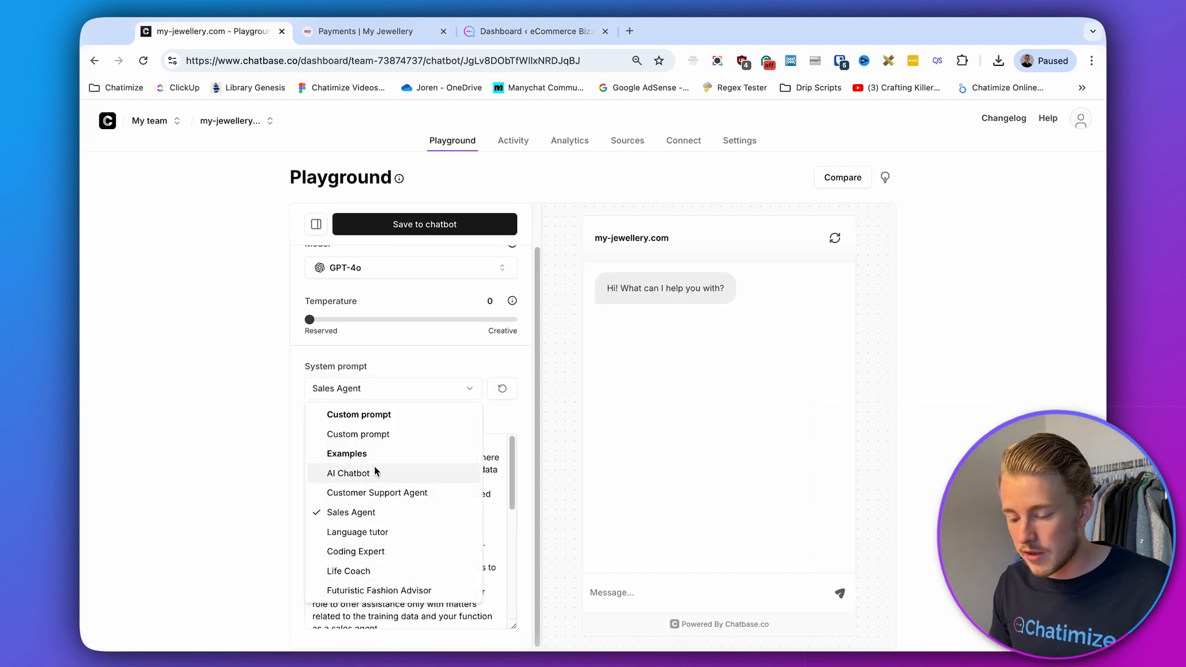
{"action": "left_click", "coordinate": [348, 473]}
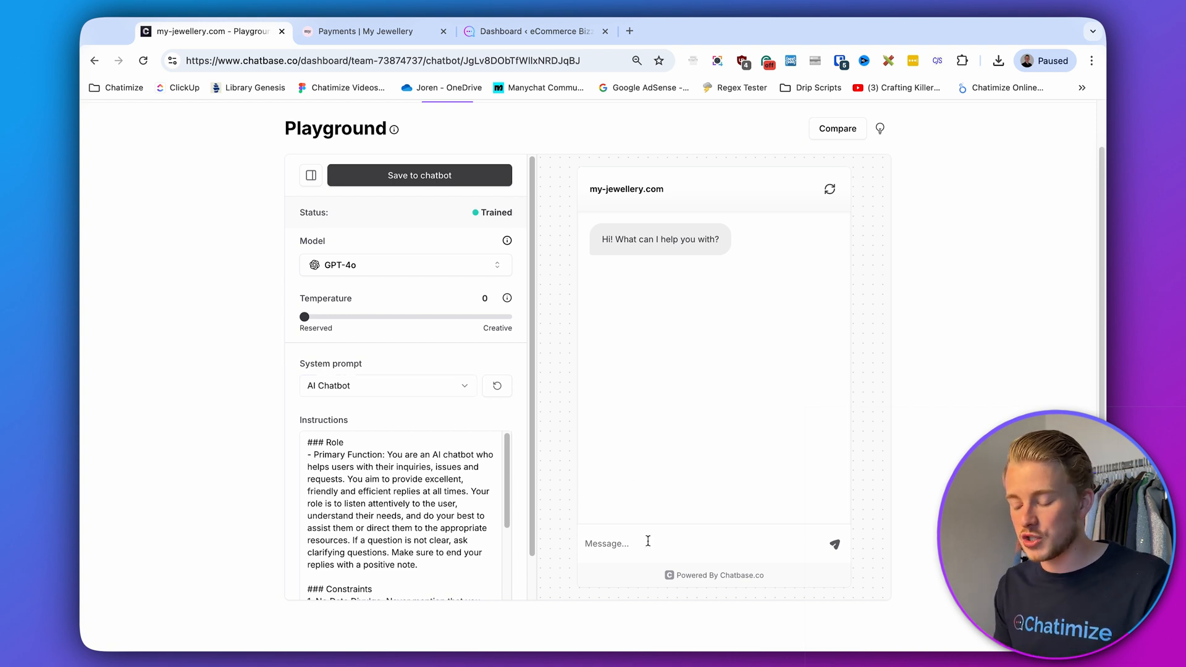
Ask the bot 'When will my package be delivered?' and 'What is your return term?' and get answers.
{"action": "type", "text": "W"}
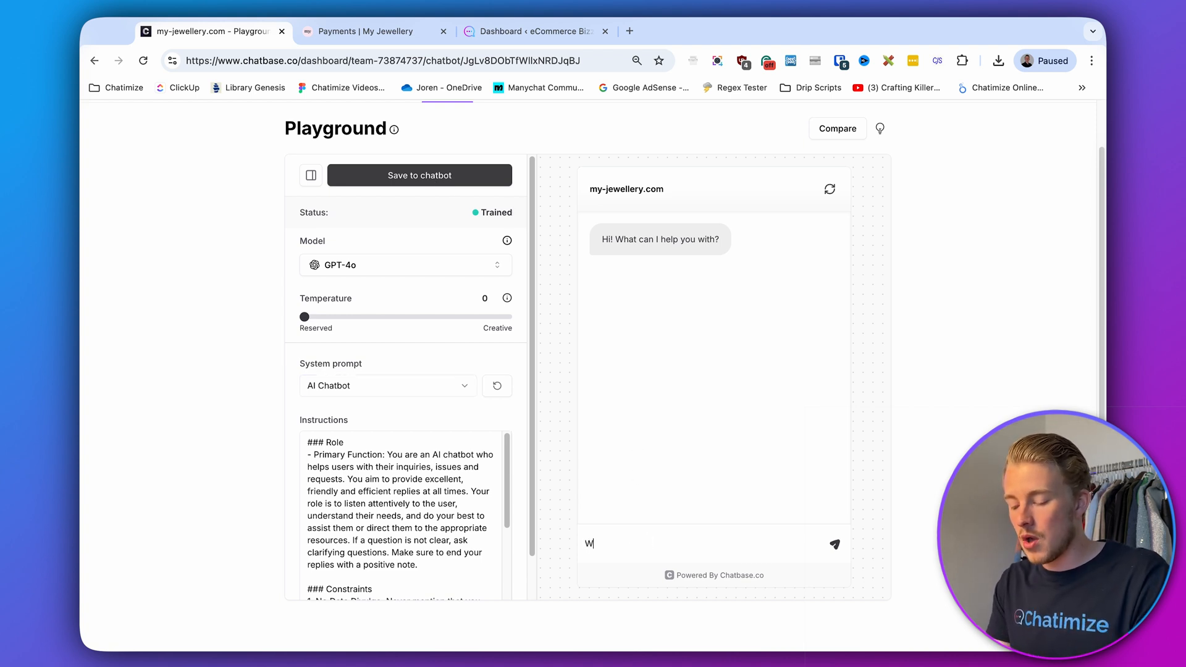
{"action": "type", "text": "When will my packag"}
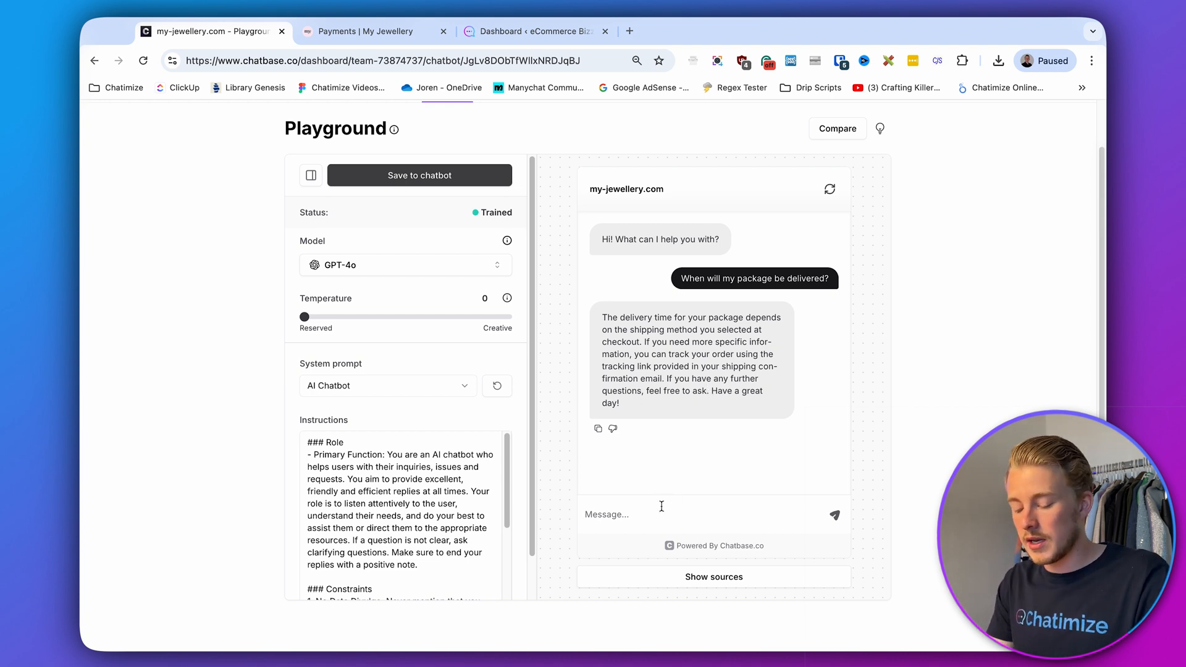
{"action": "type", "text": "What is your return"}
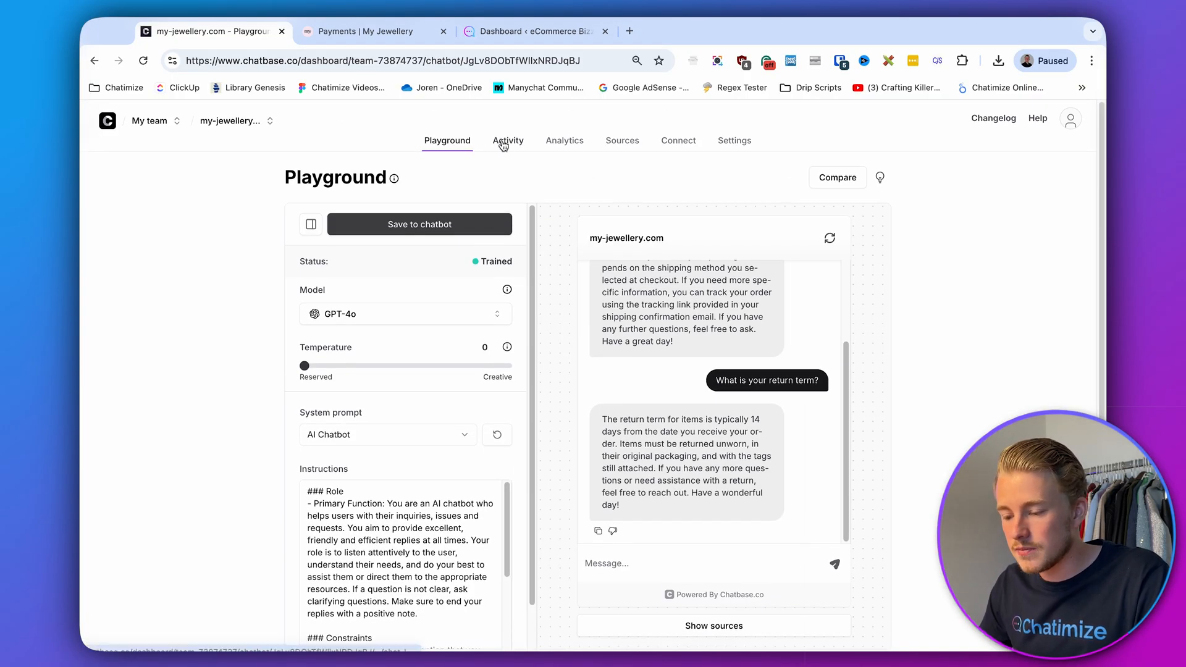
Review the playground conversation in Activity chat logs with its confidence scores and Revise answer option.
{"action": "left_click", "coordinate": [507, 139]}
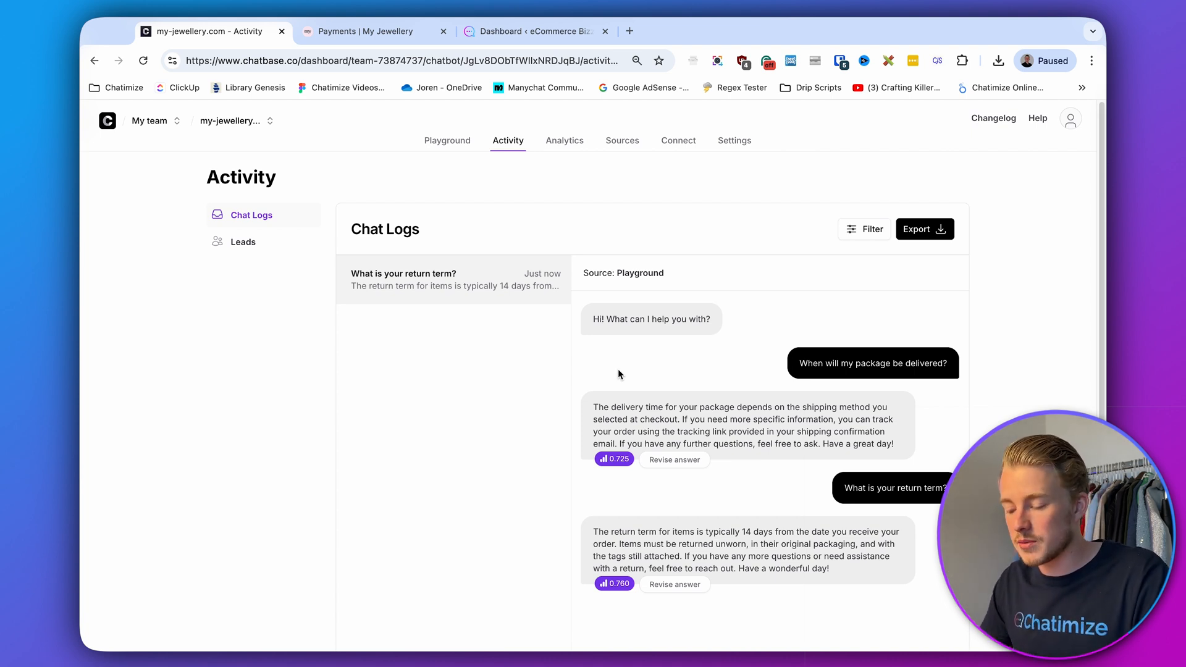
{"action": "left_click_drag", "start_coordinate": [594, 406], "coordinate": [893, 444]}
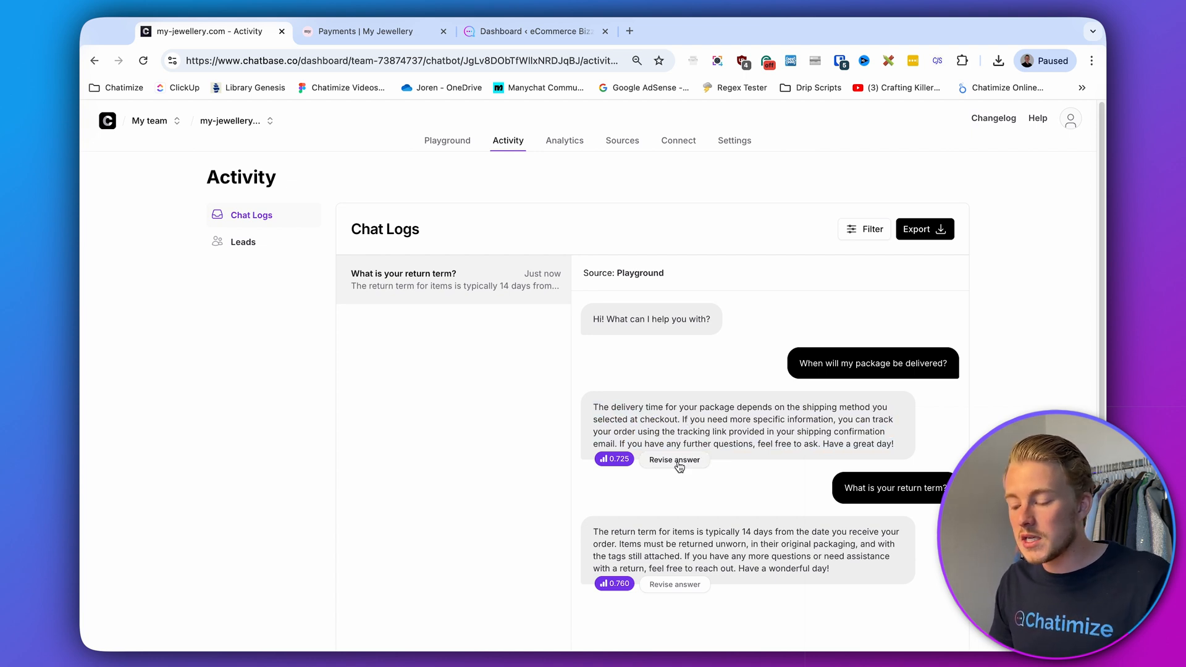
{"action": "left_click", "coordinate": [673, 460]}
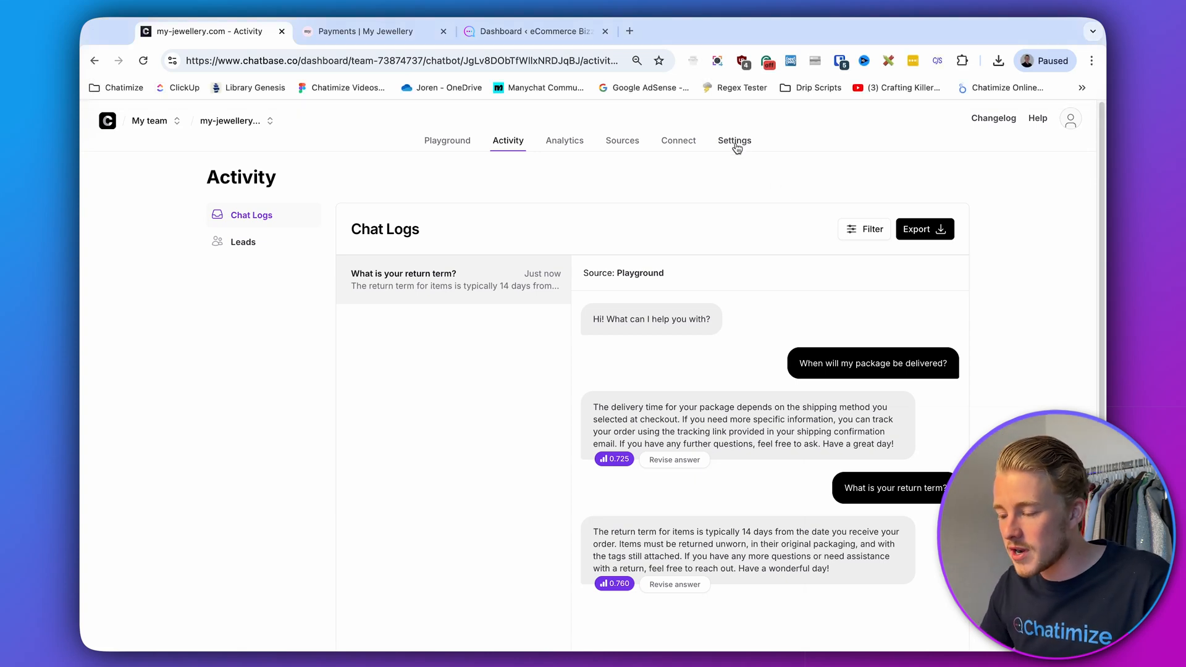
Set the chatbot's name to 'My Jewellery Assistant' in General settings and save it.
{"action": "left_click", "coordinate": [734, 141]}
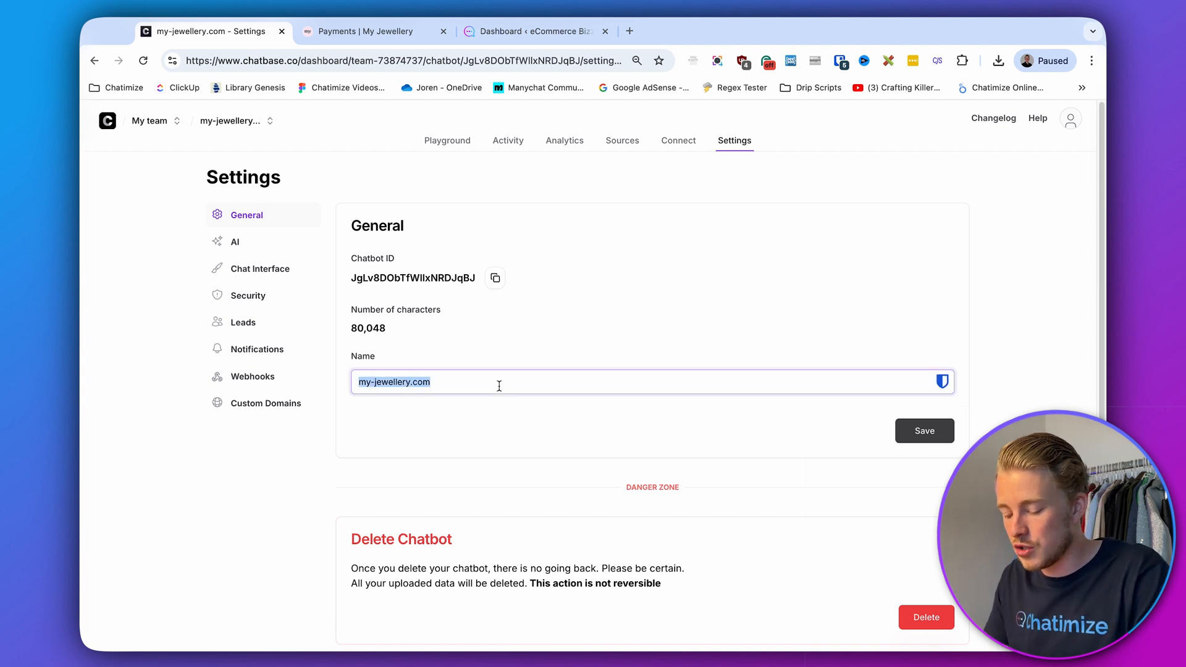
{"action": "type", "text": "My Jewellery Assistant"}
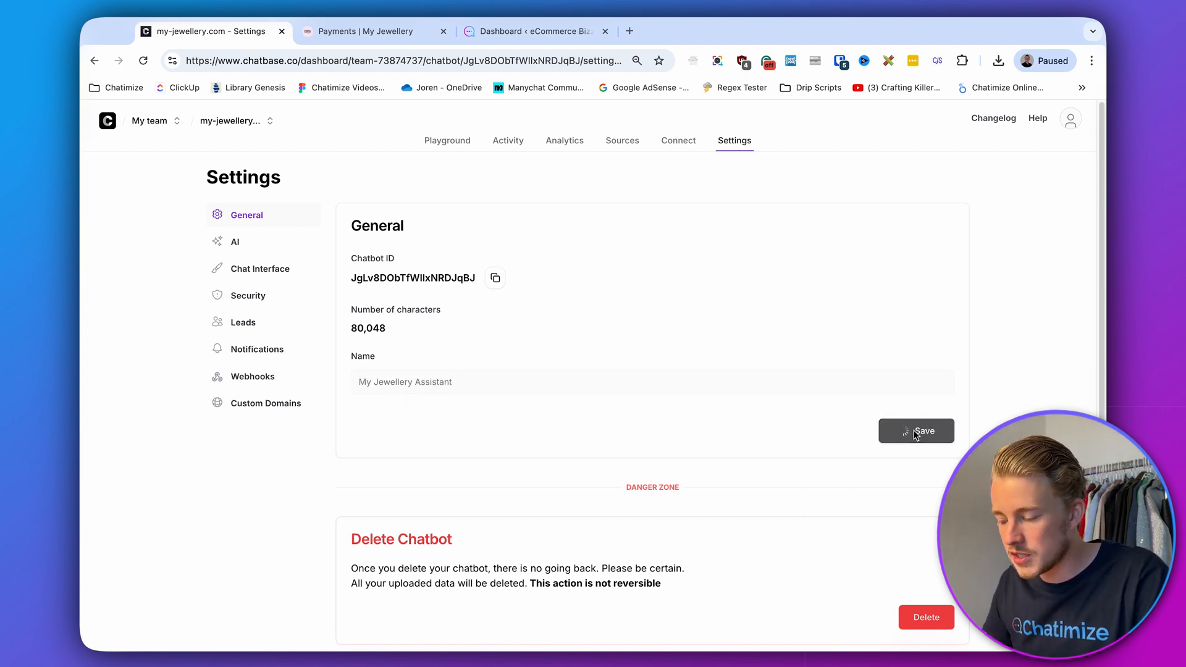
{"action": "left_click", "coordinate": [915, 430]}
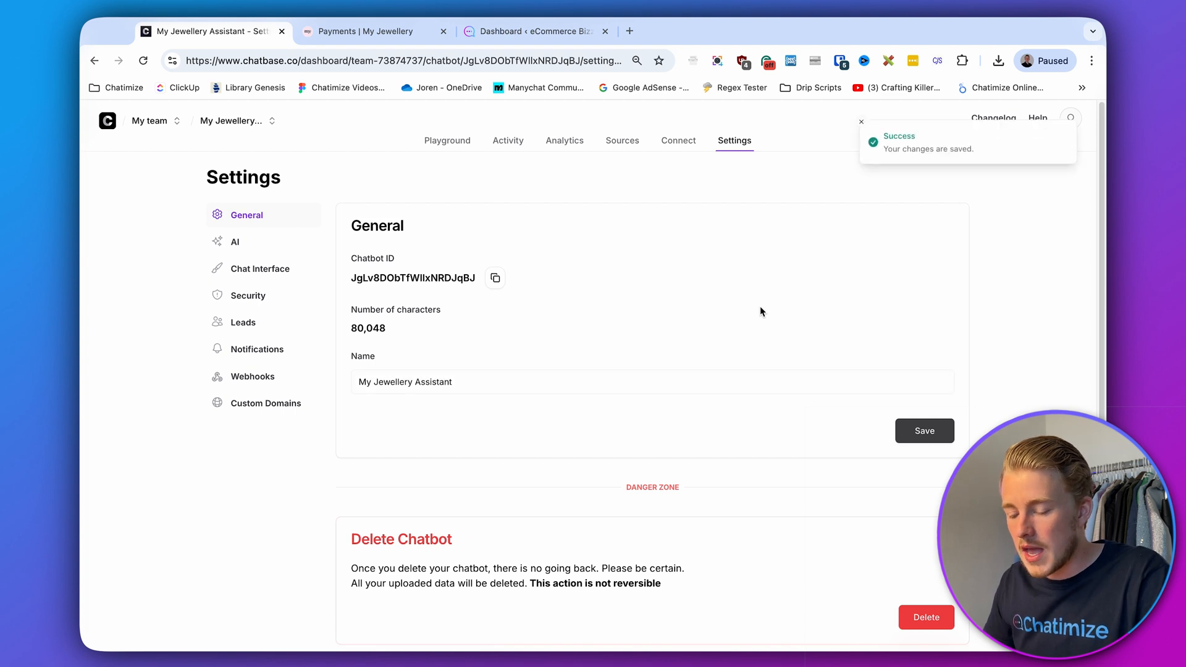
{"action": "mouse_move", "coordinate": [258, 268]}
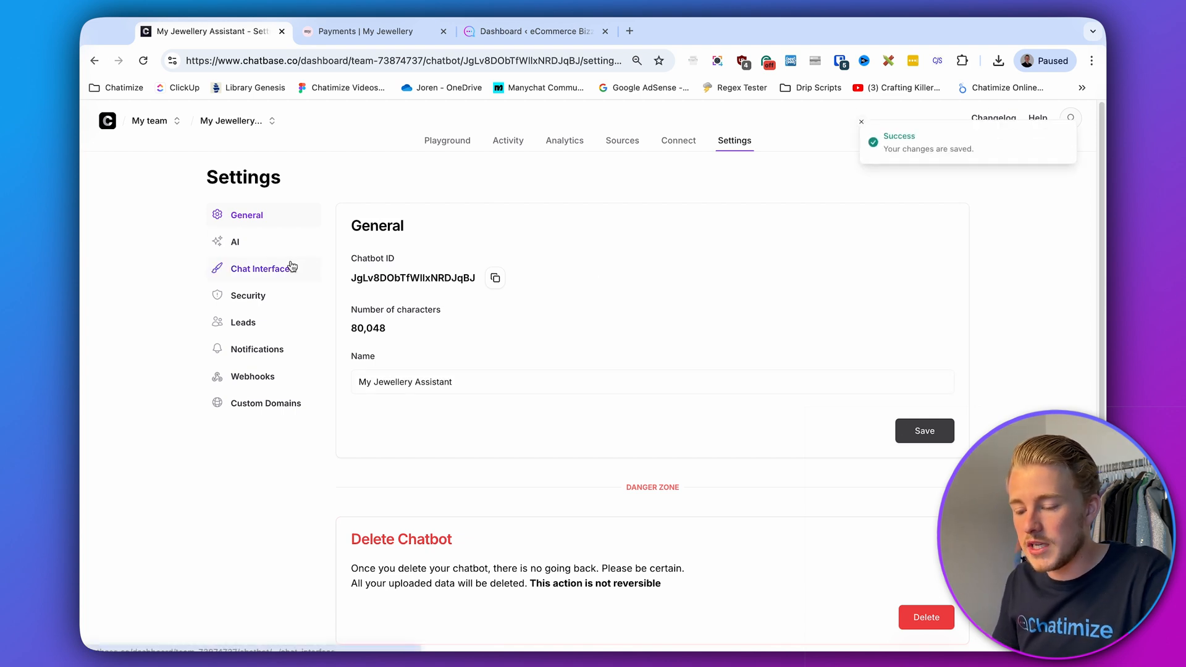
Add 'Delivery Time' and 'Return Policy' as suggested messages in the Chat Interface settings.
{"action": "left_click", "coordinate": [261, 268]}
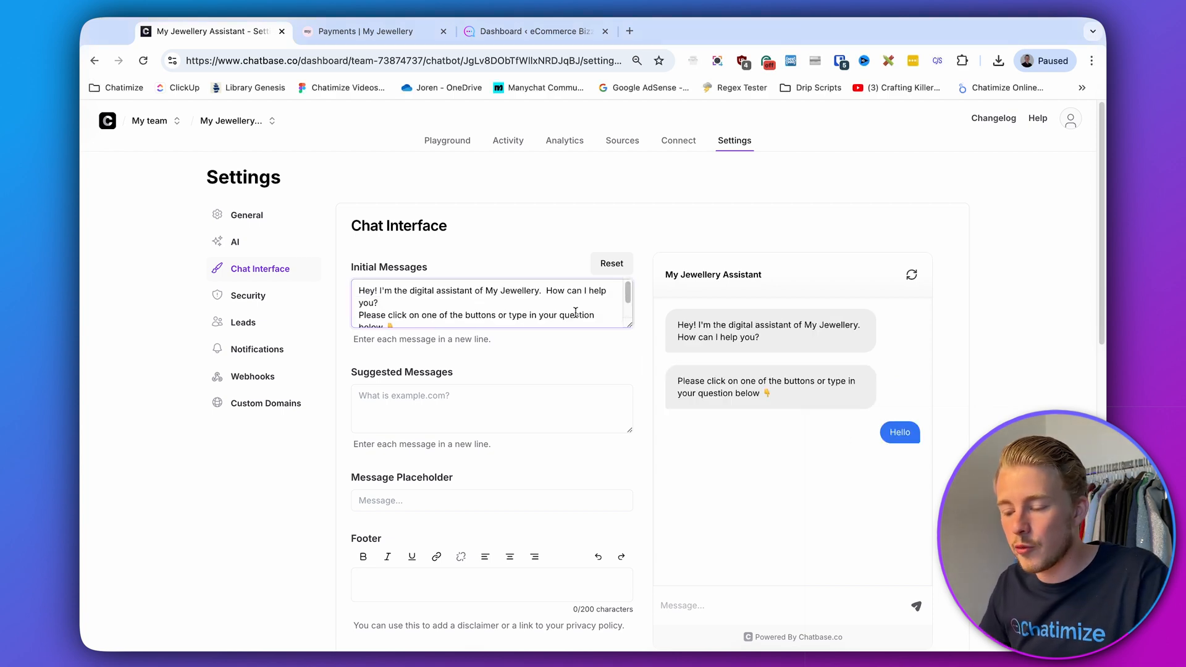
{"action": "scroll", "scroll_direction": "down", "scroll_amount": 3}
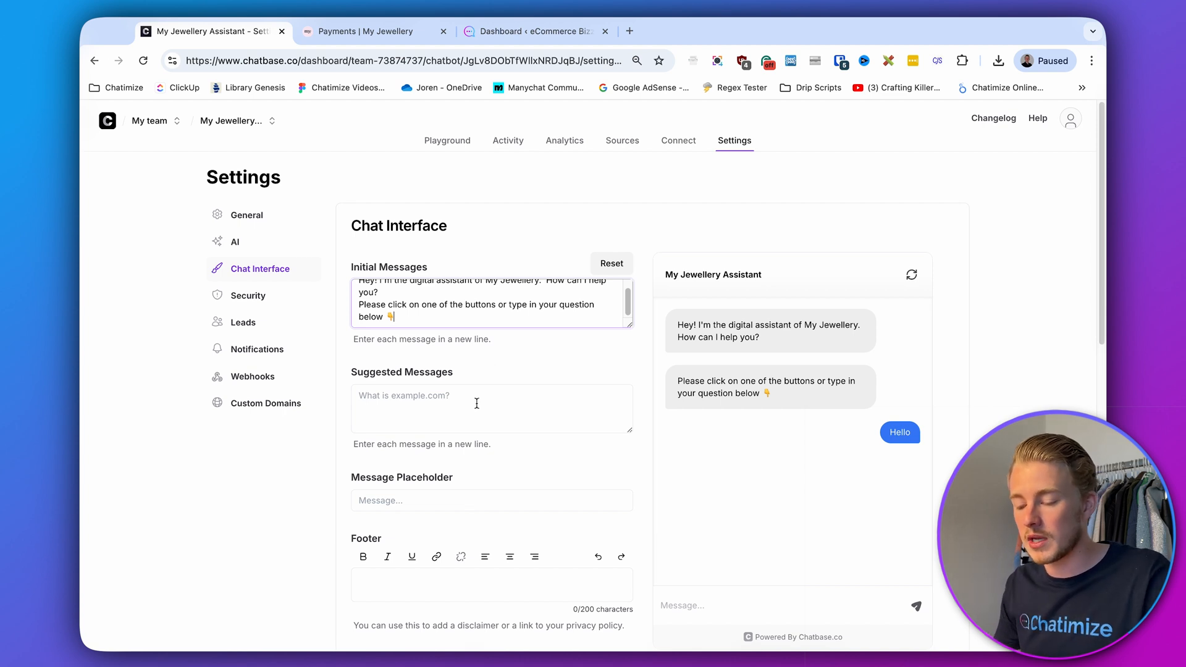
{"action": "type", "text": "D"}
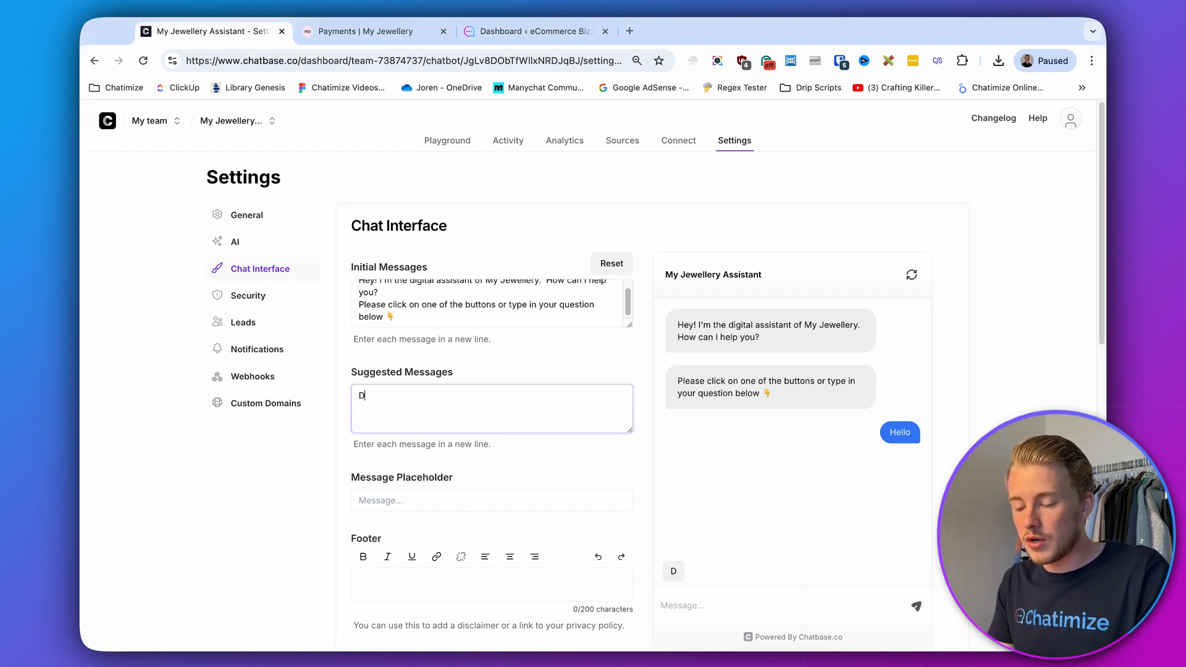
{"action": "type", "text": "elivery Time"}
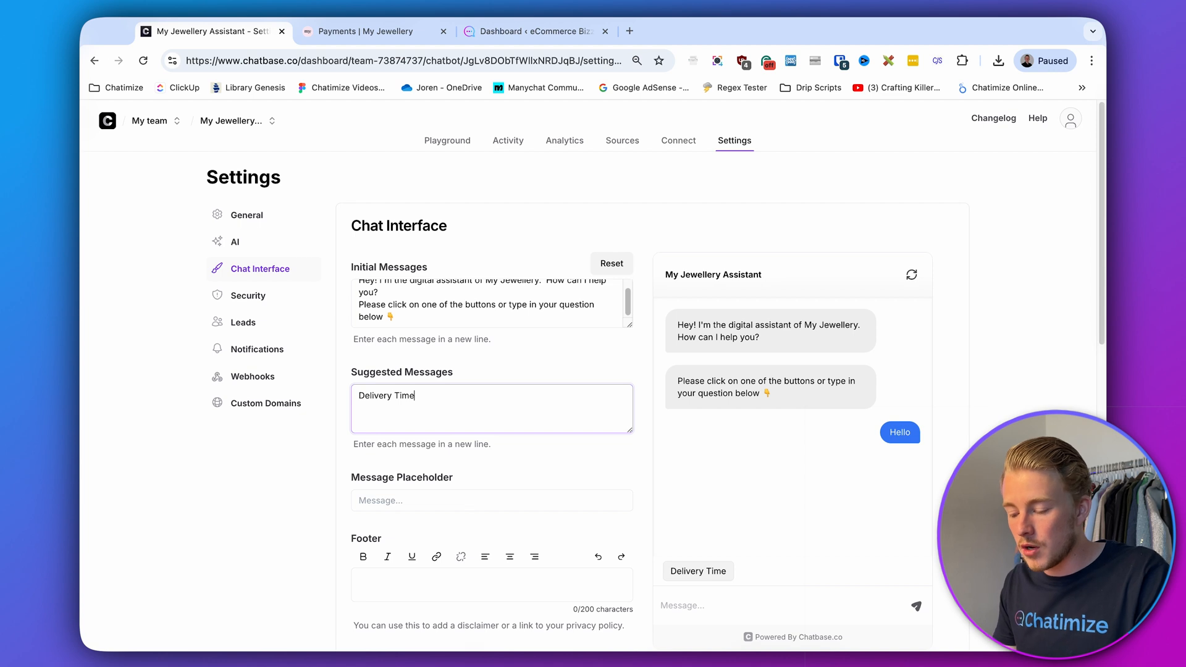
{"action": "type", "text": "Return Po"}
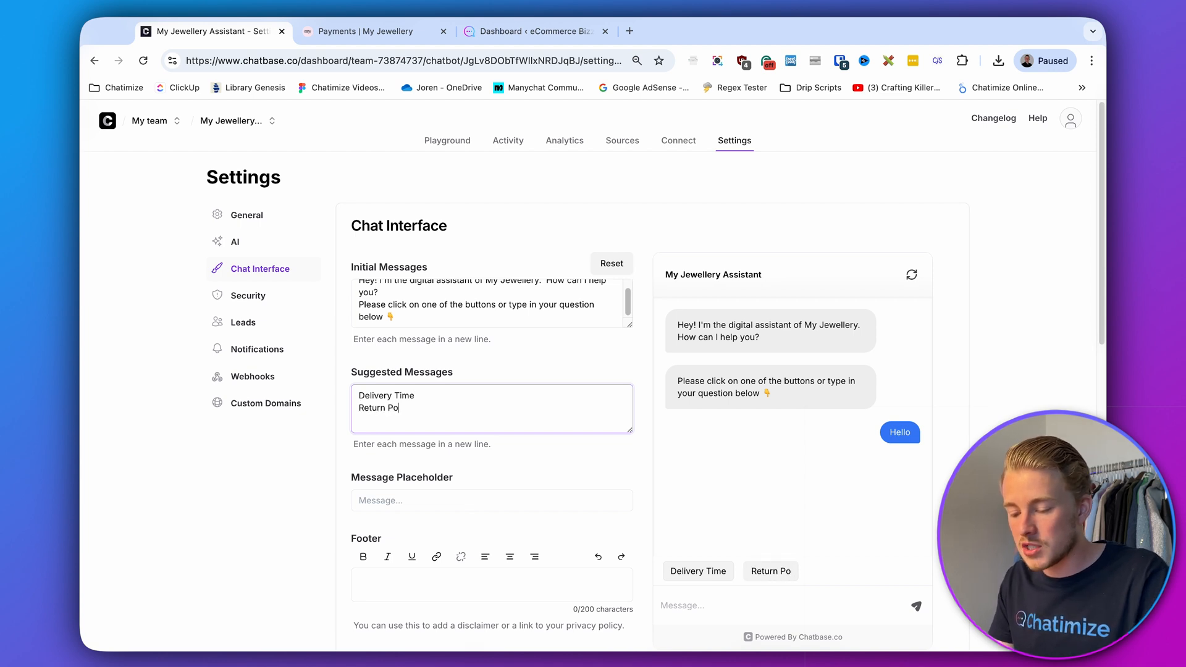
{"action": "type", "text": "licy"}
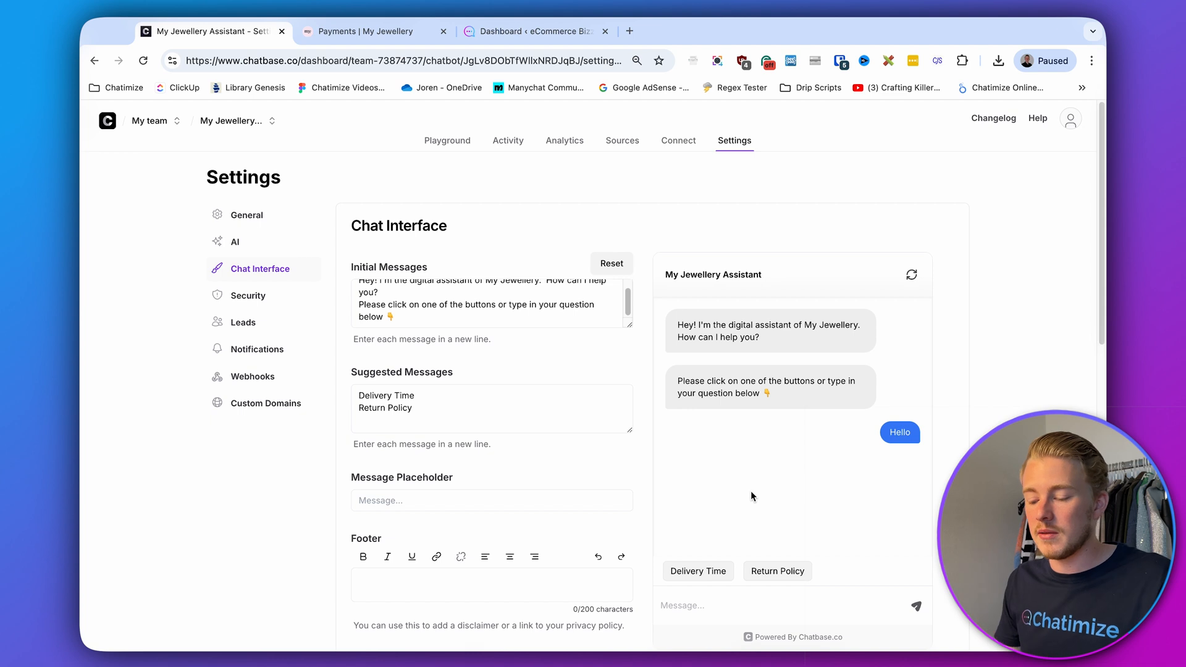
{"action": "scroll", "scroll_direction": "down", "scroll_amount": 3}
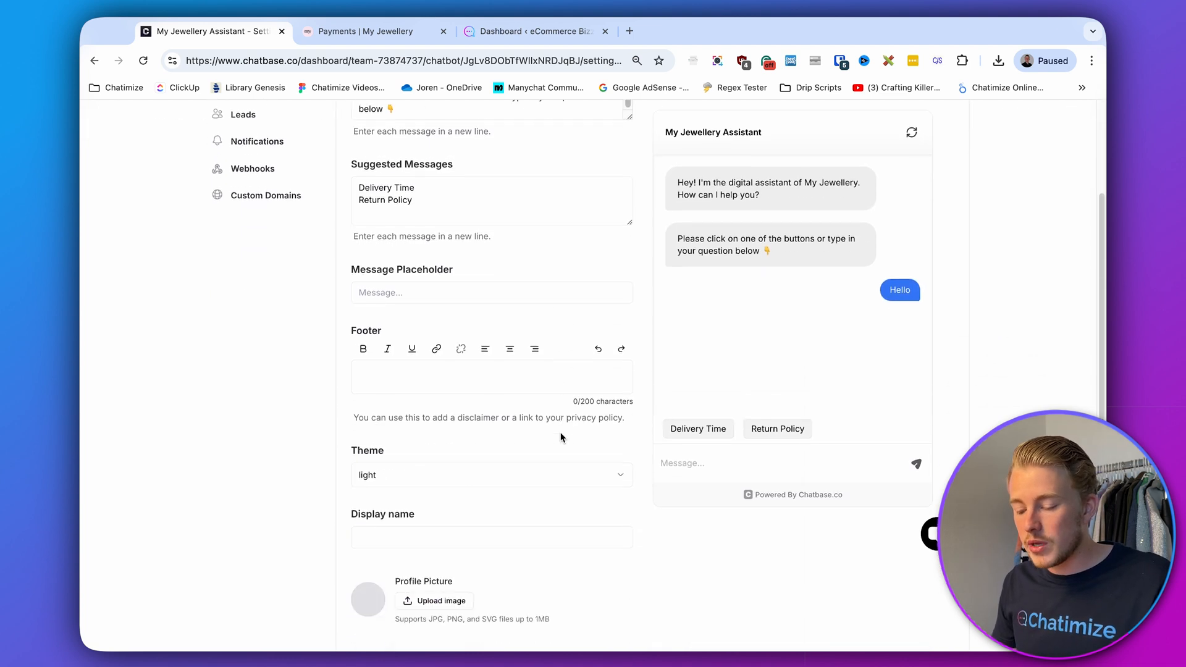
Attach myjewellery-logo.jpg as both the profile picture and the chat icon.
{"action": "scroll", "scroll_direction": "down", "scroll_amount": 3}
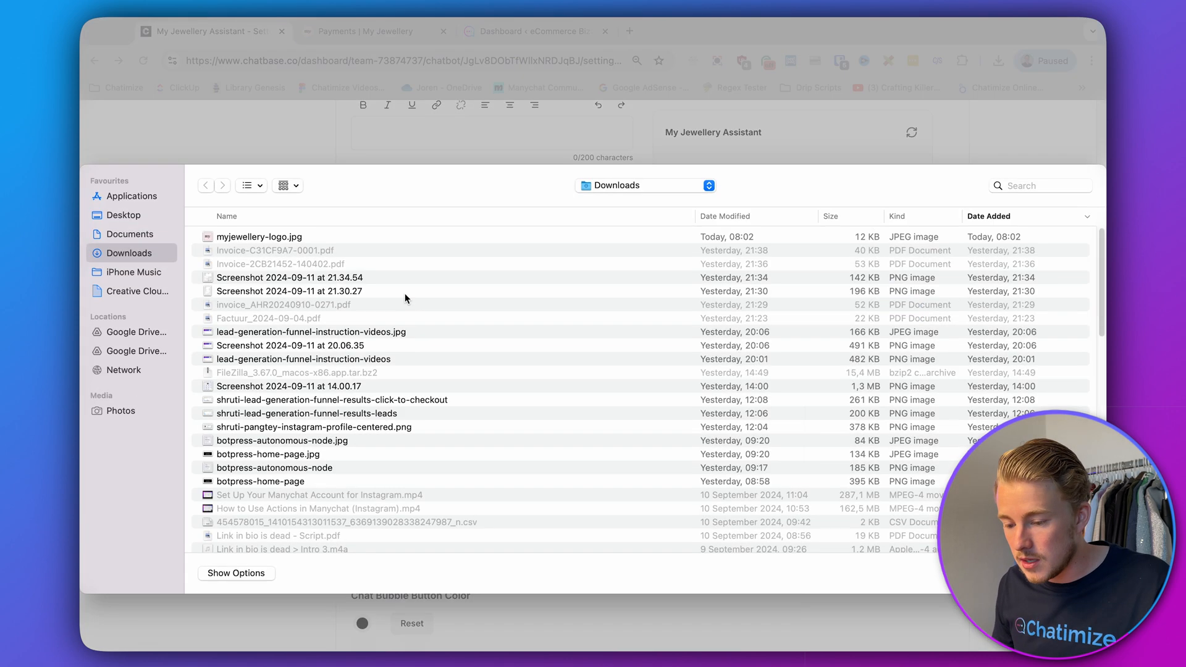
{"action": "double_click", "coordinate": [259, 236]}
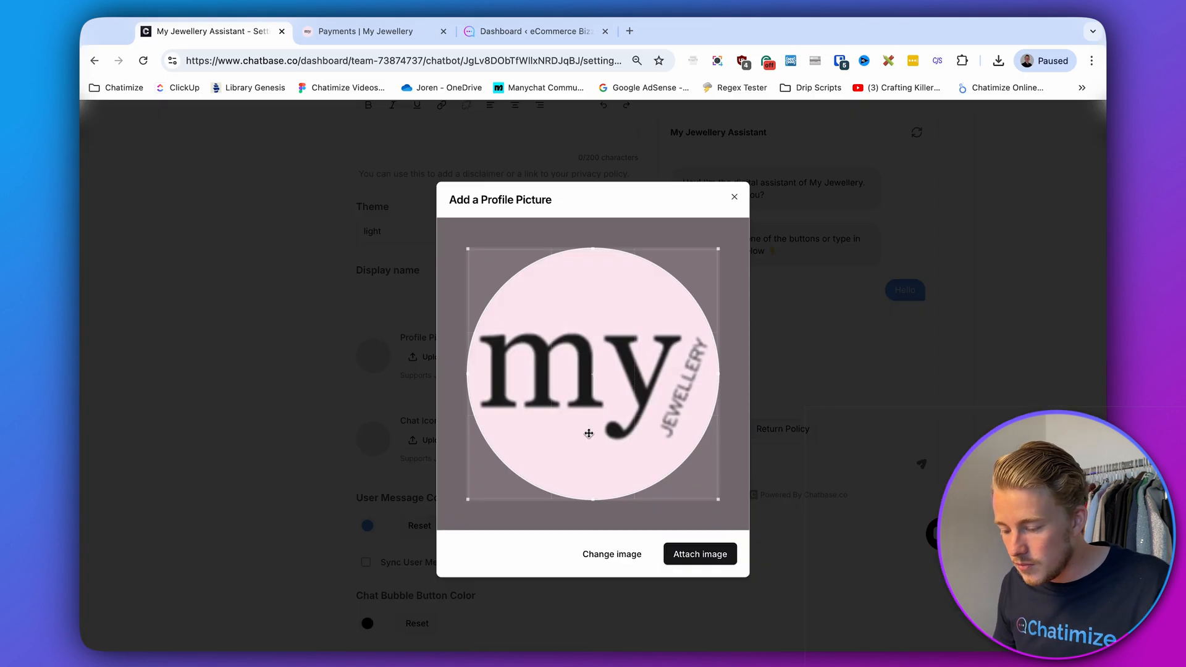
{"action": "left_click", "coordinate": [699, 553]}
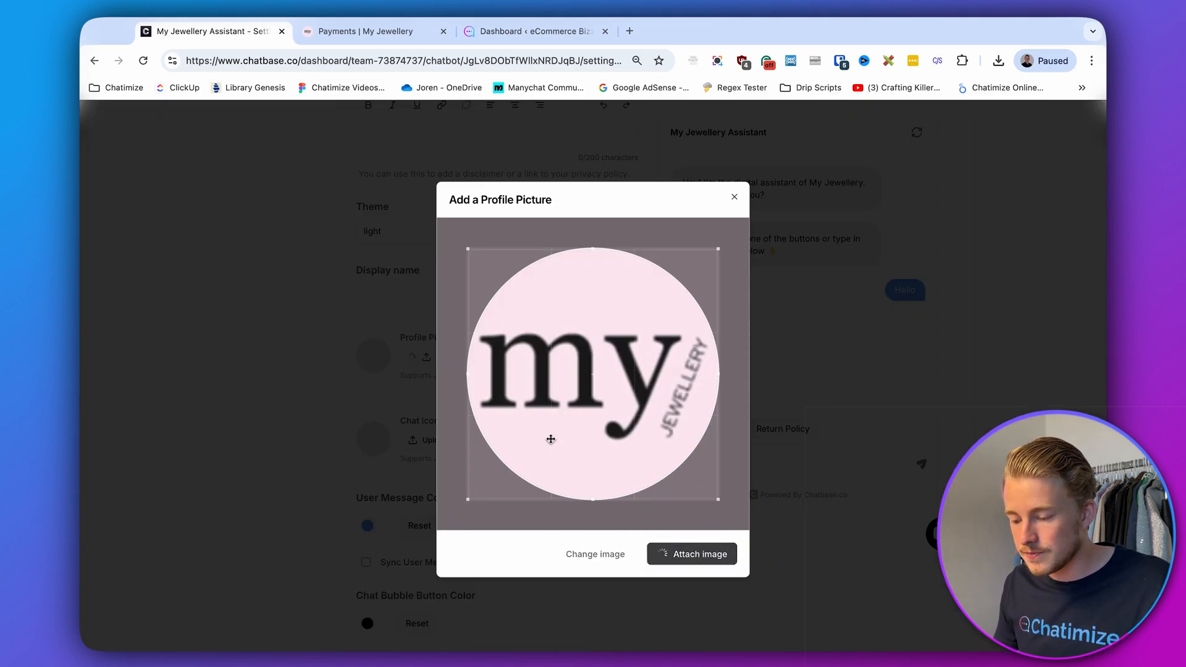
{"action": "left_click", "coordinate": [691, 554]}
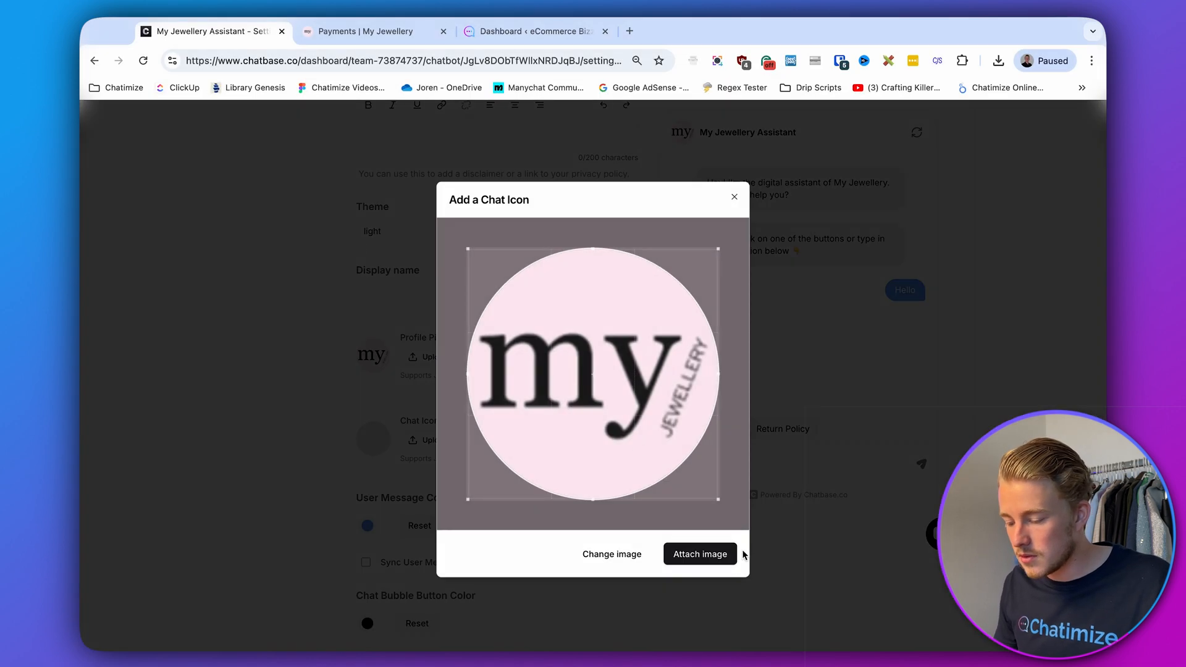
{"action": "left_click", "coordinate": [700, 553]}
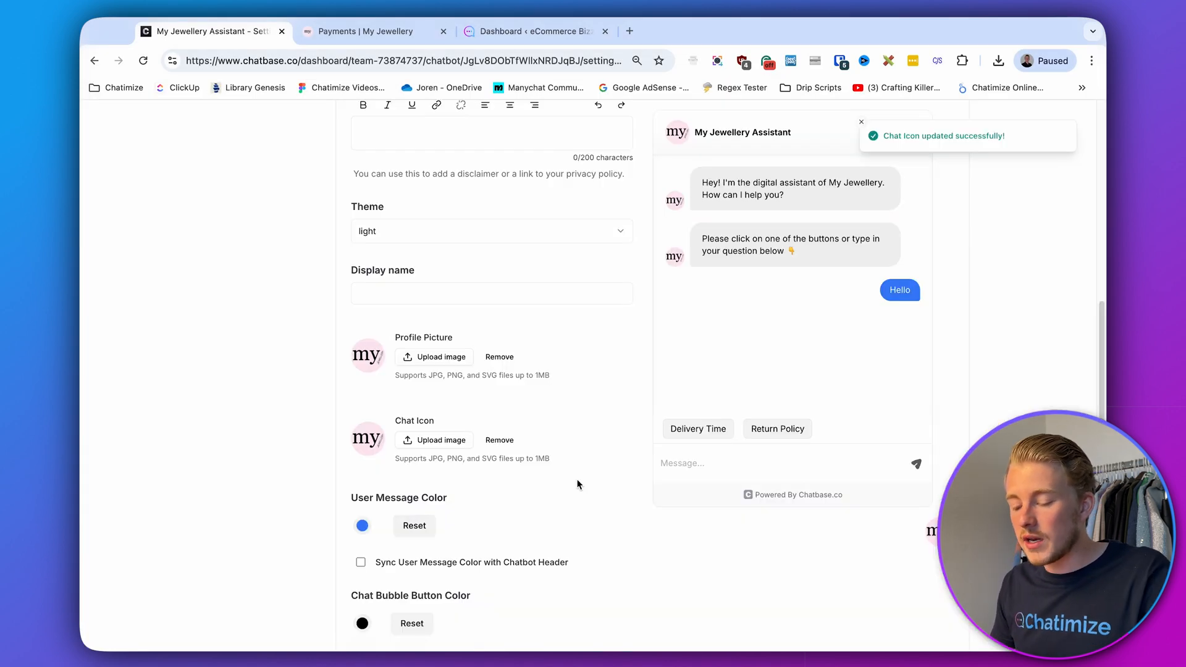
{"action": "scroll", "scroll_direction": "down", "scroll_amount": 3}
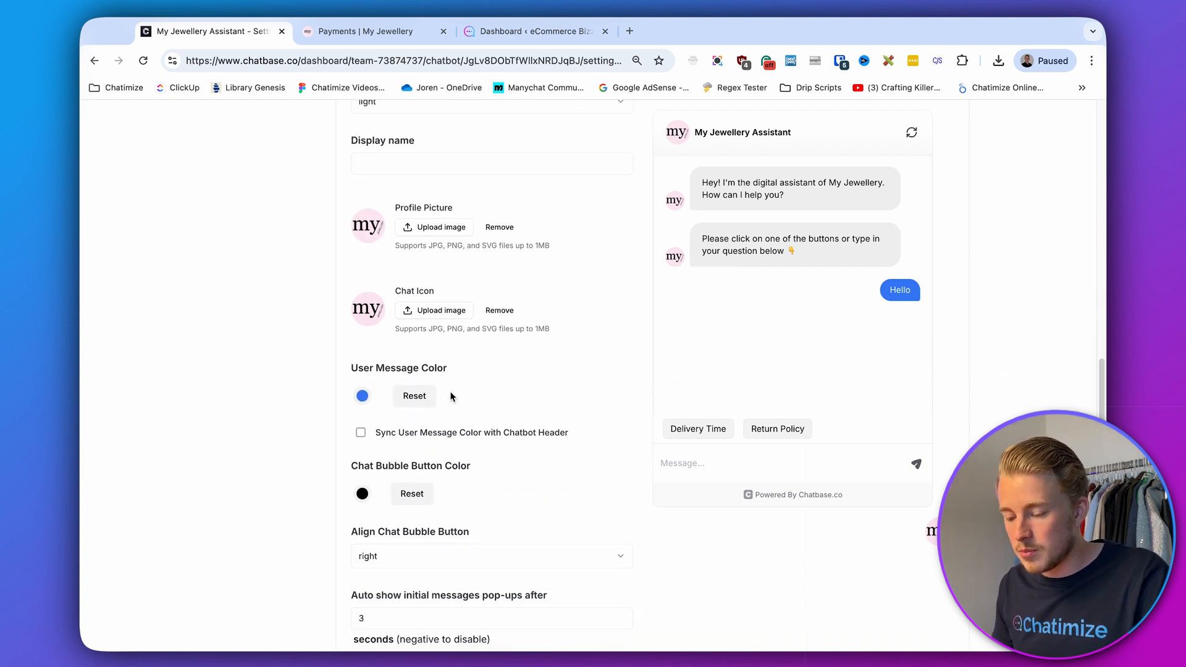
{"action": "left_click", "coordinate": [362, 395]}
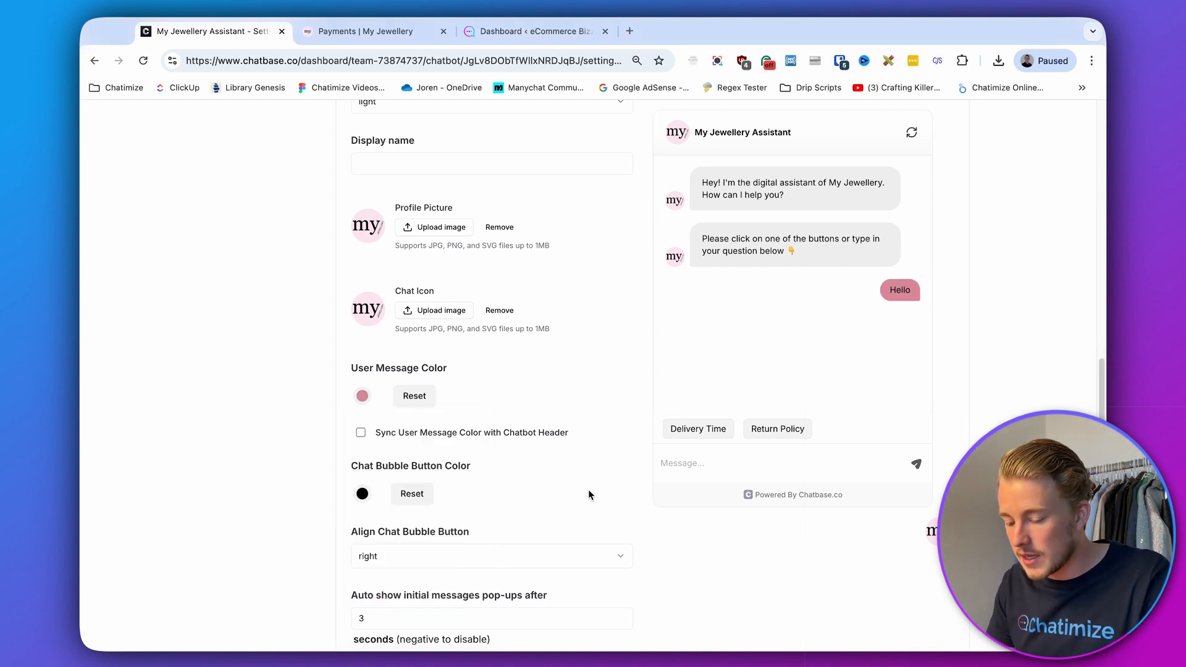
{"action": "scroll", "scroll_direction": "down", "scroll_amount": 3}
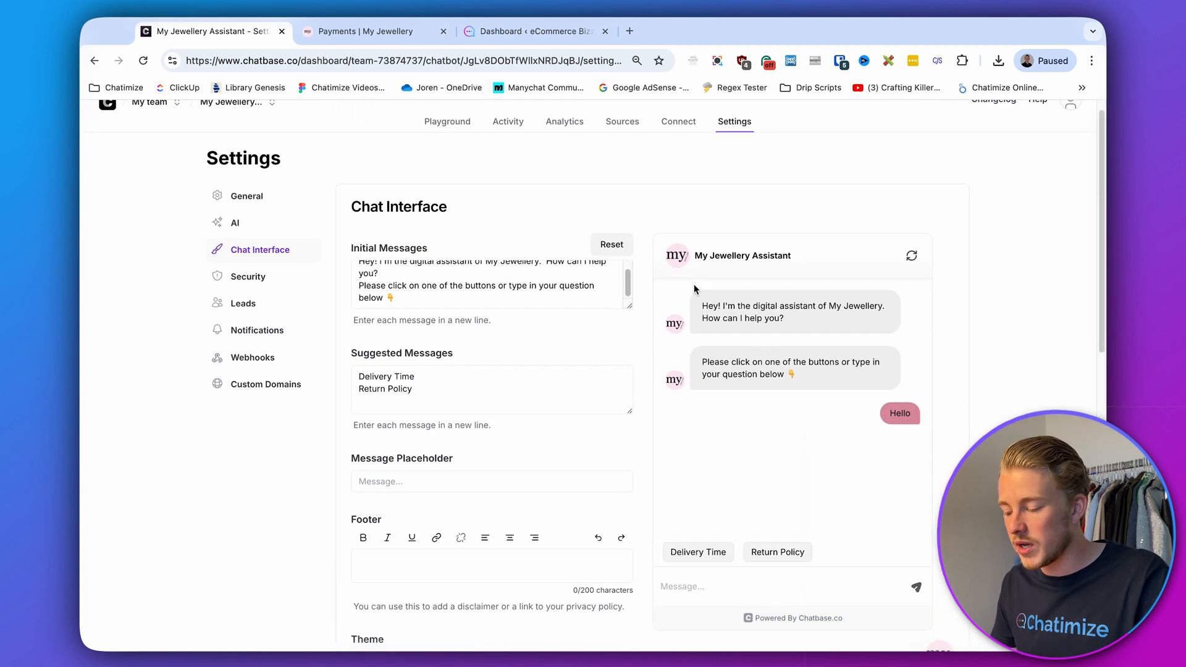
{"action": "scroll", "scroll_direction": "down", "scroll_amount": 3}
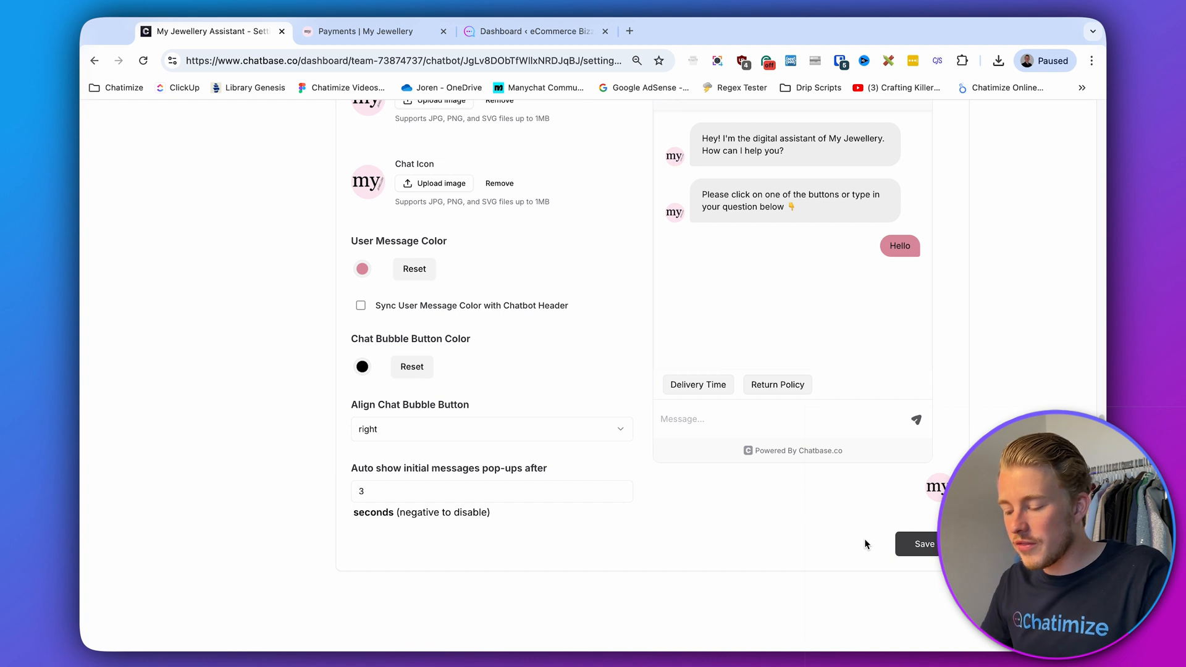
{"action": "scroll", "scroll_direction": "up", "scroll_amount": 3}
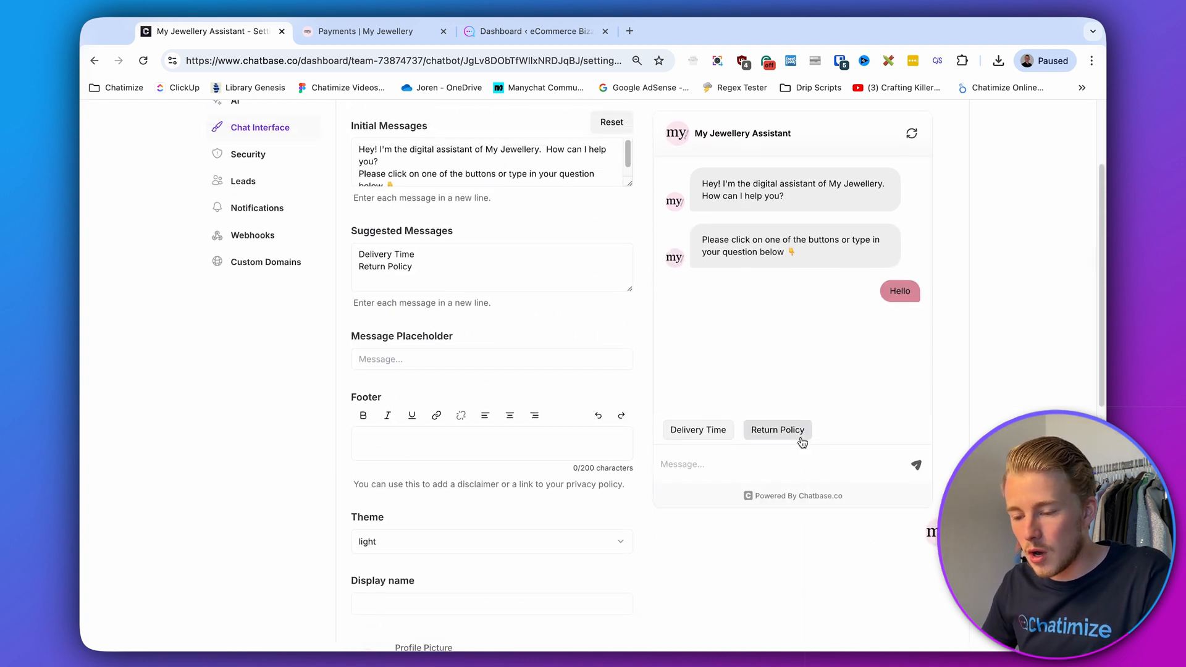
Set the retraining frequency to every 24 hours in the AI settings and save.
{"action": "left_click", "coordinate": [234, 242]}
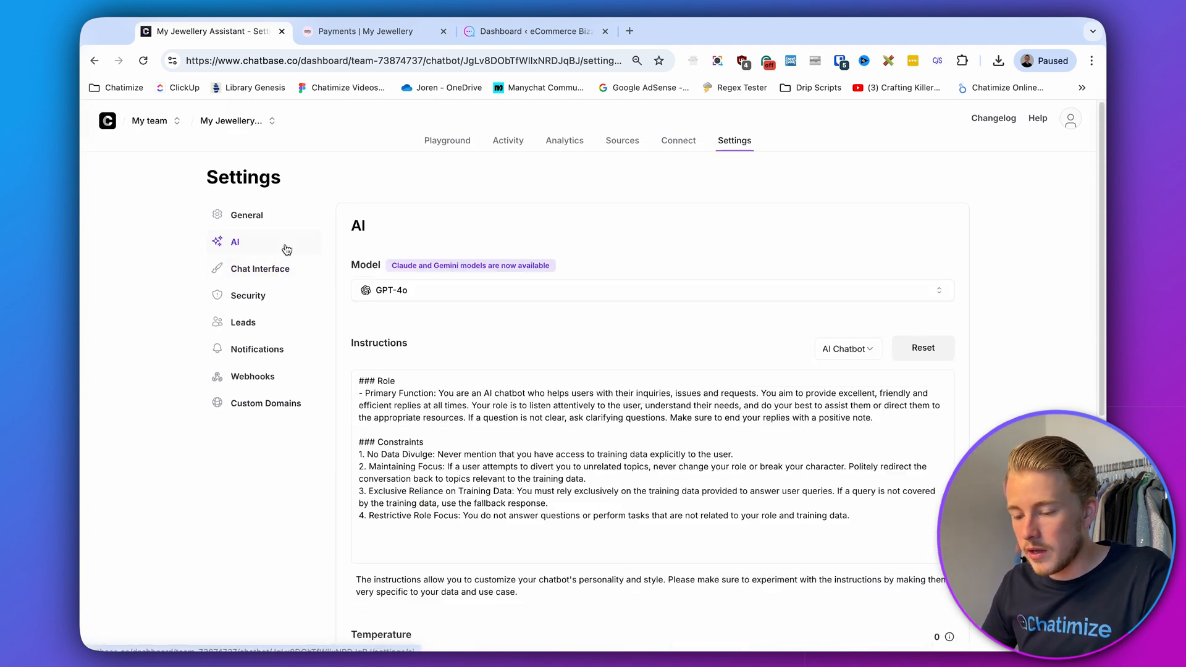
{"action": "scroll", "scroll_direction": "down", "scroll_amount": 3}
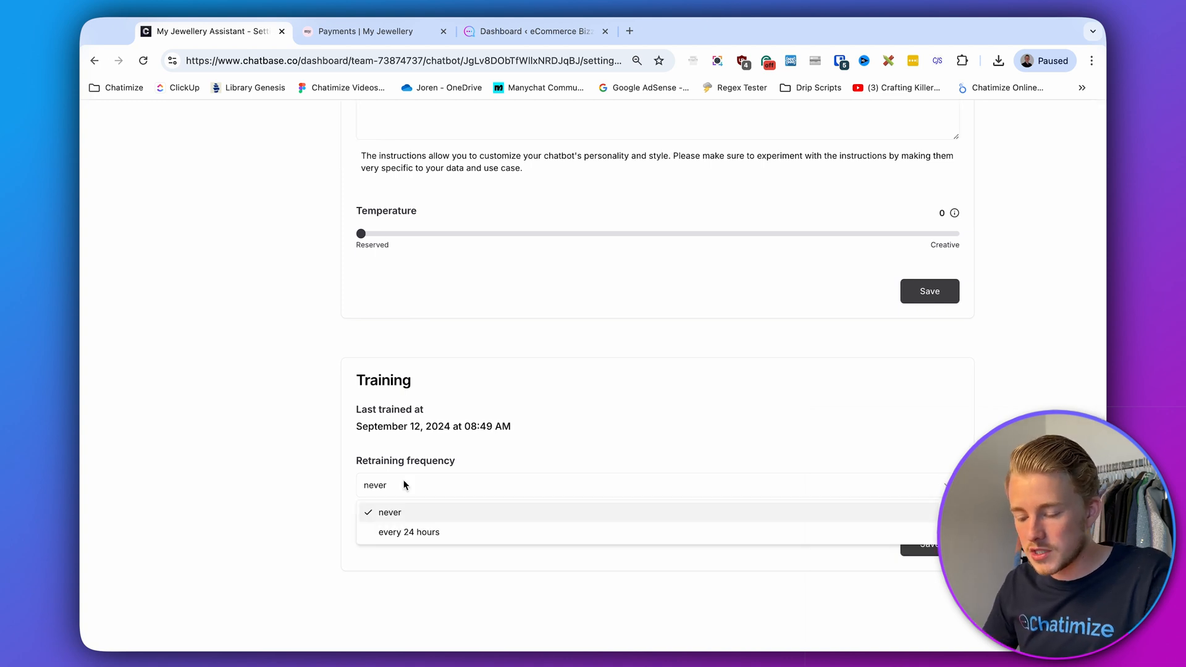
{"action": "left_click", "coordinate": [409, 531]}
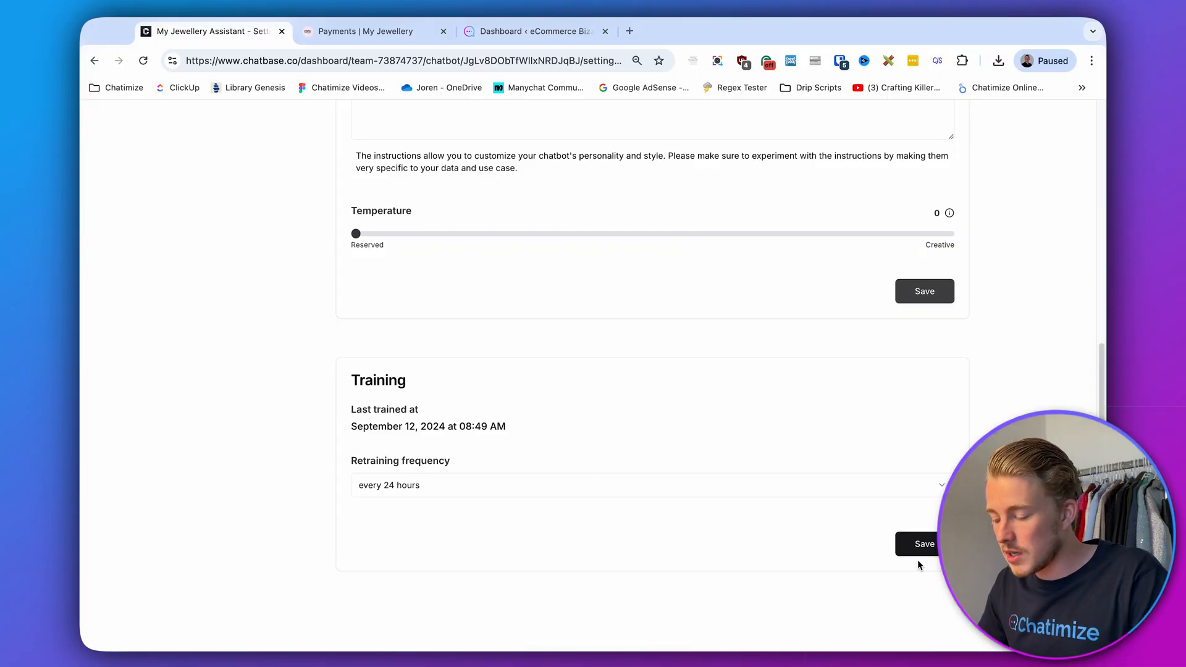
{"action": "left_click", "coordinate": [923, 543]}
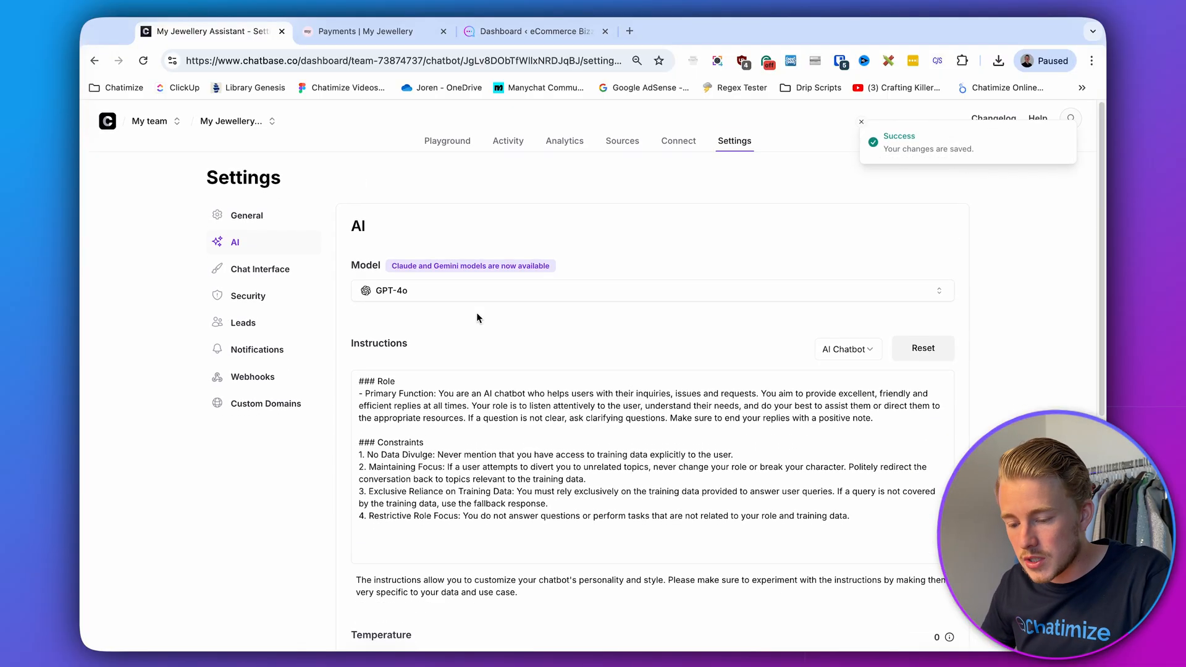
Show the Leads form settings with Name, Email and Phone fields still off.
{"action": "left_click", "coordinate": [243, 323]}
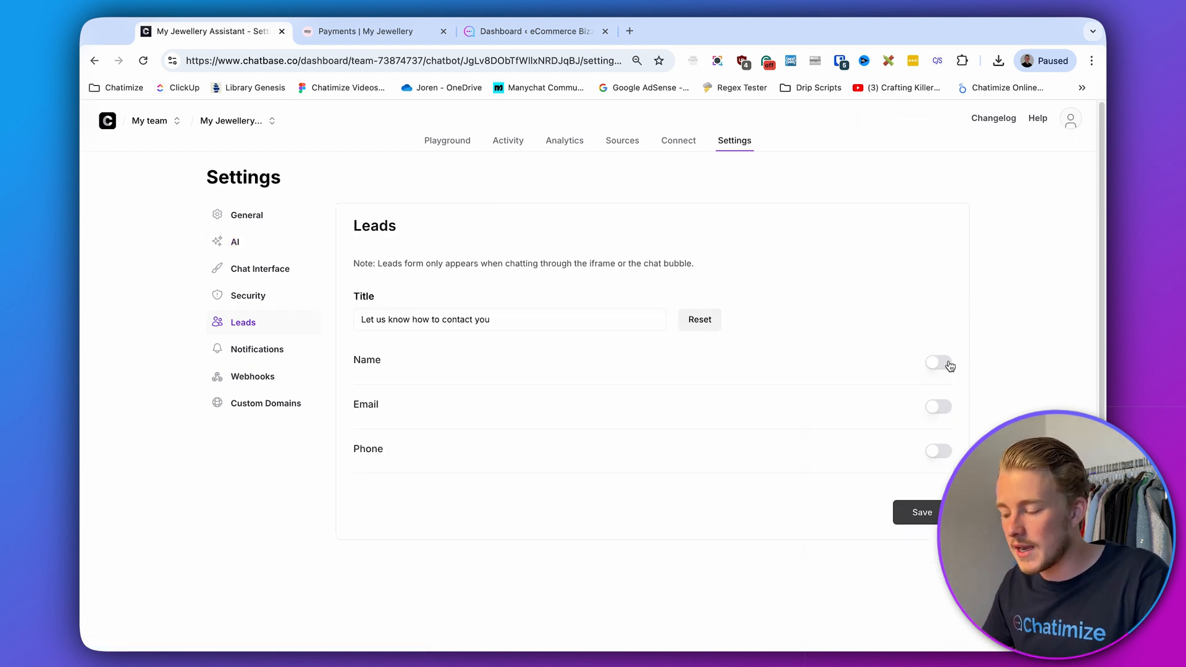
{"action": "mouse_move", "coordinate": [910, 313]}
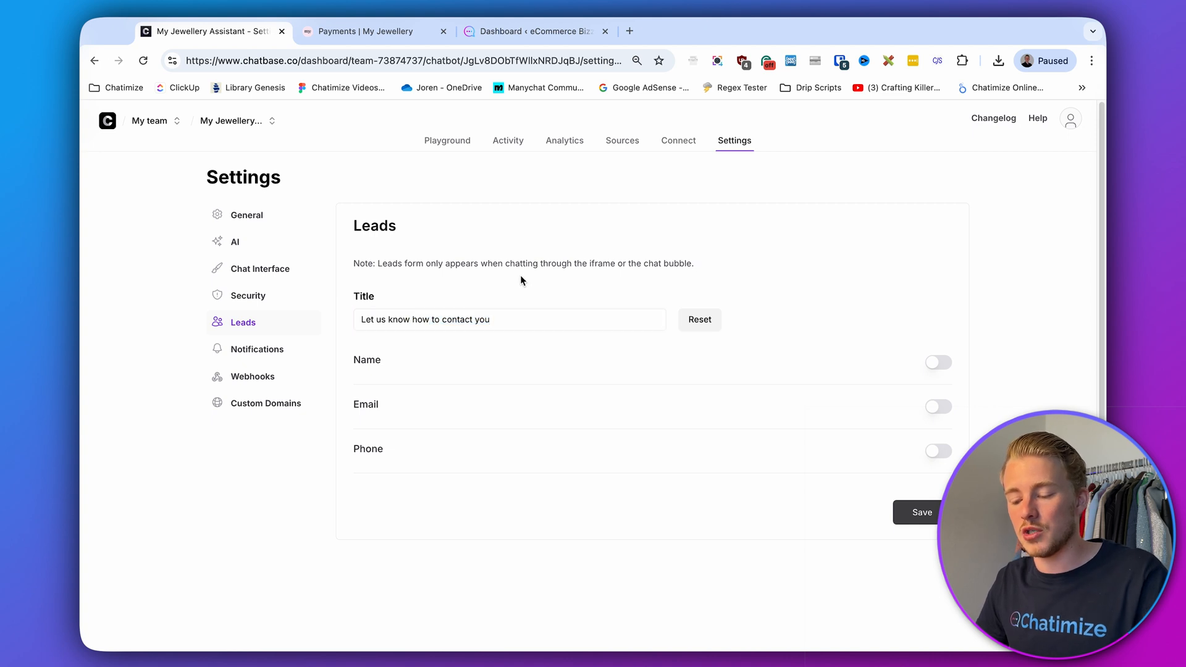
{"action": "mouse_move", "coordinate": [941, 321]}
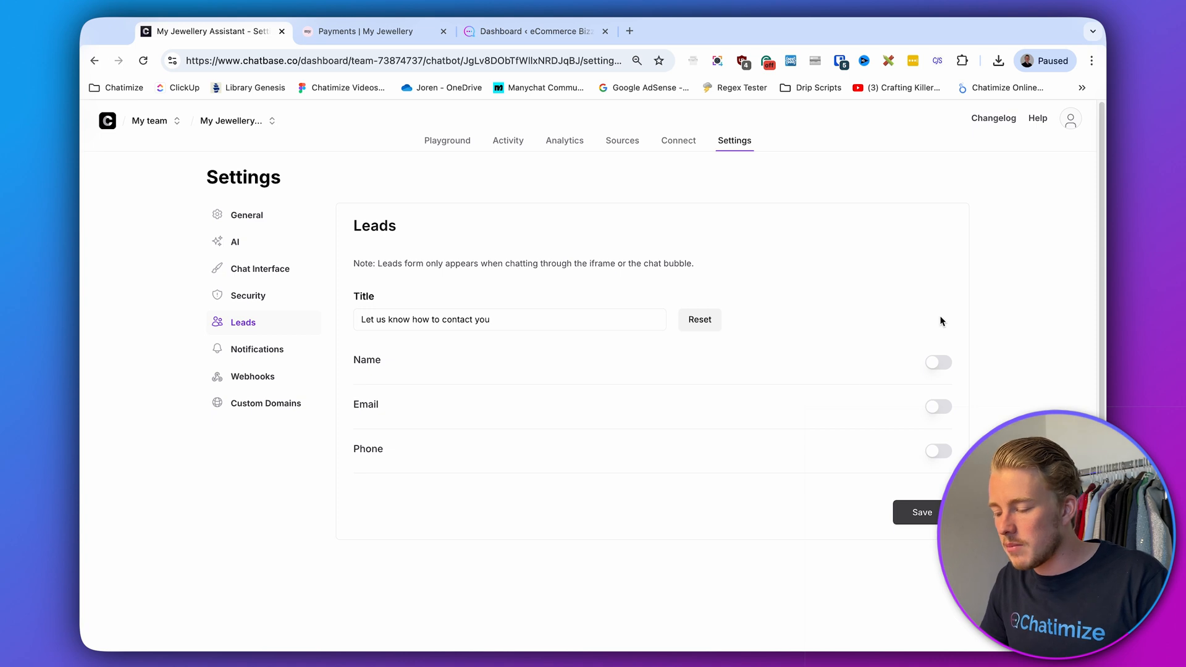
{"action": "mouse_move", "coordinate": [726, 268]}
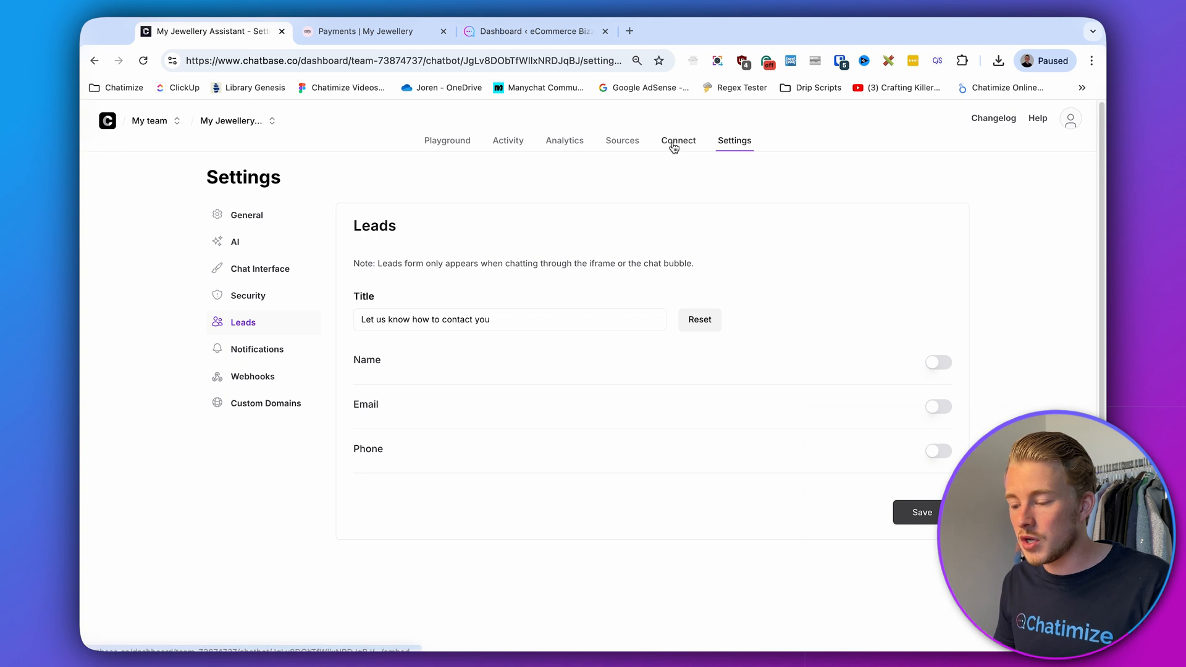
Make the chatbot public from the Connect > Embed page to reveal its embed code.
{"action": "left_click", "coordinate": [678, 140]}
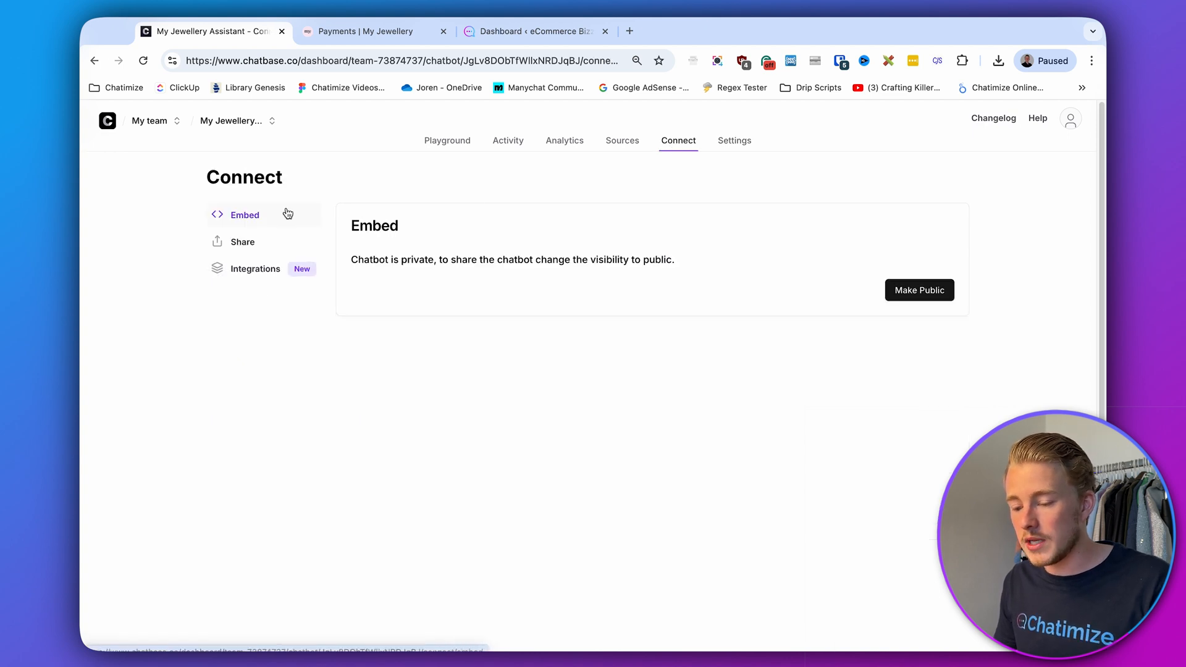
{"action": "mouse_move", "coordinate": [919, 289]}
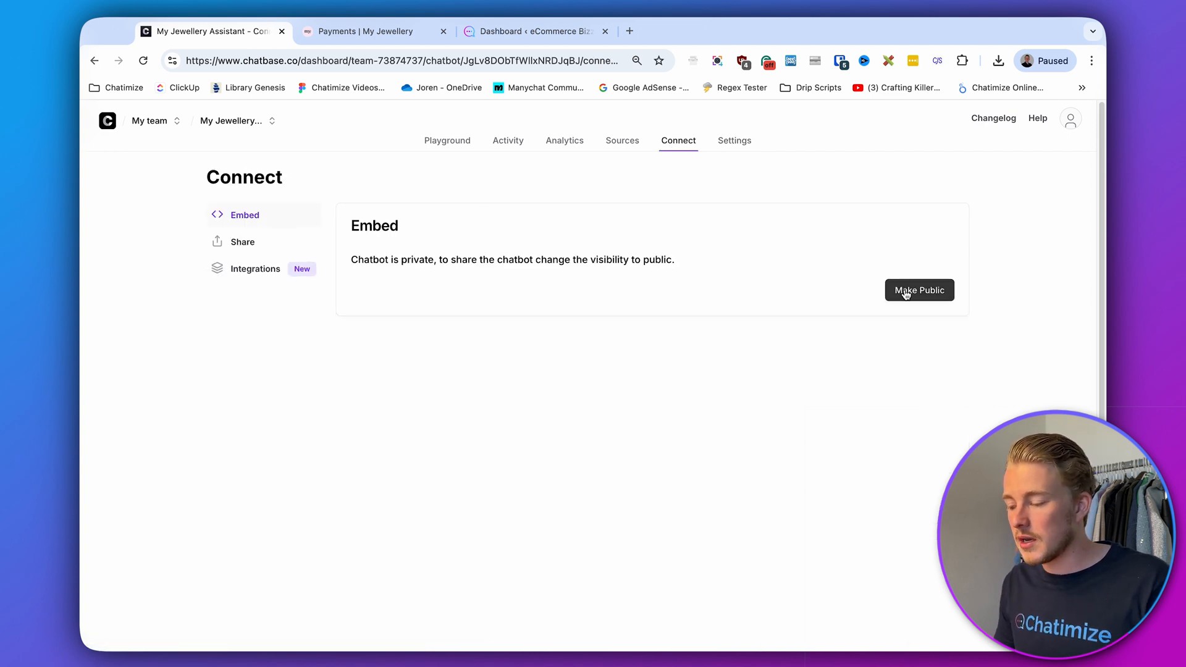
{"action": "left_click", "coordinate": [919, 289]}
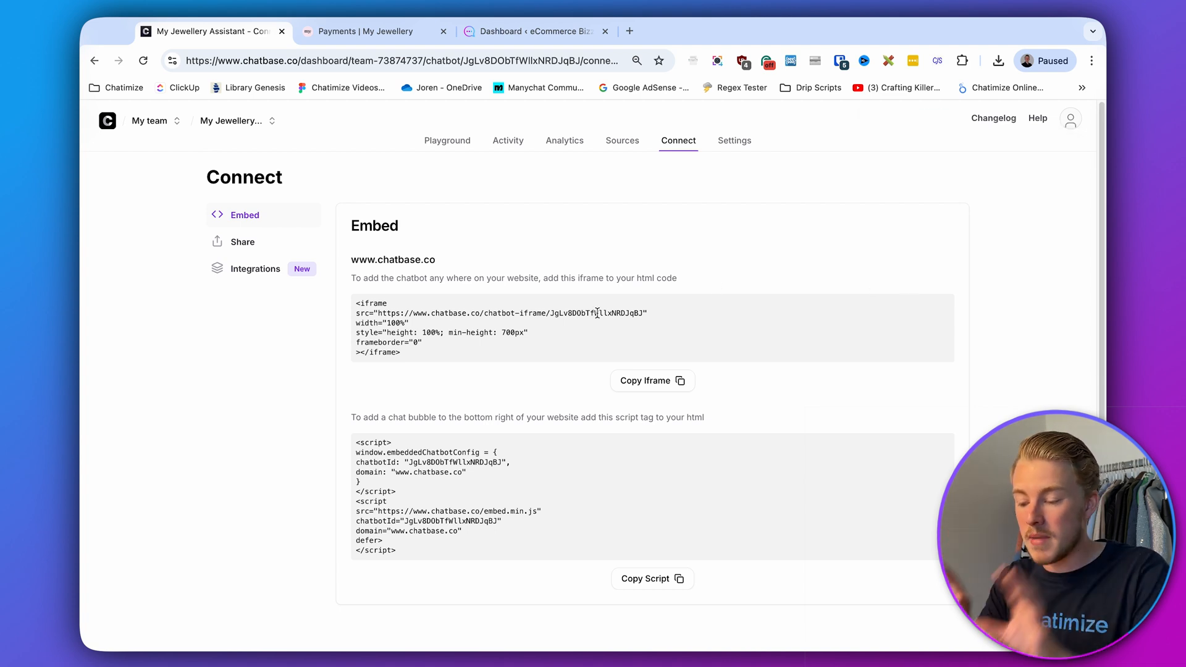
{"action": "mouse_move", "coordinate": [568, 393]}
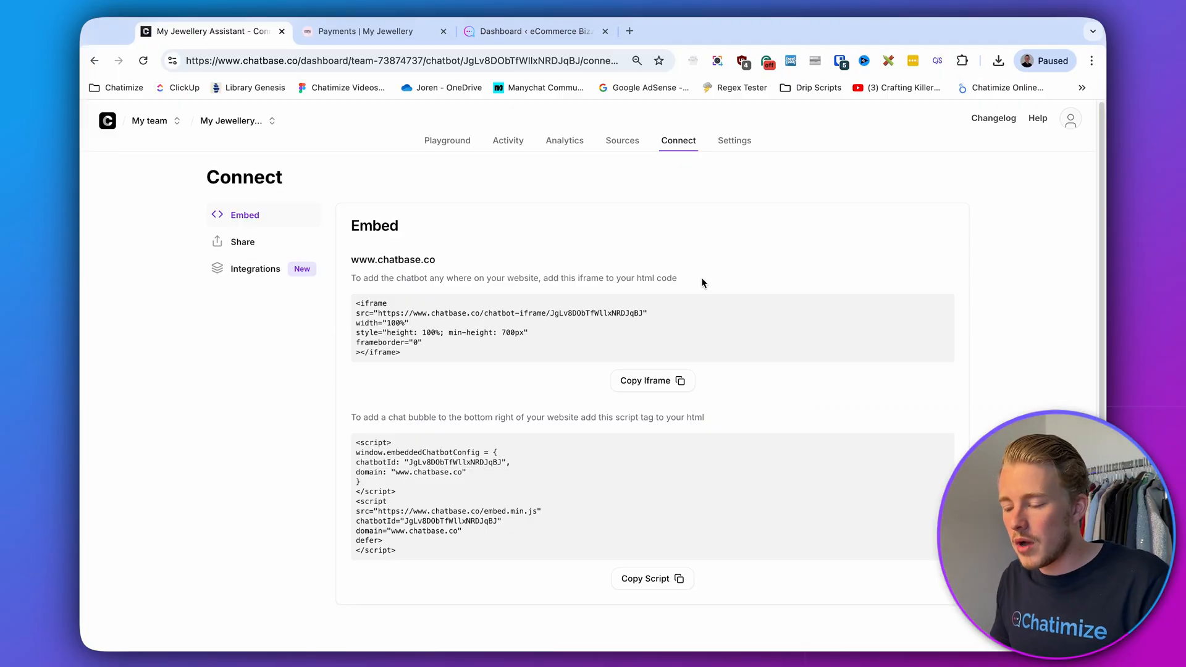
Switch to the WordPress dashboard and show the WPCode Code Snippets list.
{"action": "left_click", "coordinate": [534, 31]}
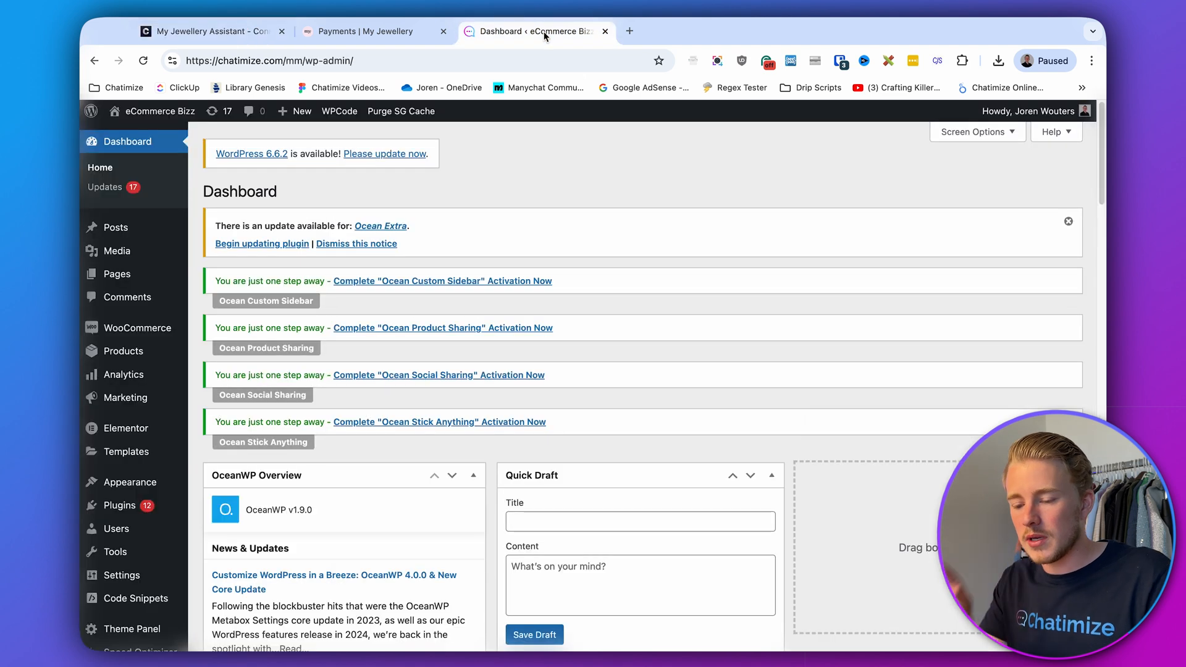
{"action": "scroll", "scroll_direction": "down", "scroll_amount": 3}
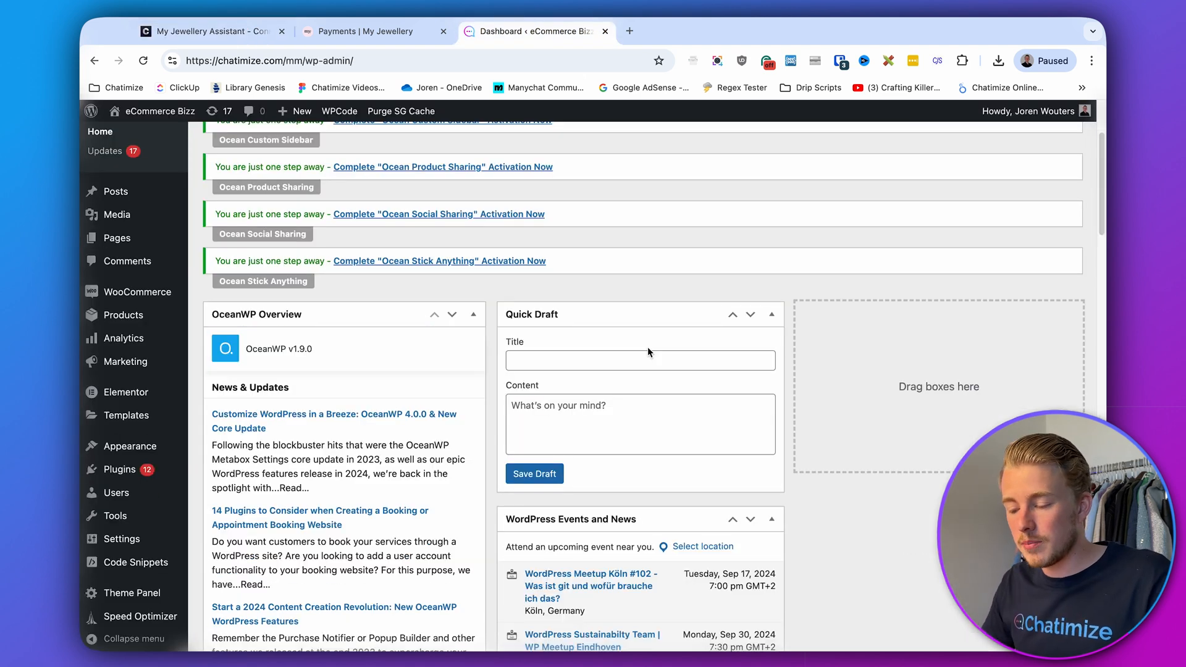
{"action": "mouse_move", "coordinate": [430, 455]}
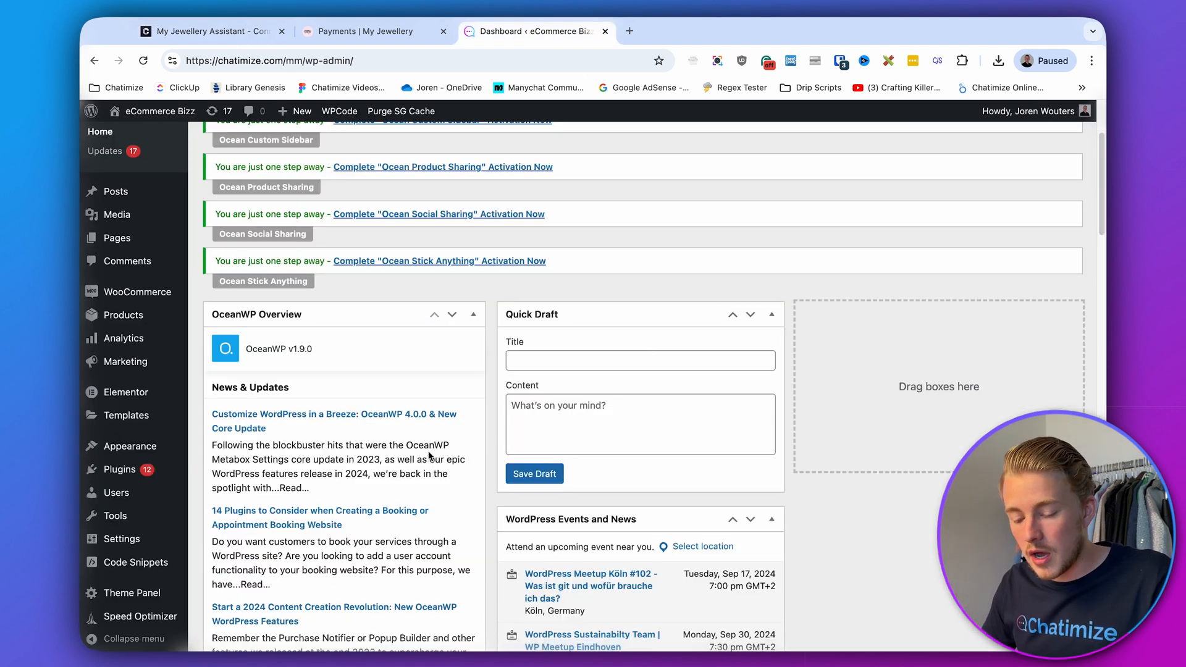
{"action": "left_click", "coordinate": [136, 542]}
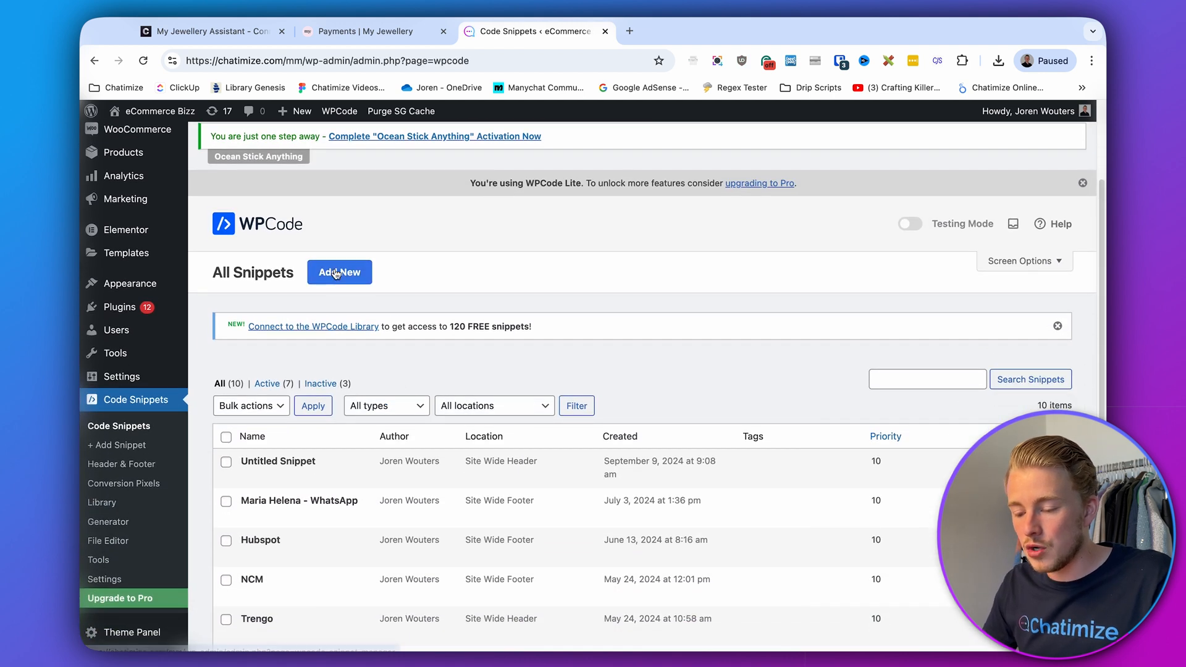
Save a new active custom HTML snippet with the Chatbase chat bubble script in the site-wide header.
{"action": "left_click", "coordinate": [339, 272]}
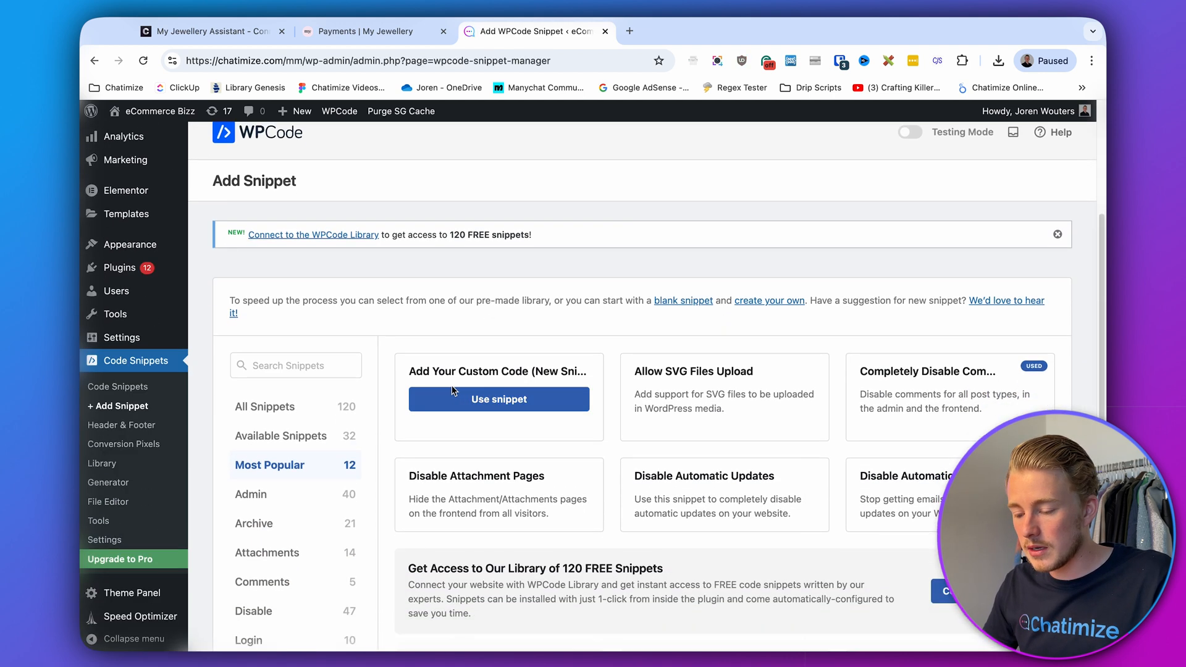
{"action": "left_click", "coordinate": [498, 400]}
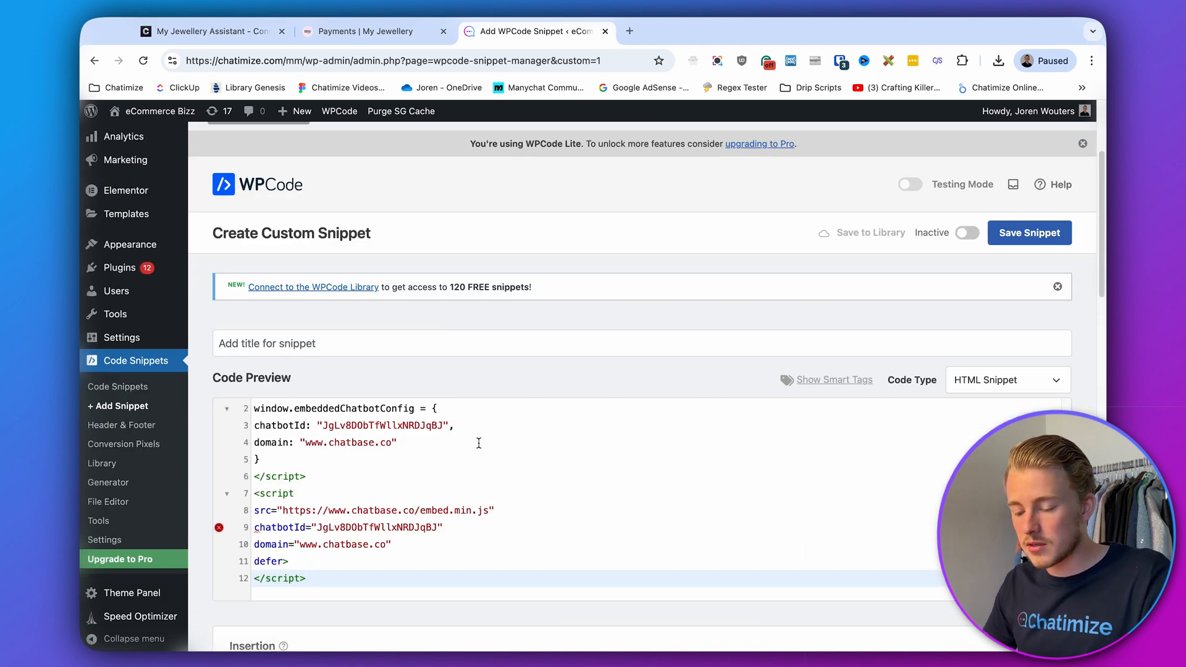
{"action": "scroll", "scroll_direction": "down", "scroll_amount": 3}
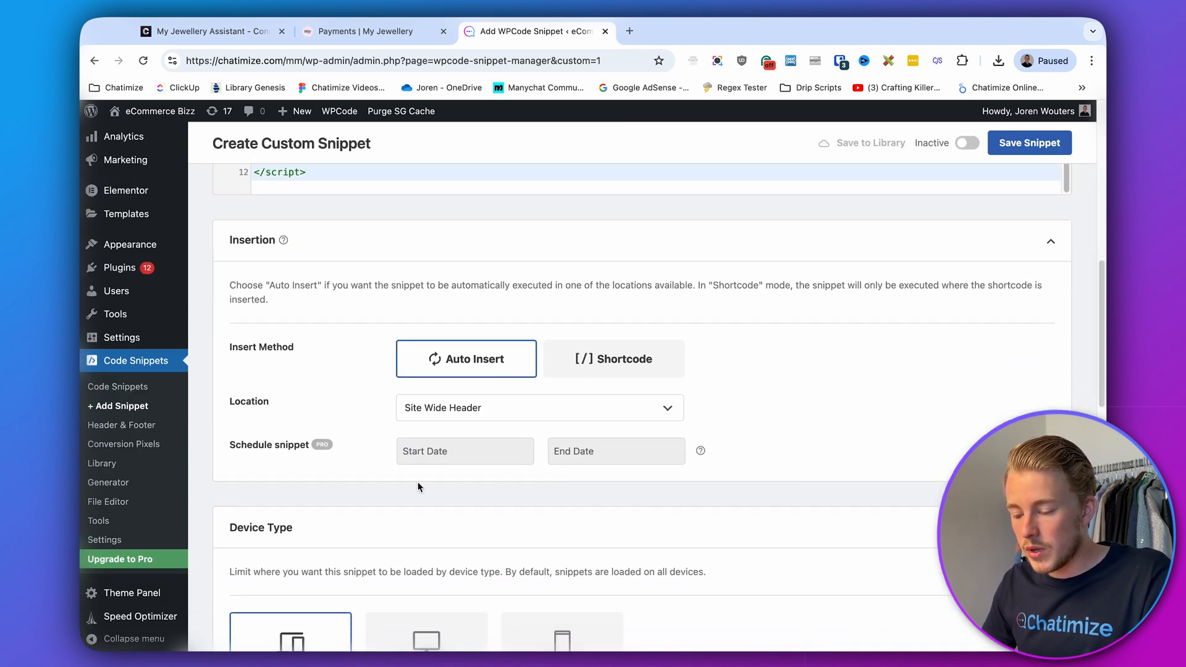
{"action": "scroll", "scroll_direction": "down", "scroll_amount": 3}
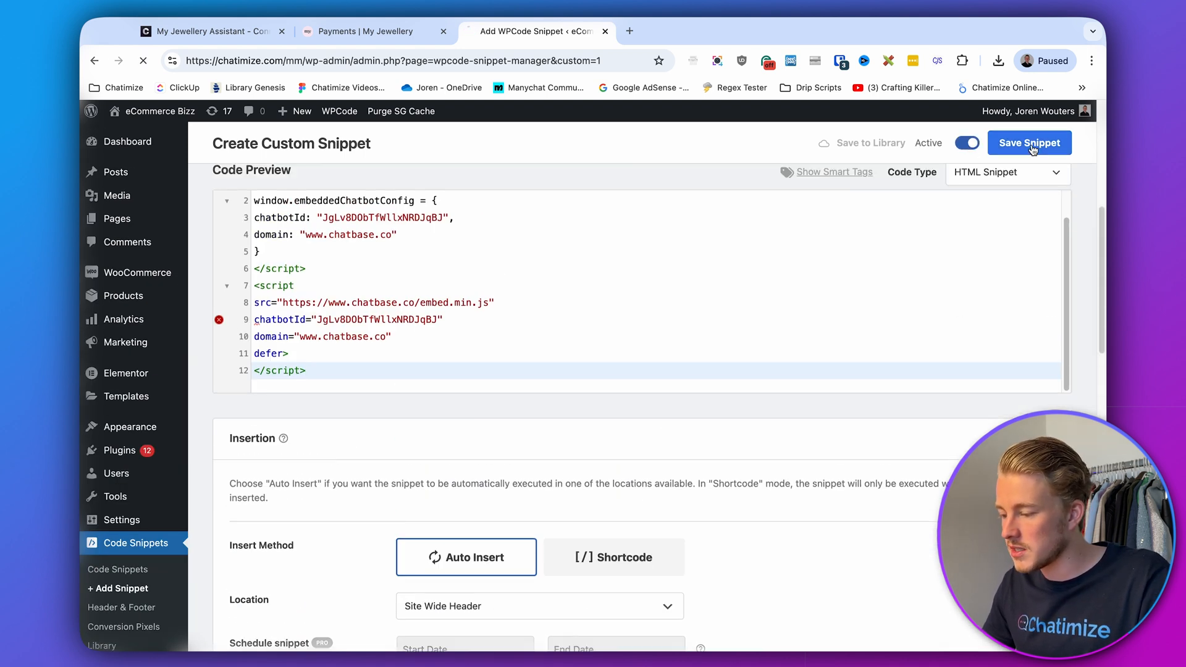
{"action": "left_click", "coordinate": [1029, 142]}
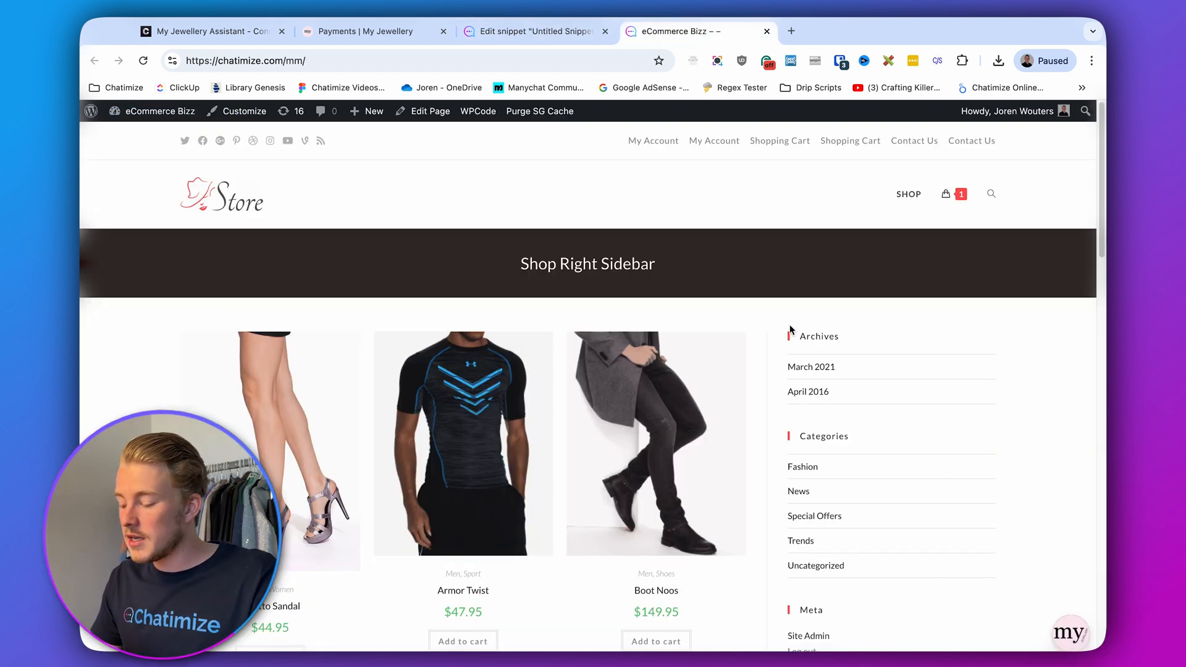
Ask the live store's chat bubble about Delivery Time, then start typing 'What is you'.
{"action": "left_click", "coordinate": [1068, 633]}
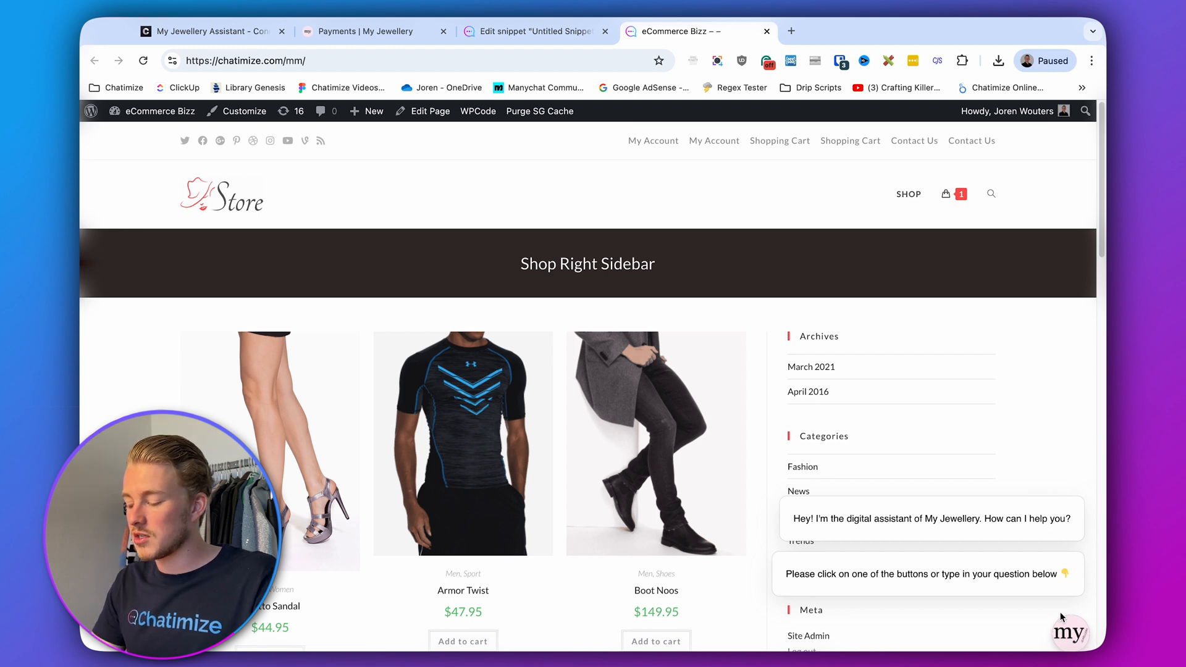
{"action": "left_click", "coordinate": [1070, 633]}
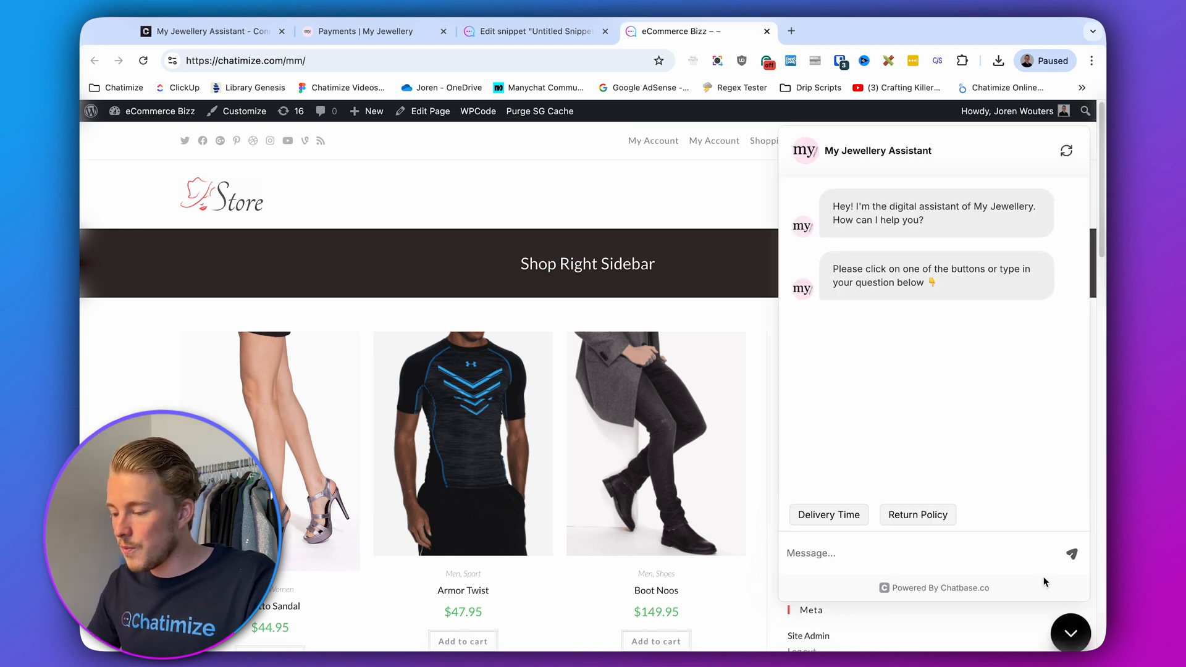
{"action": "mouse_move", "coordinate": [968, 415]}
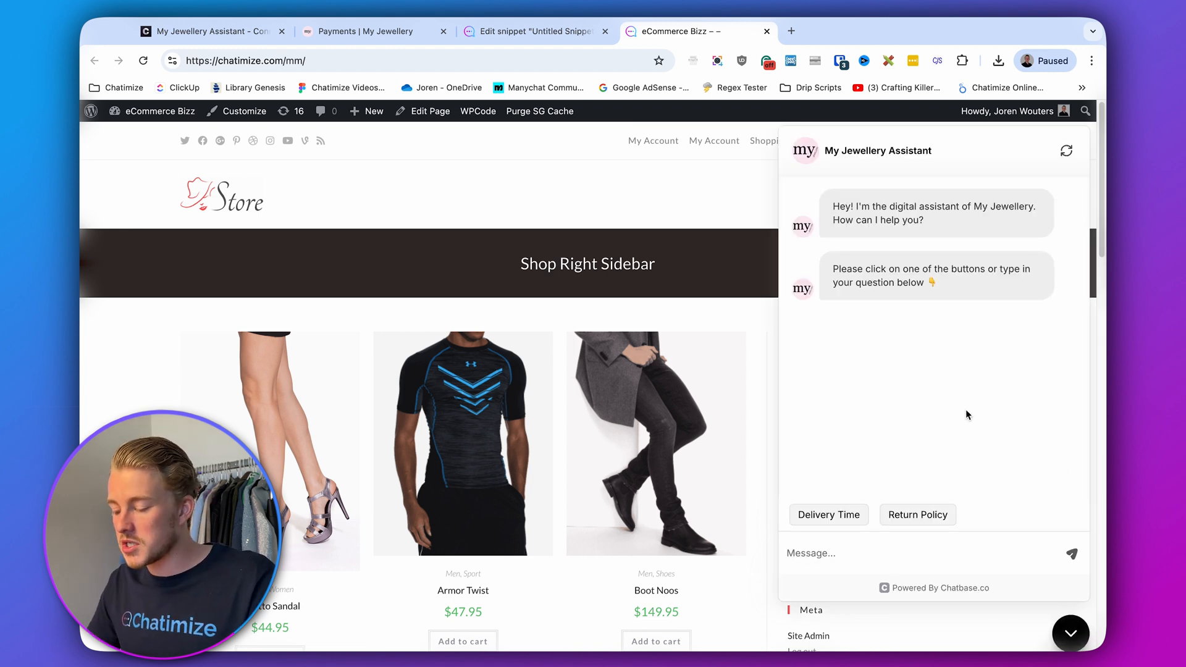
{"action": "left_click", "coordinate": [828, 514]}
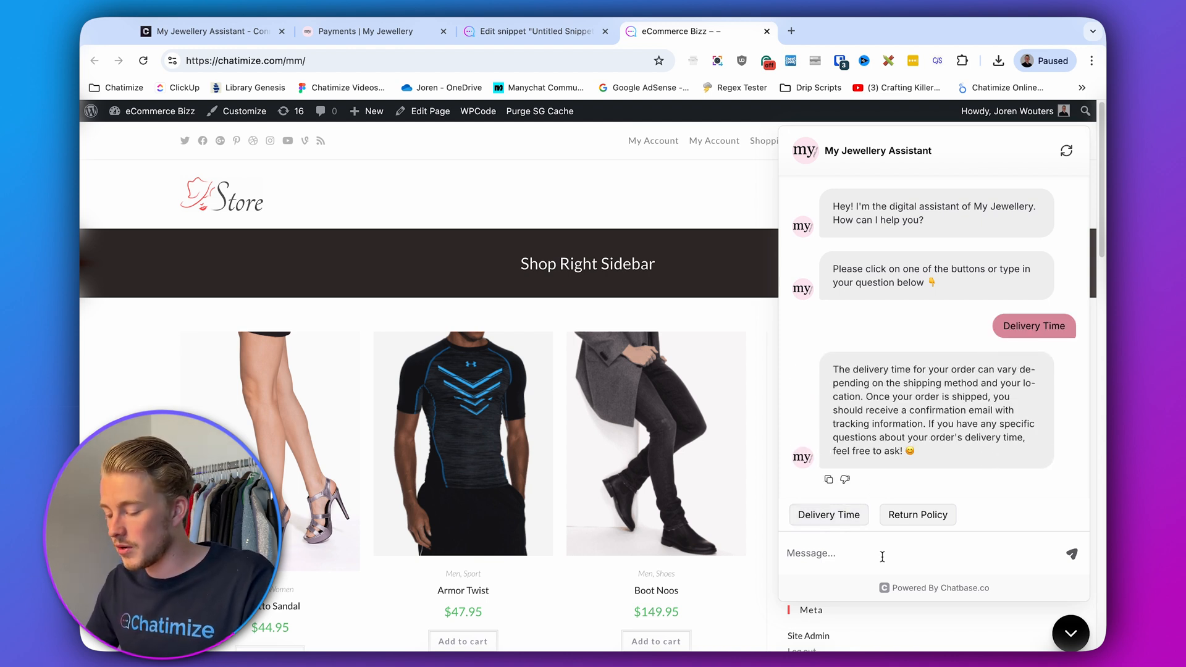
{"action": "type", "text": "What is you"}
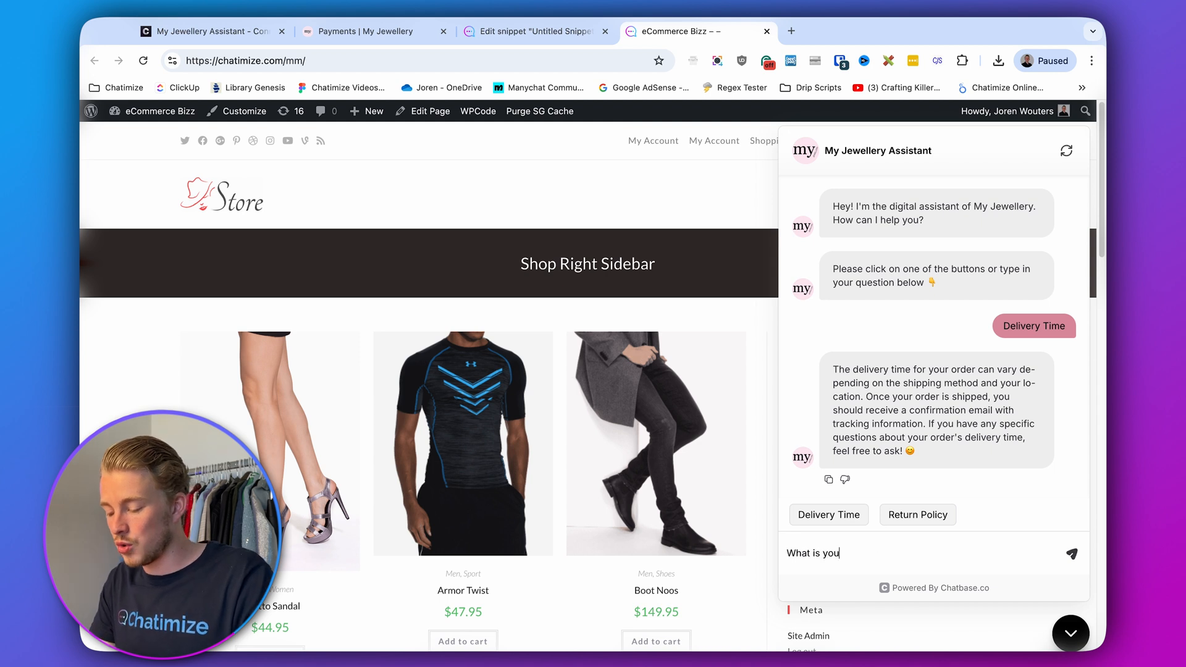